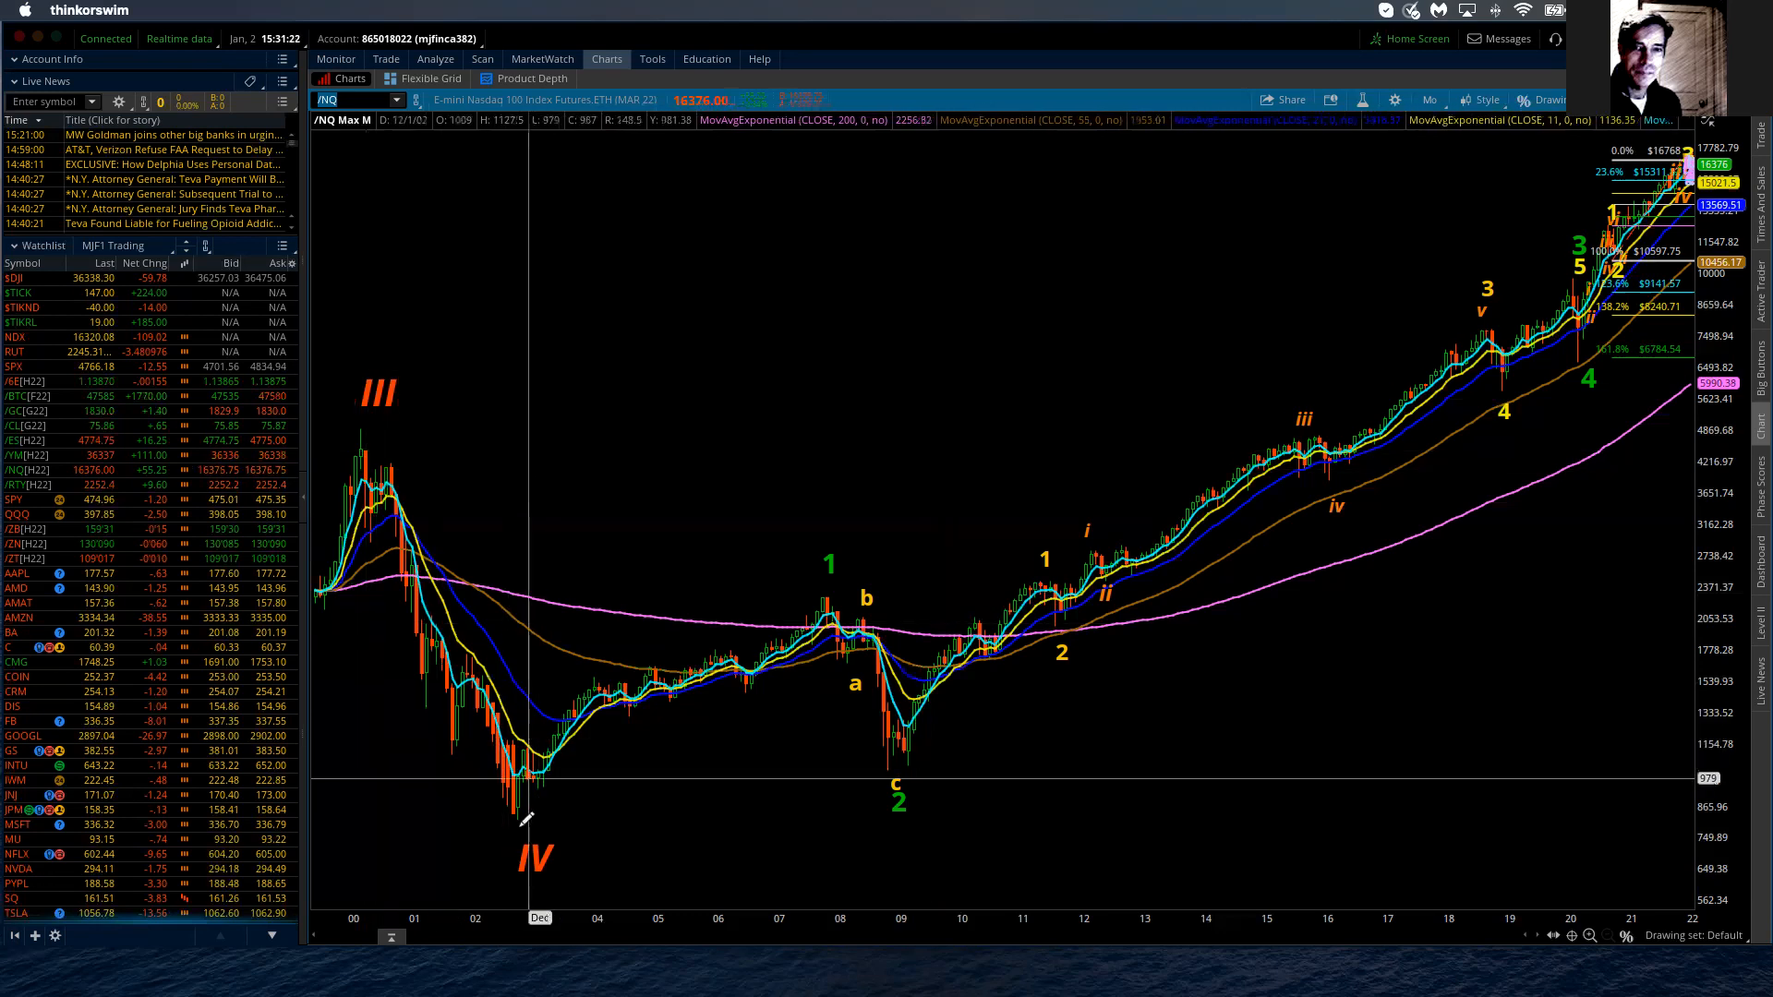
mouse_move(525, 812)
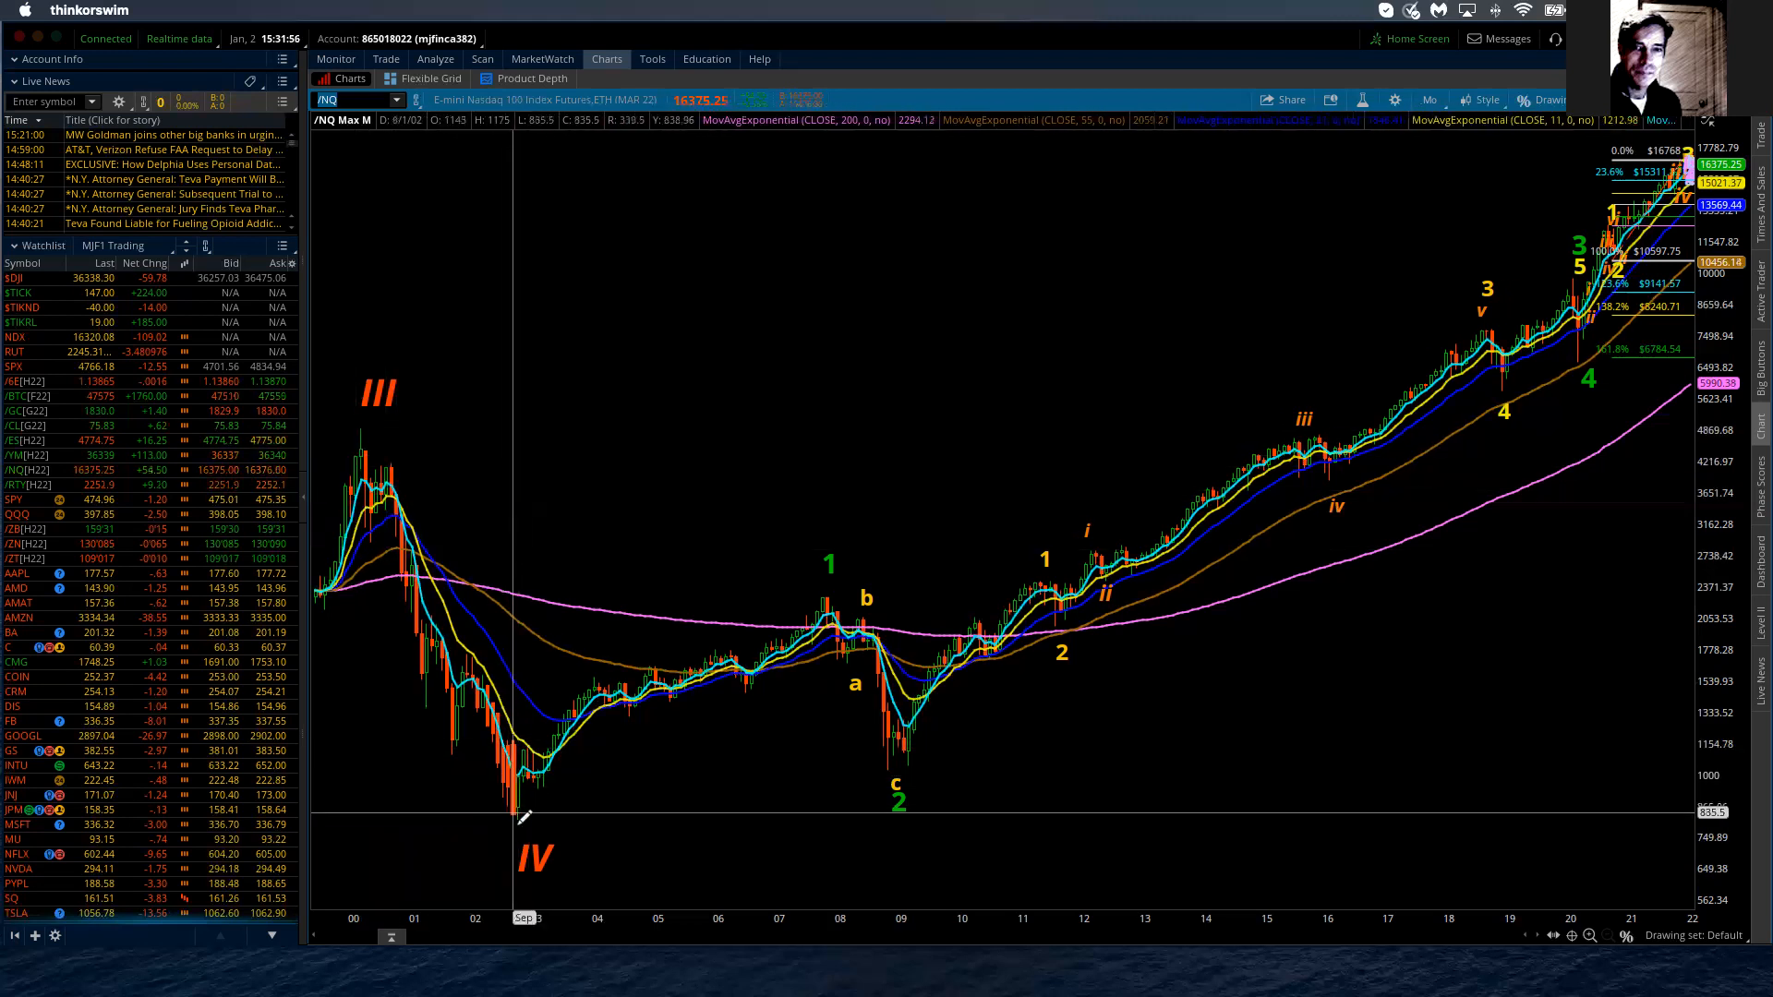
mouse_move(524, 814)
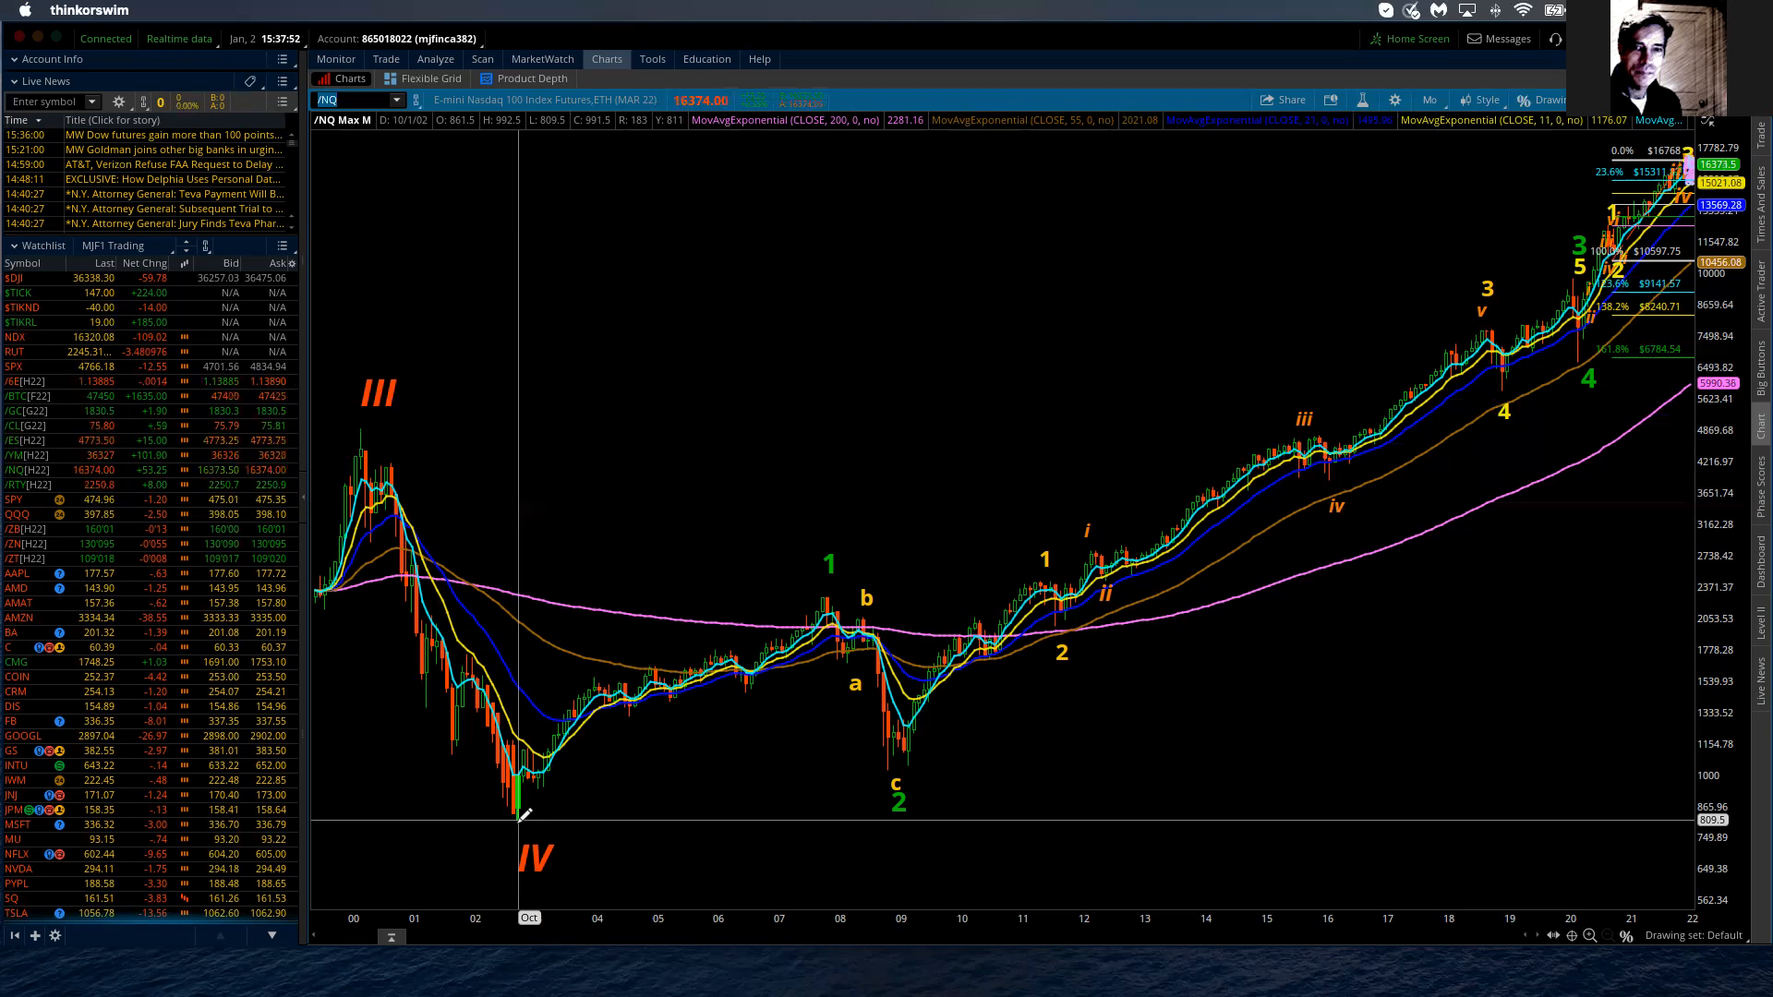
mouse_move(520, 820)
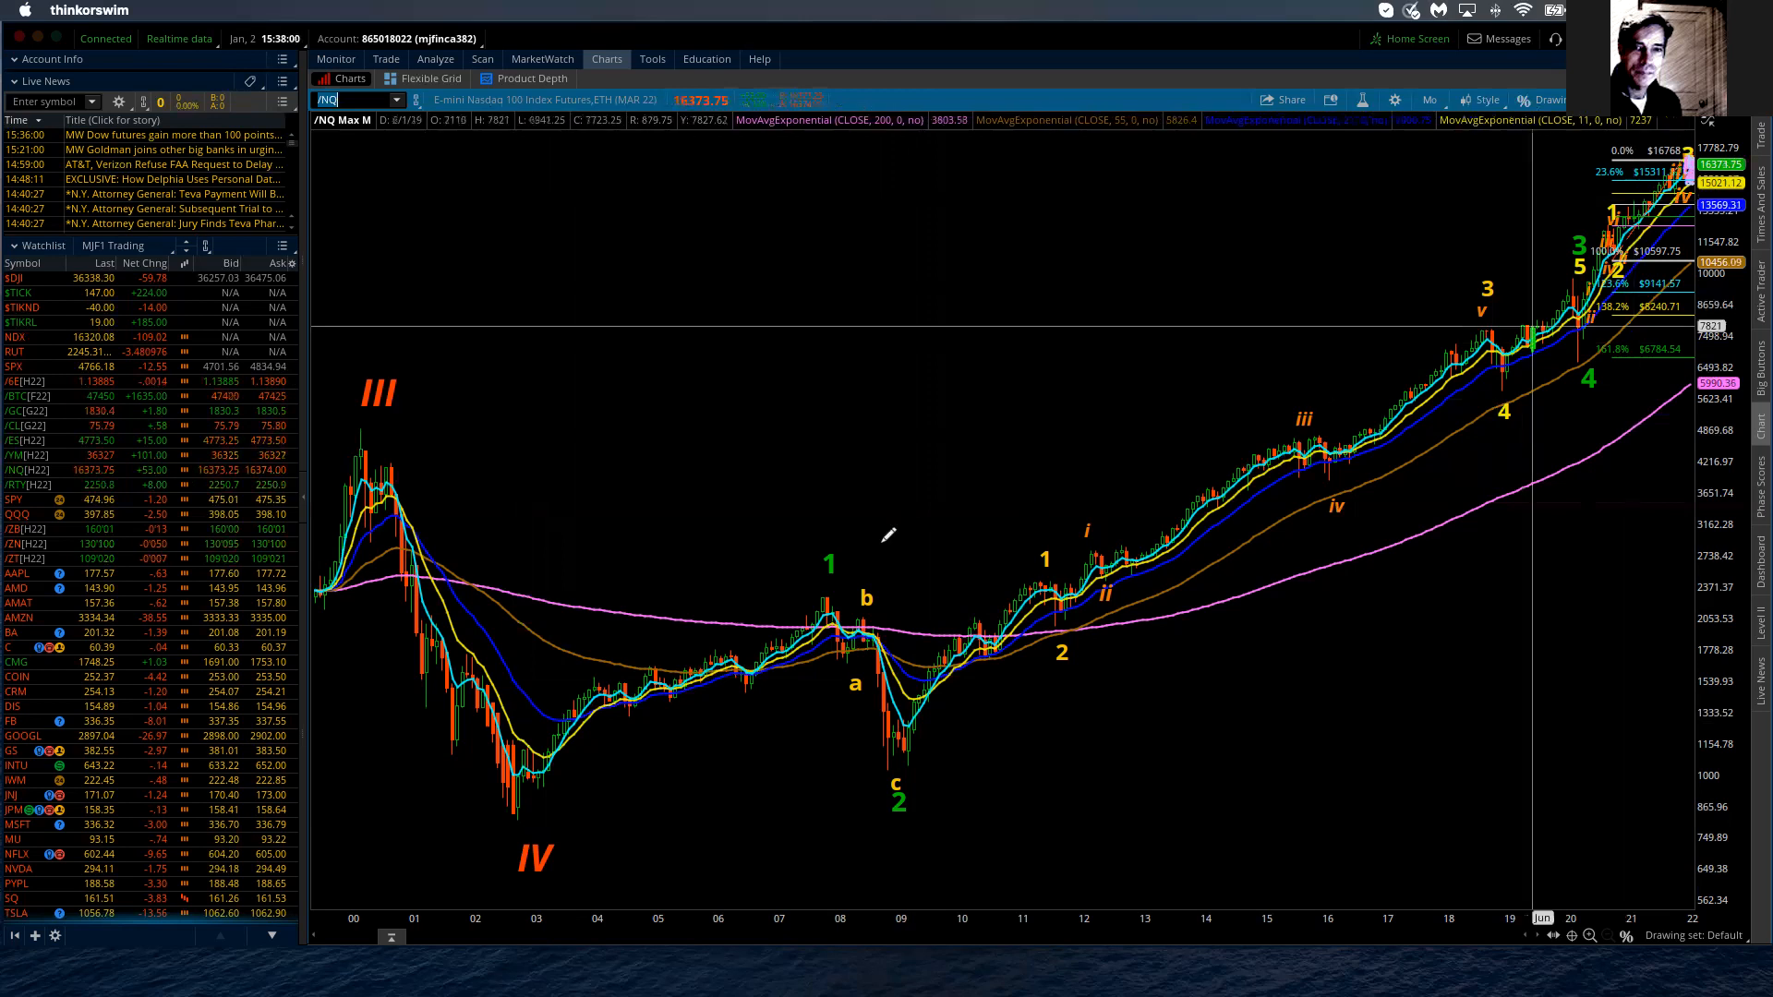
mouse_move(1570, 385)
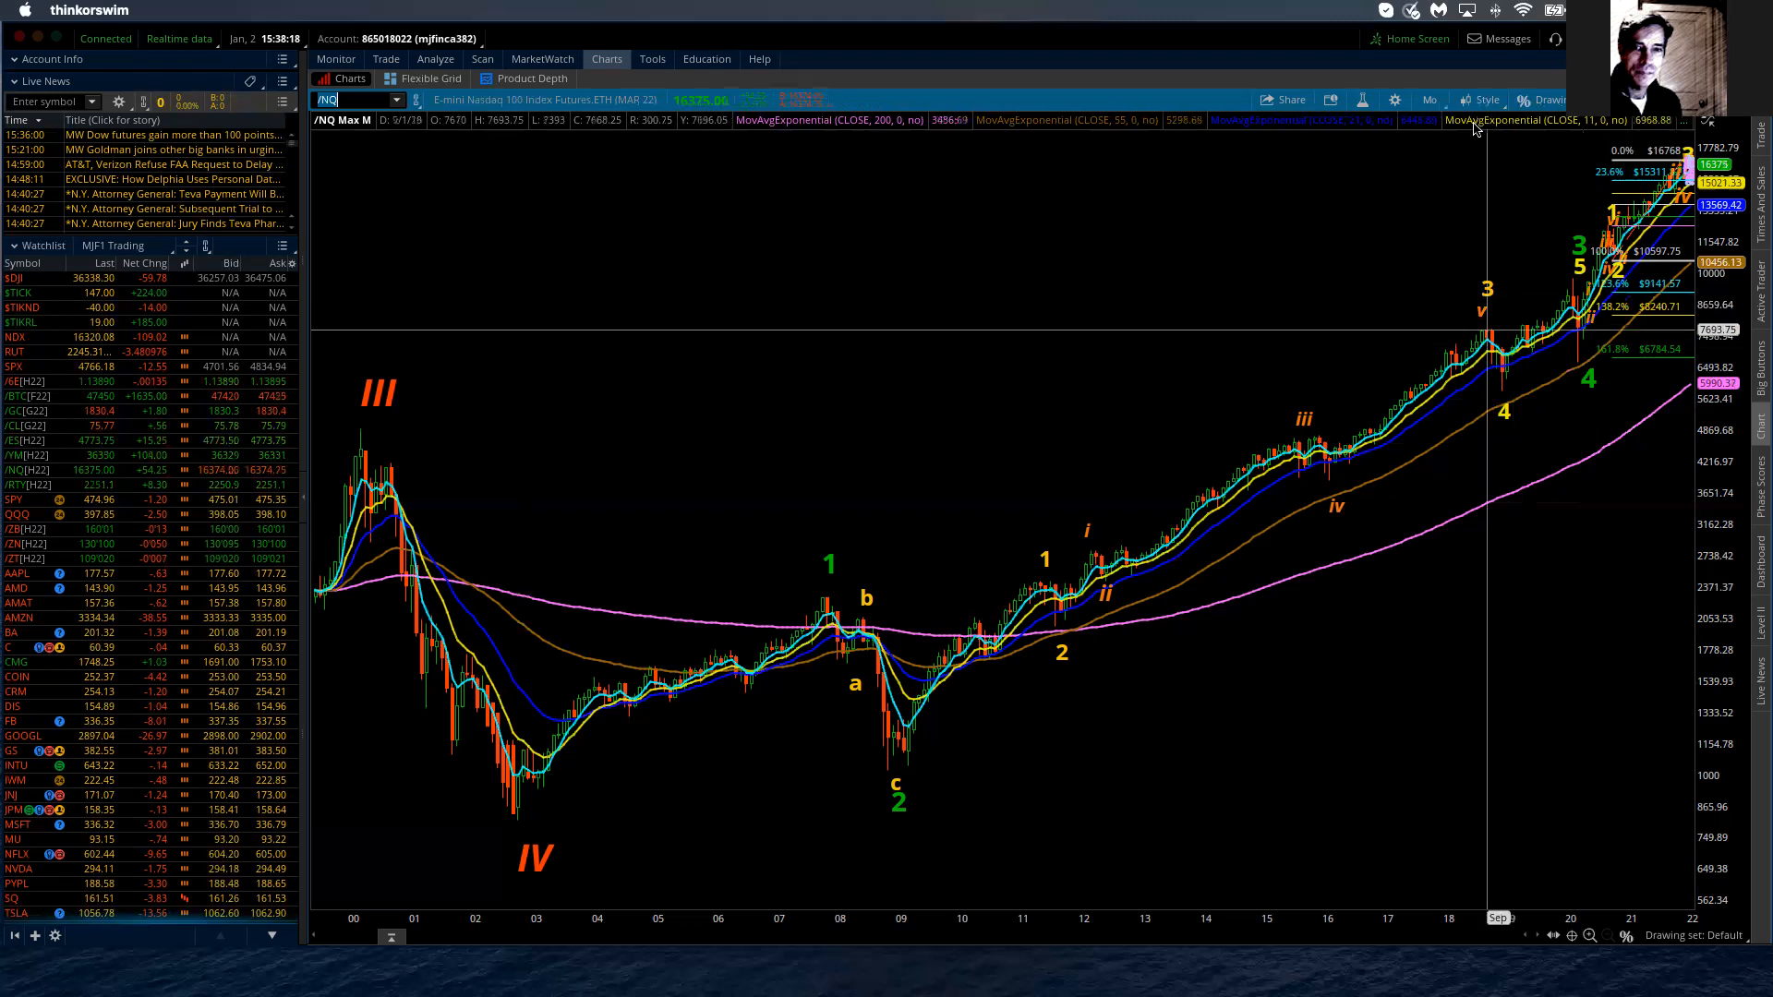
Step: Set the /NQ chart time frame to 5 Y : W from Favorites
left_click(1430, 99)
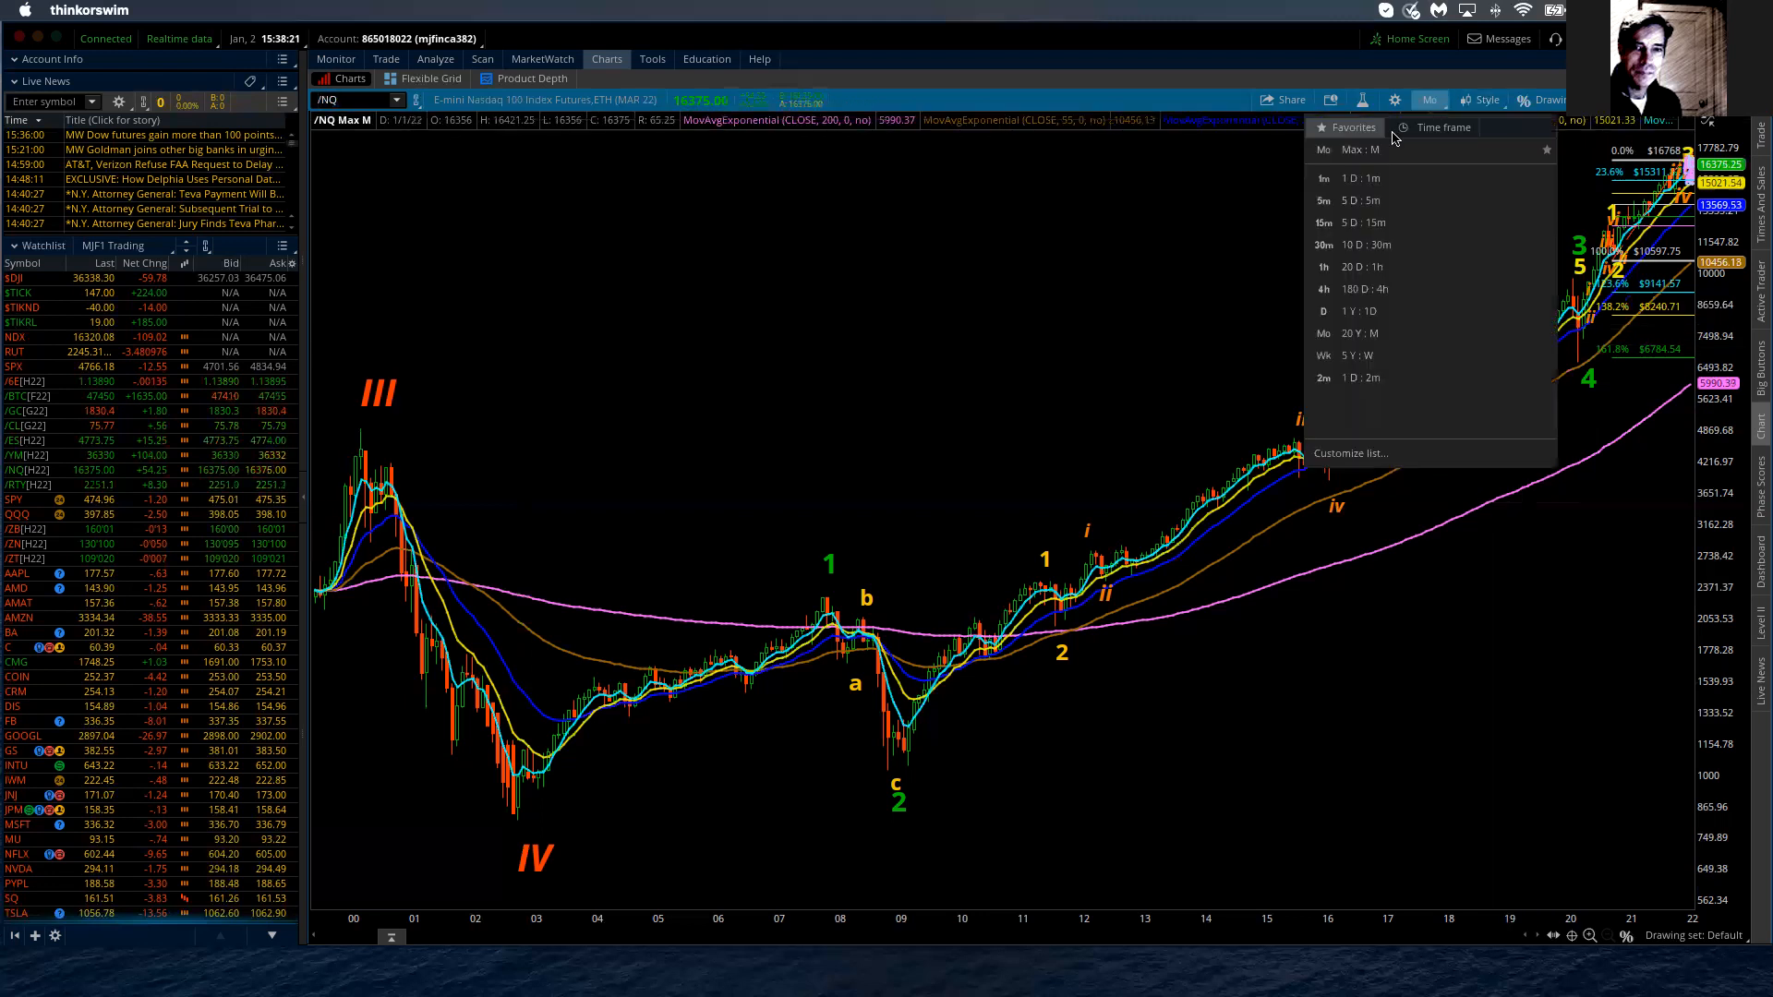
left_click(1324, 311)
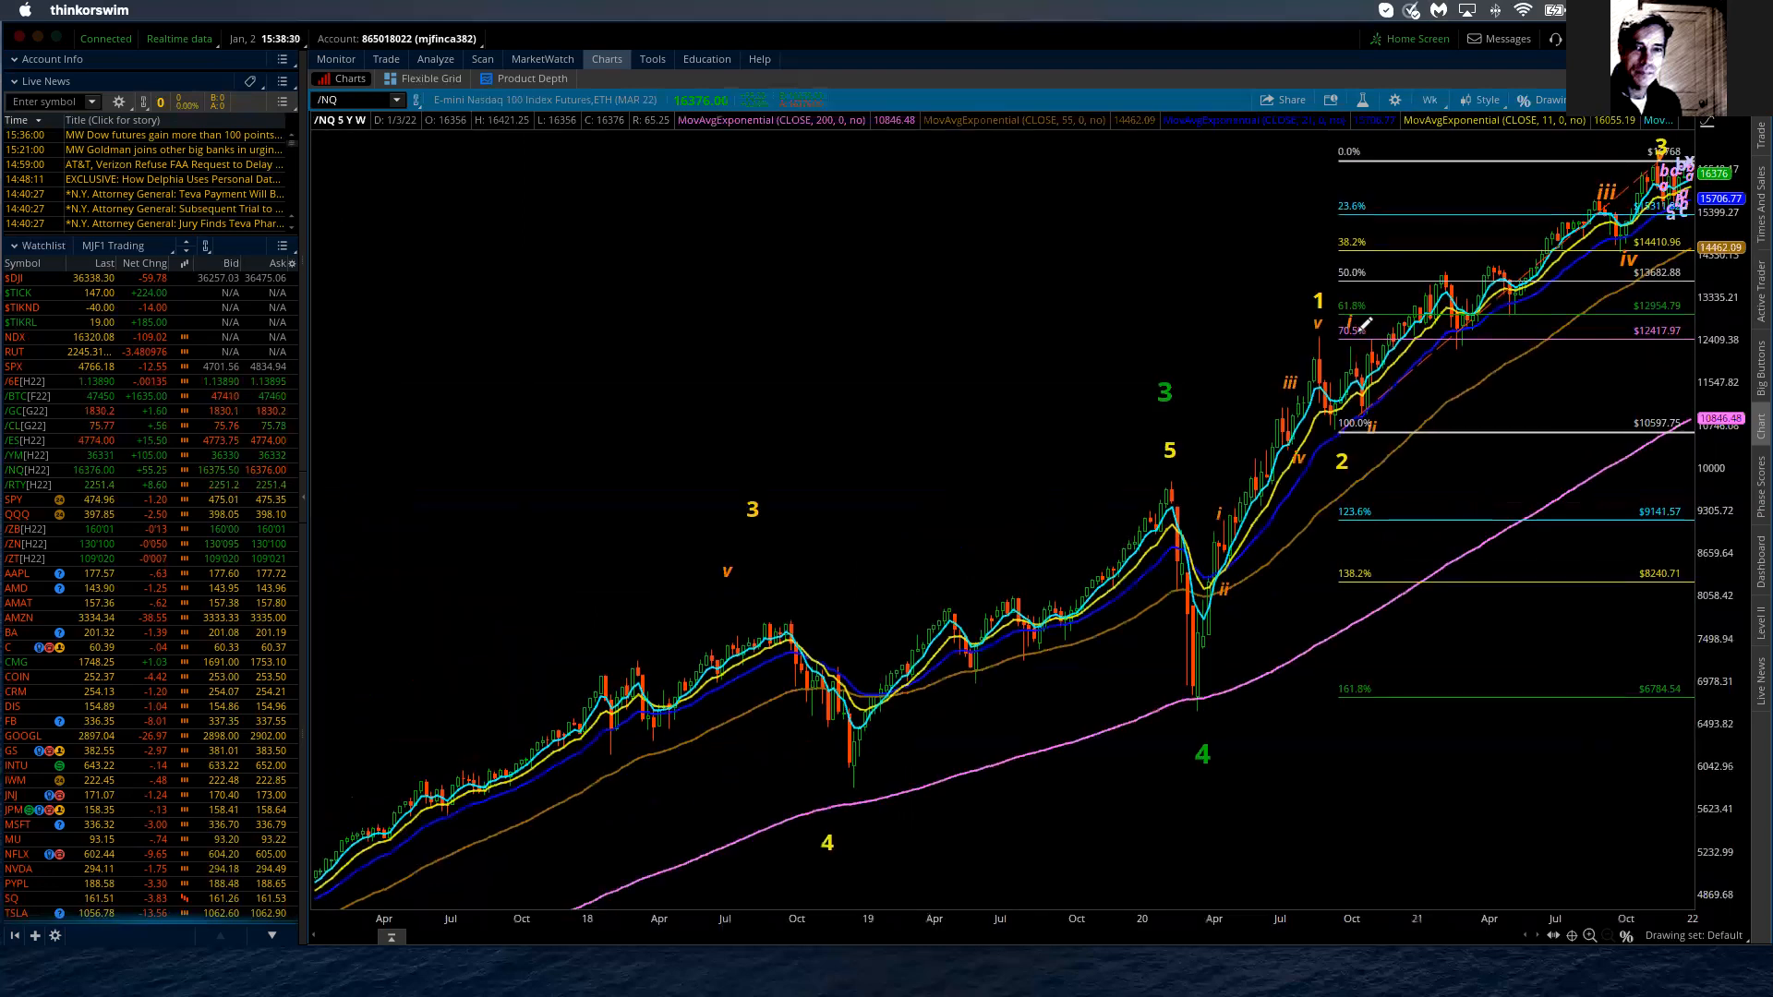
mouse_move(1250, 622)
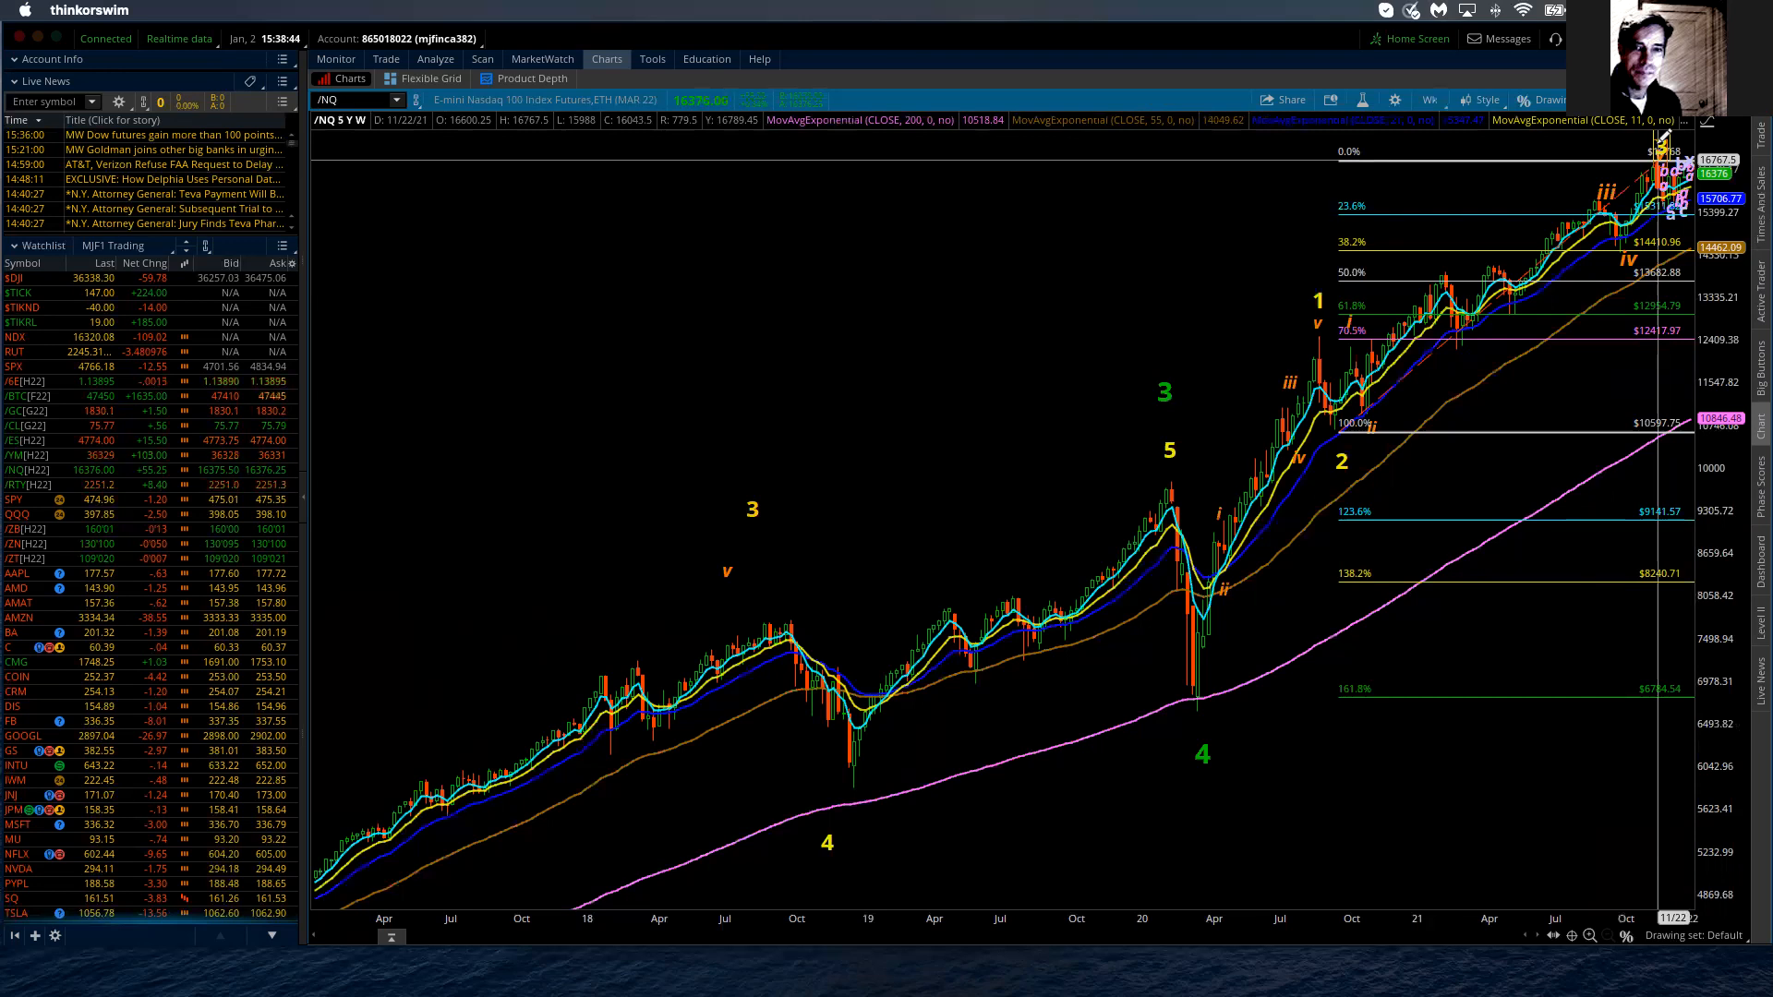
mouse_move(1397, 424)
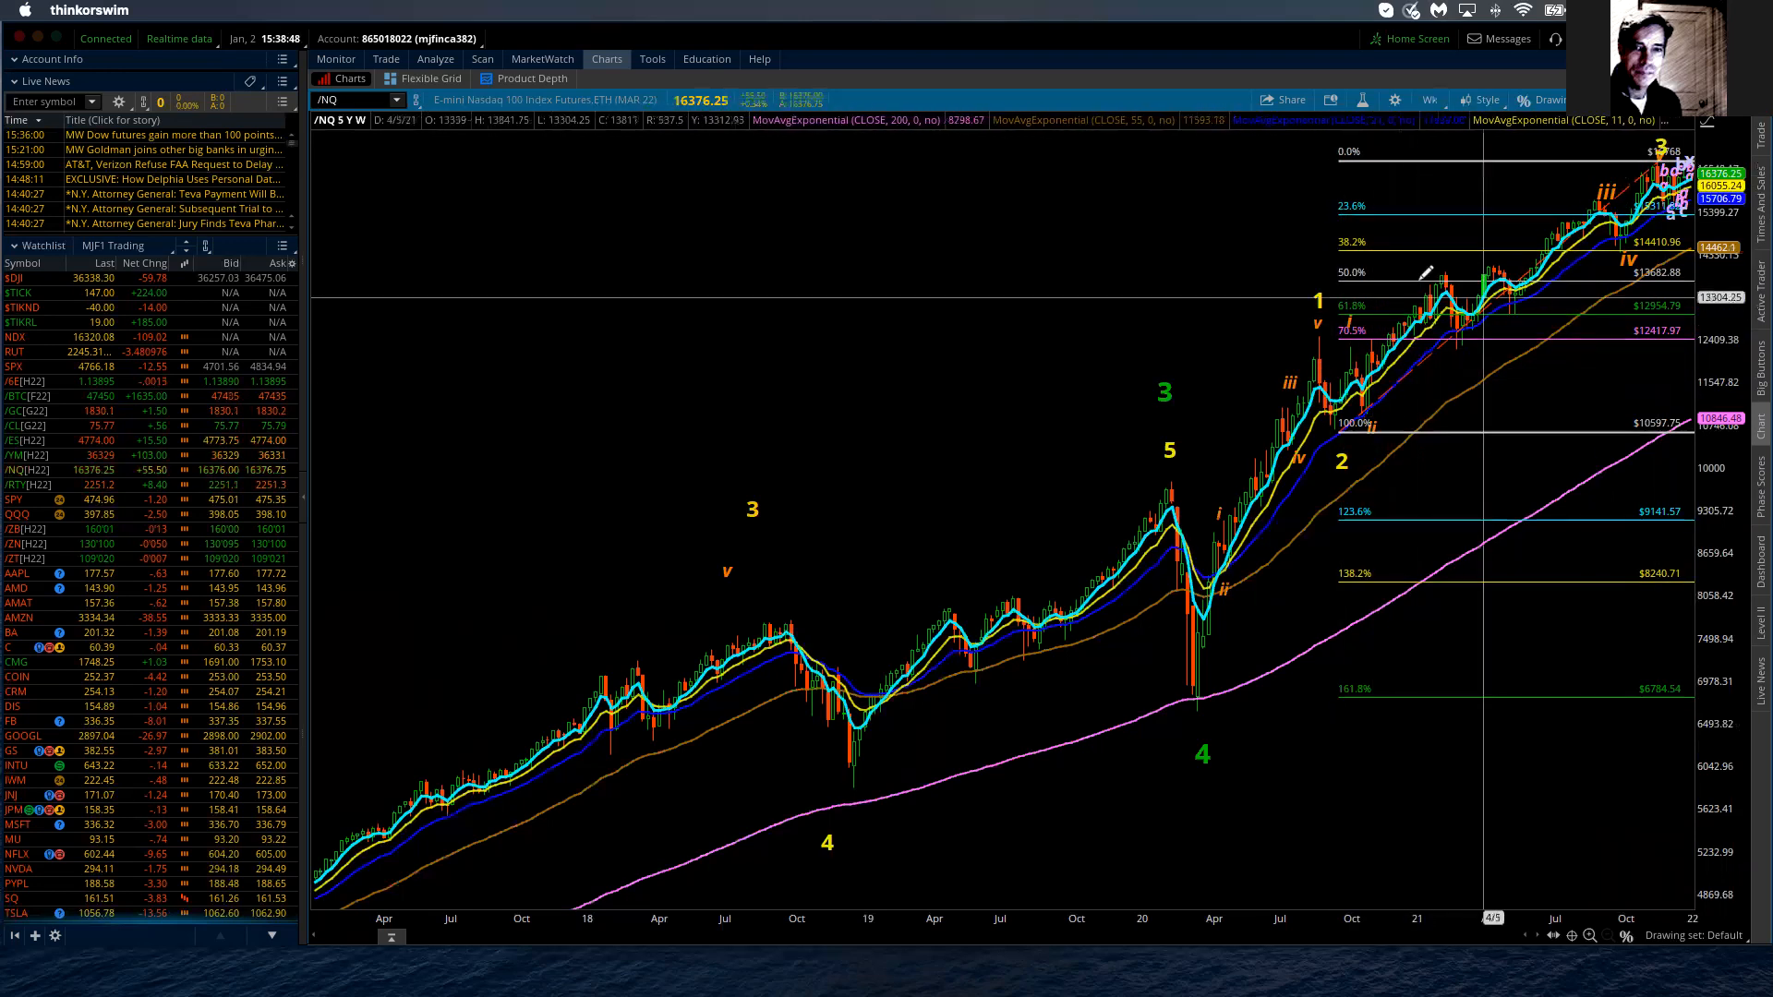
mouse_move(1607, 181)
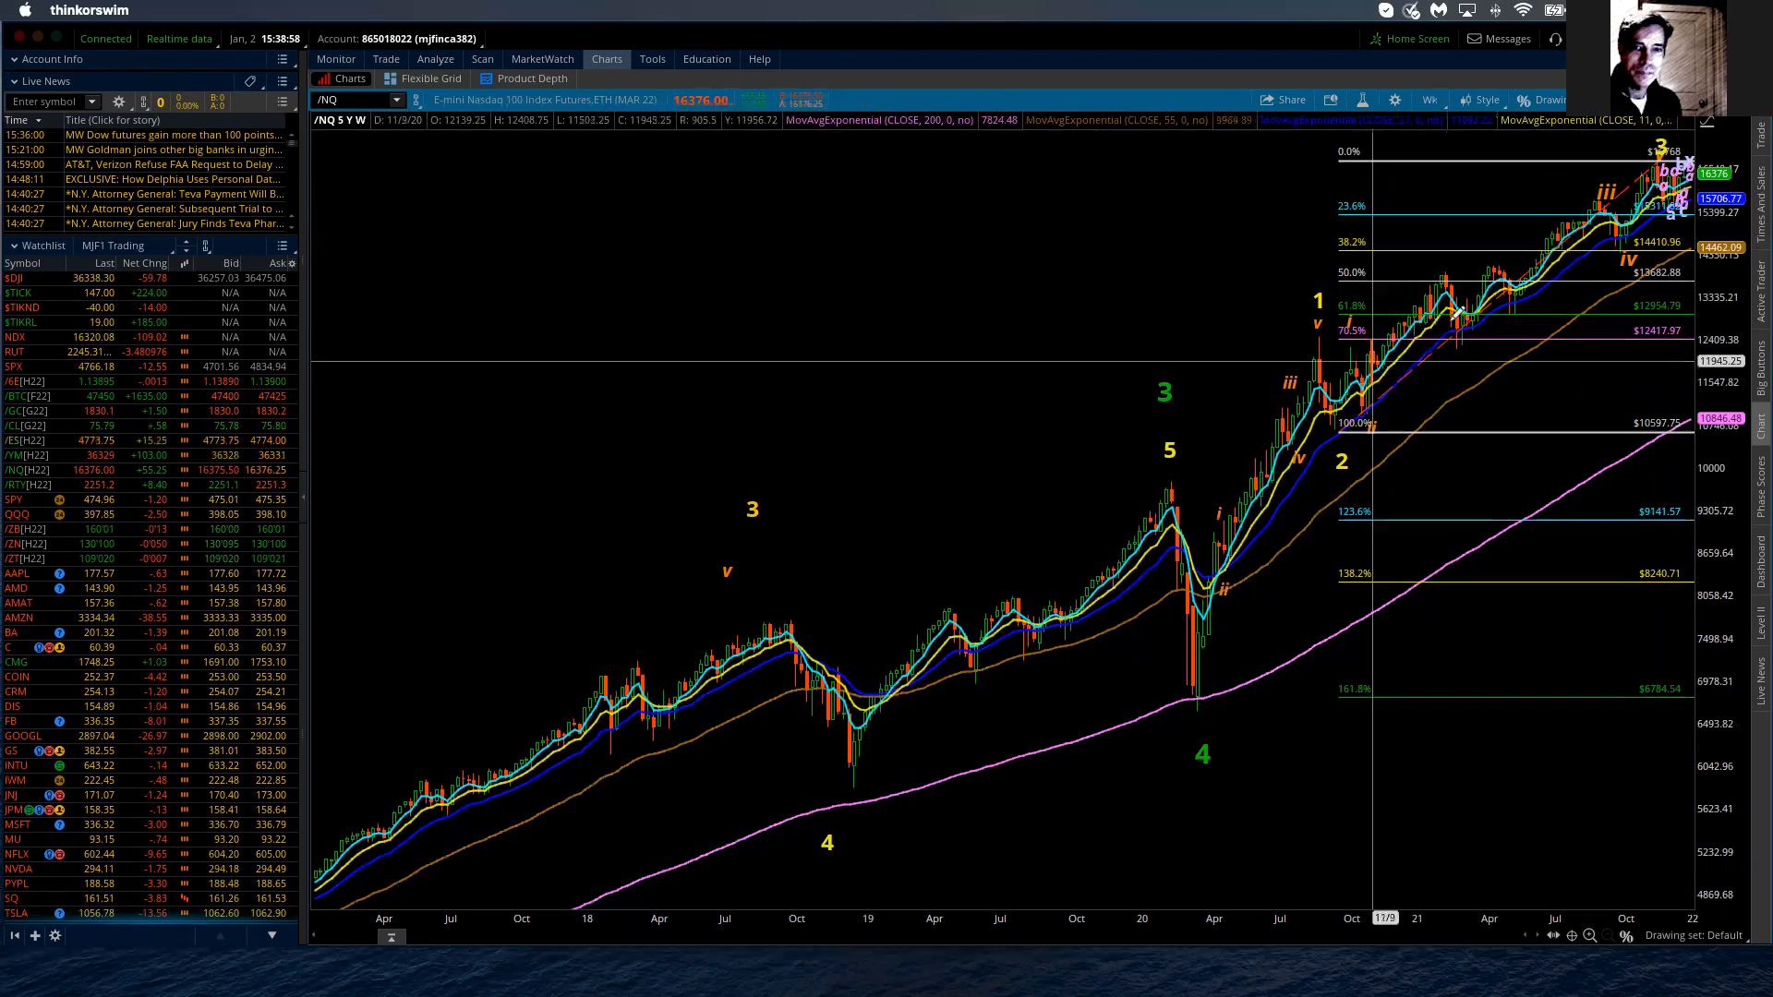
mouse_move(1492, 241)
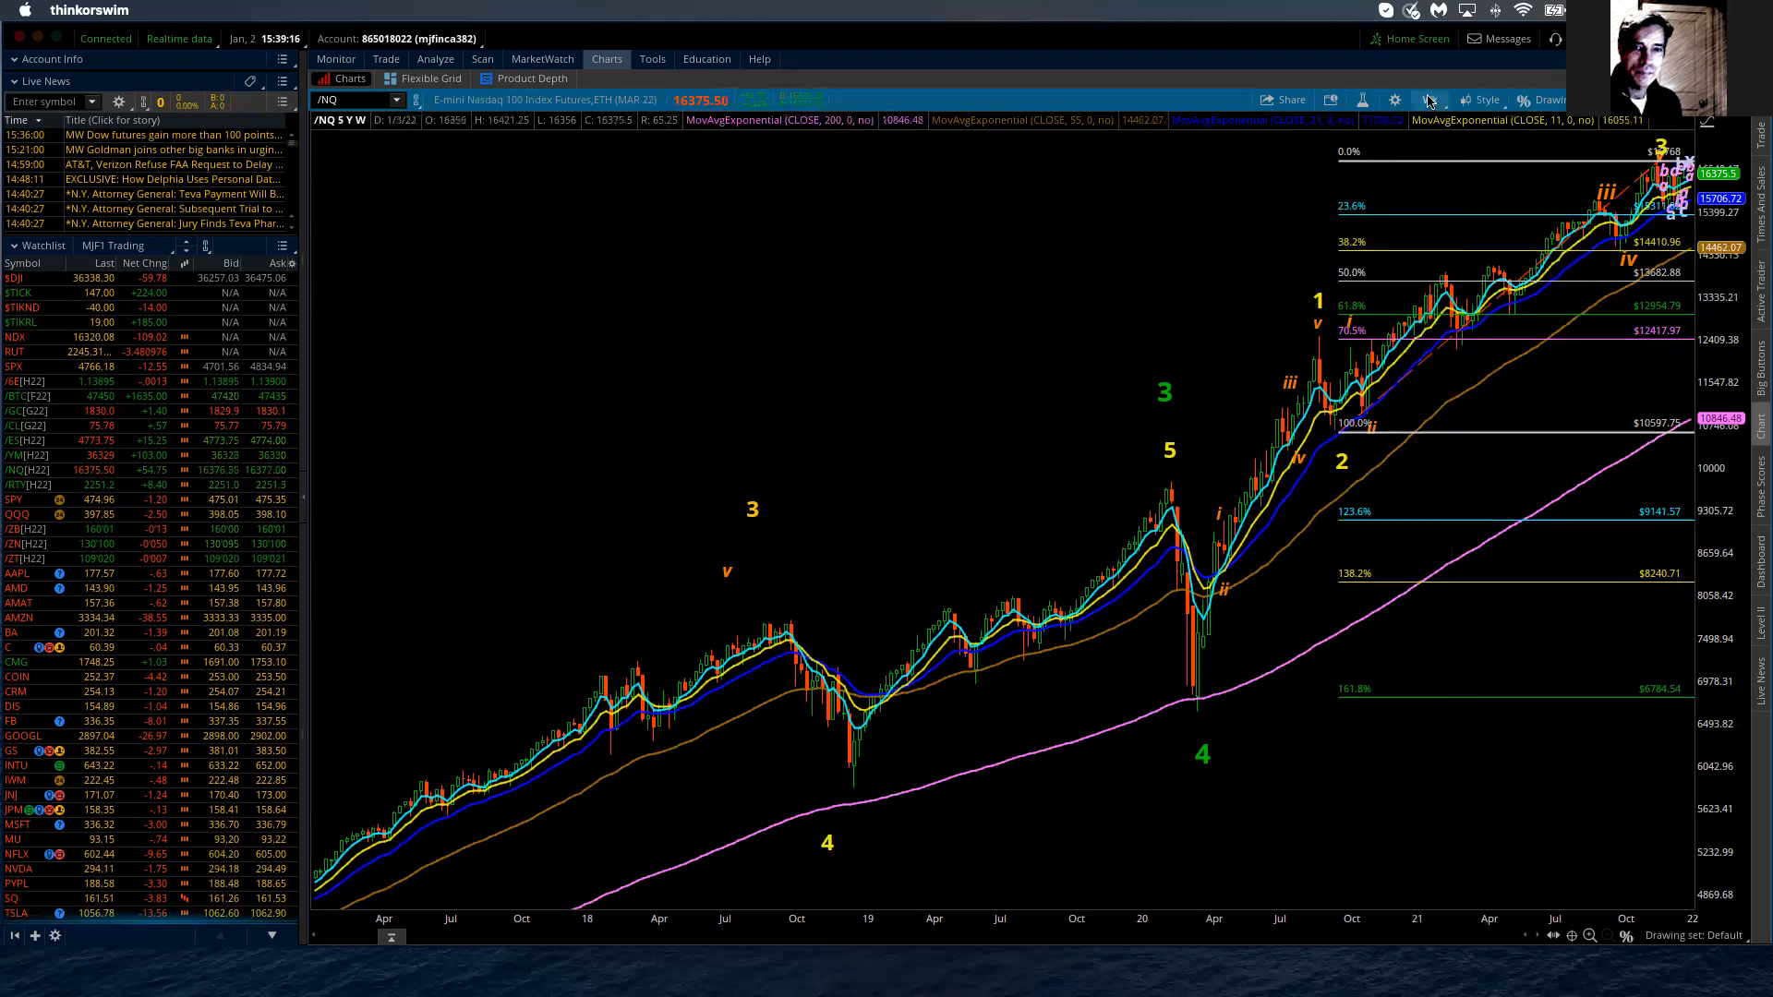
Step: Set the /NQ chart time frame to 1 Y : 1D from Favorites
left_click(1431, 99)
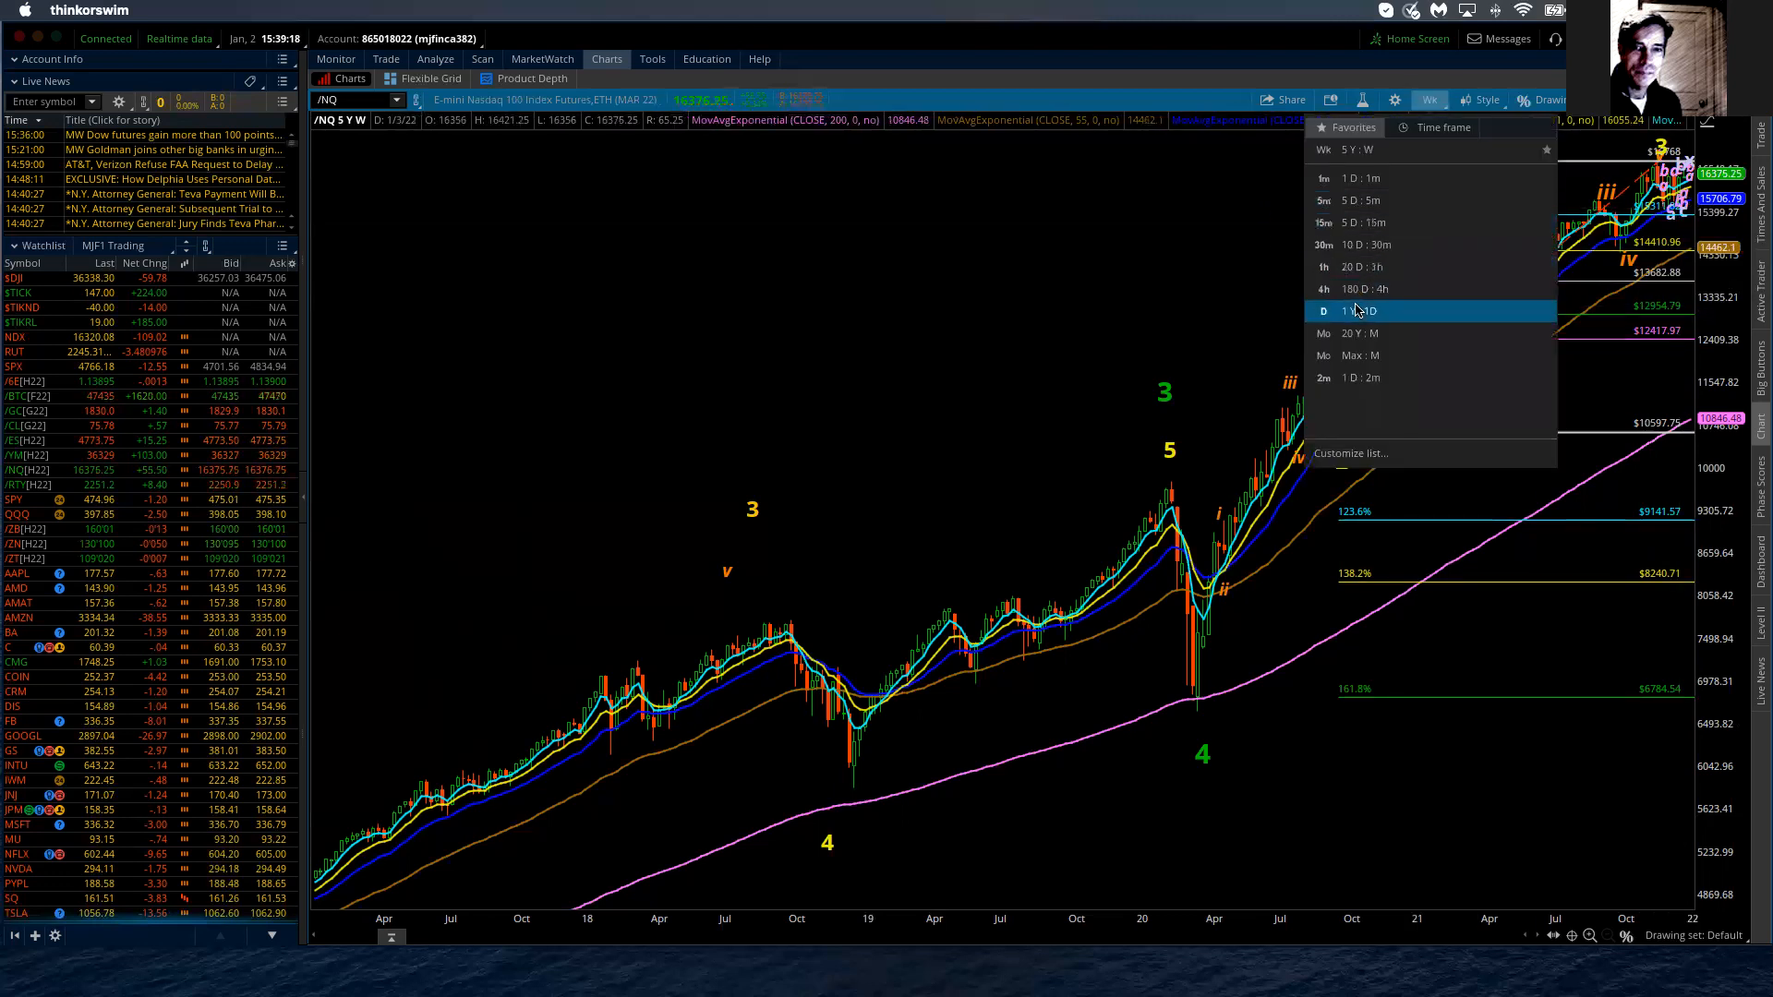
left_click(1323, 311)
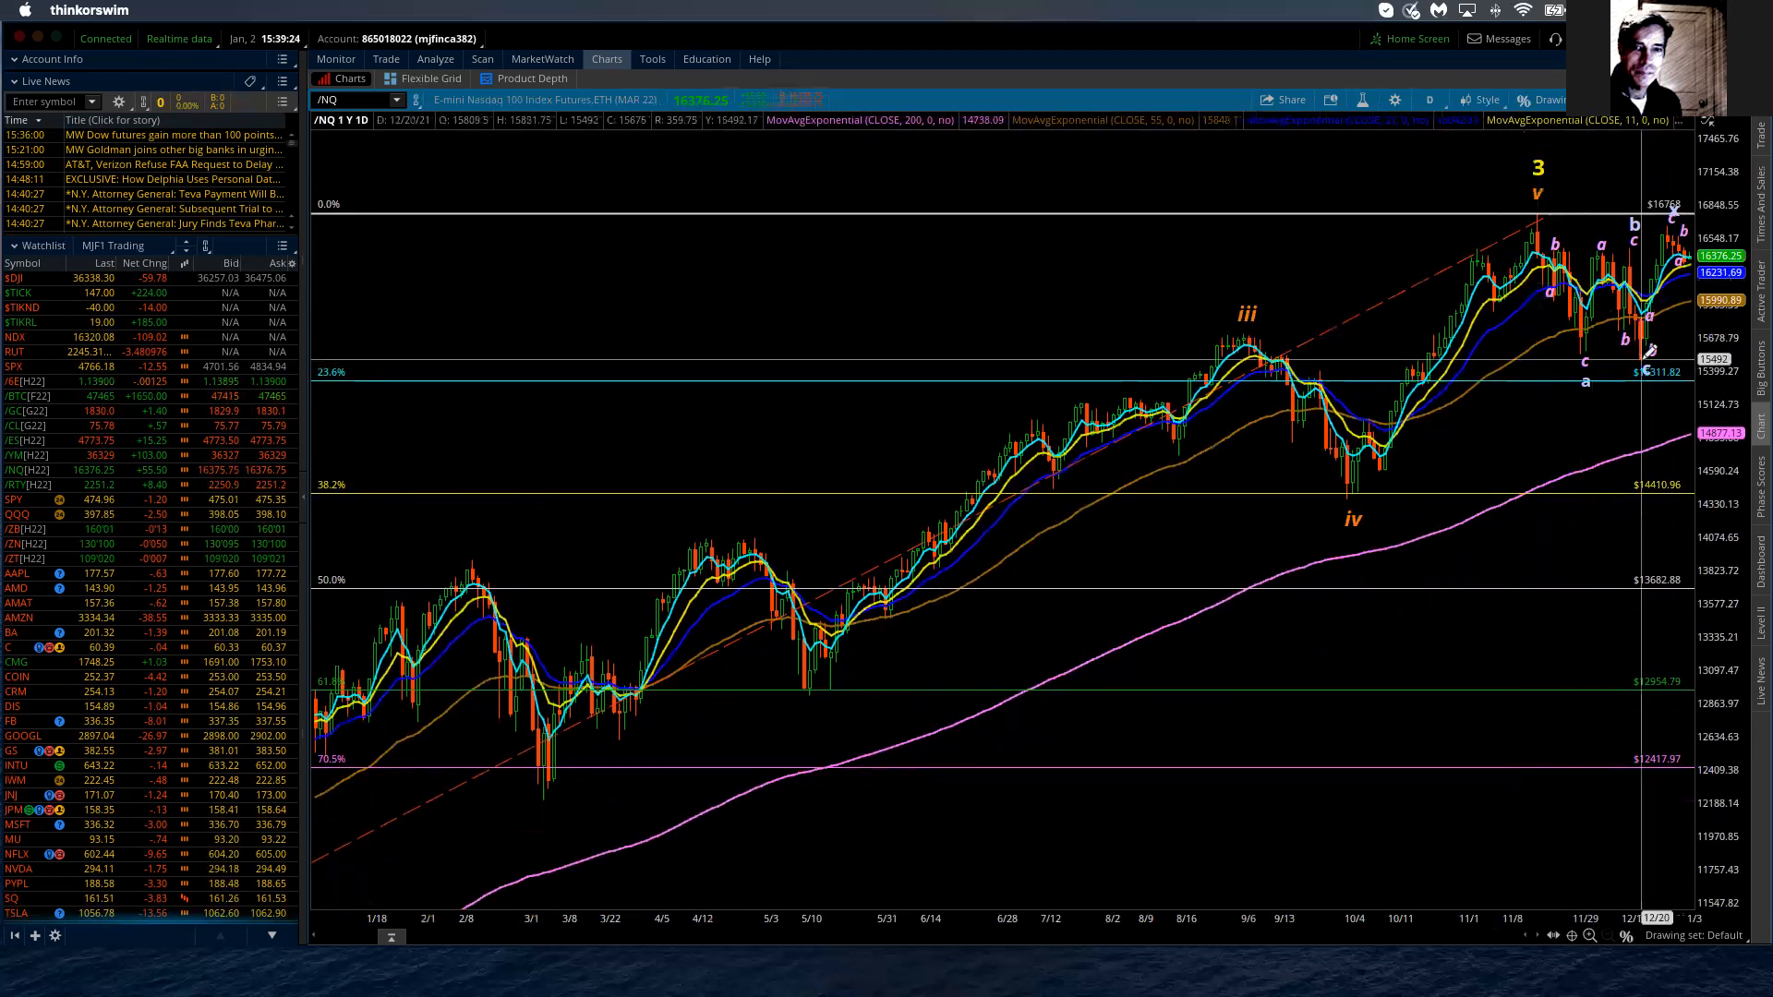
mouse_move(1640, 339)
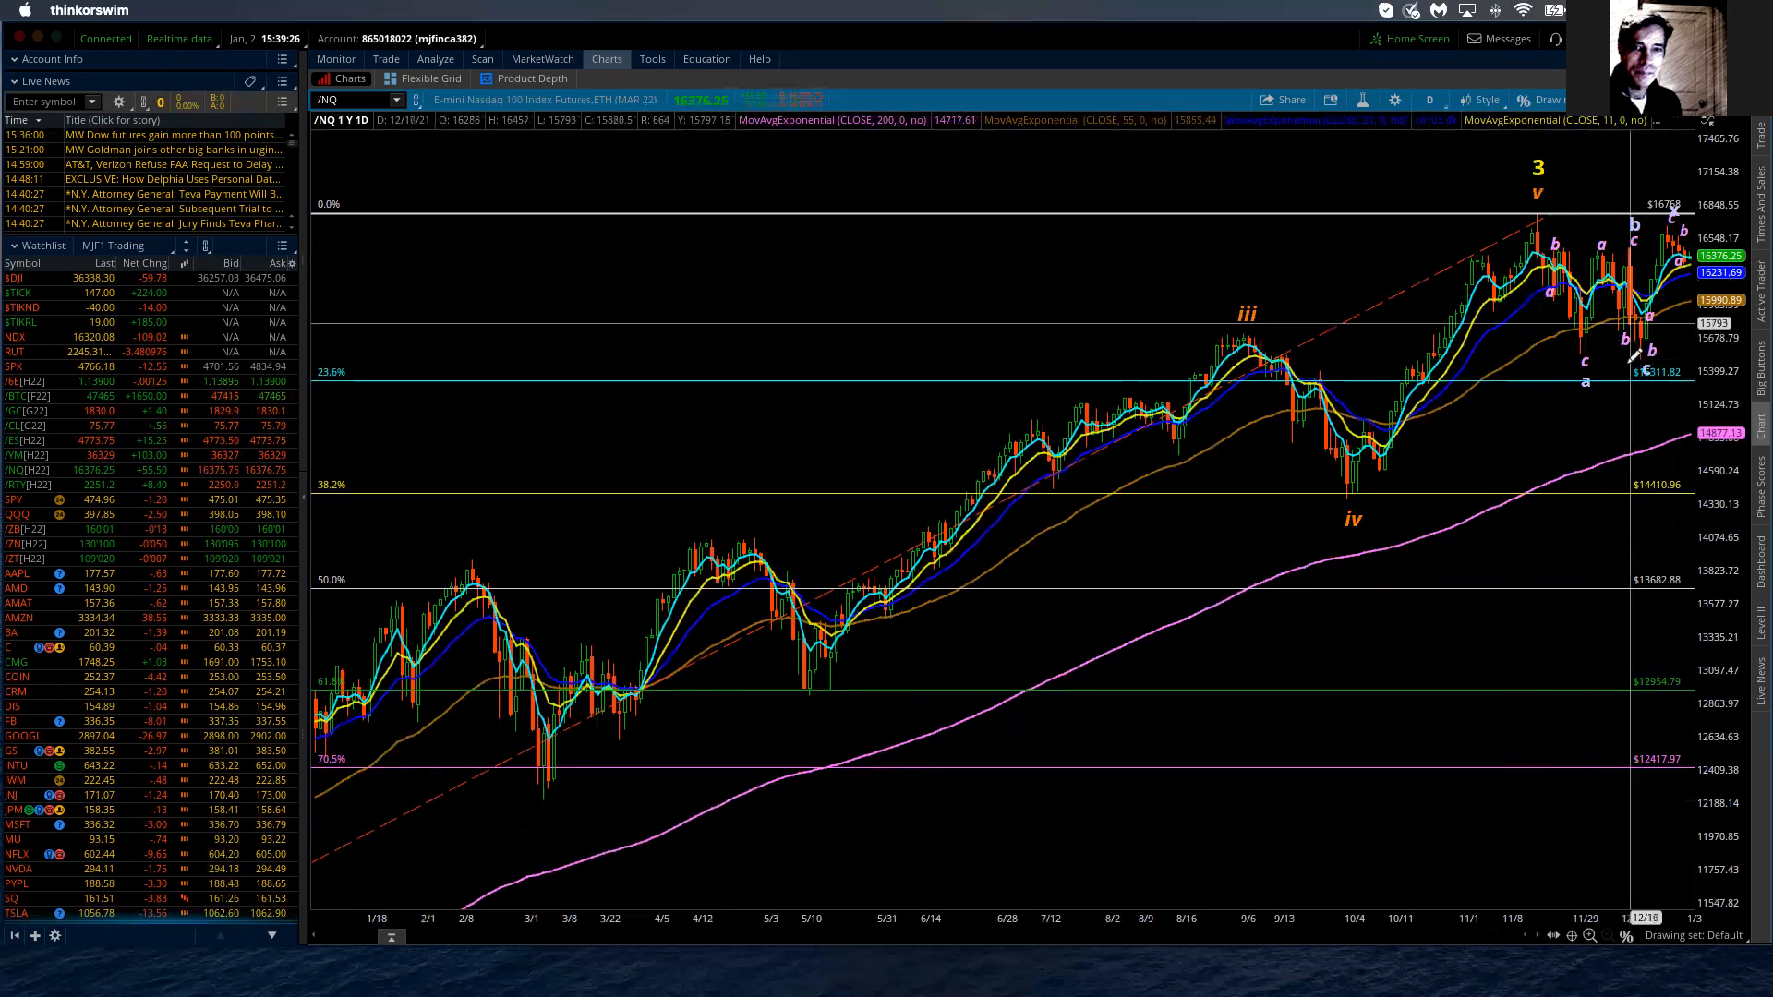
mouse_move(1649, 396)
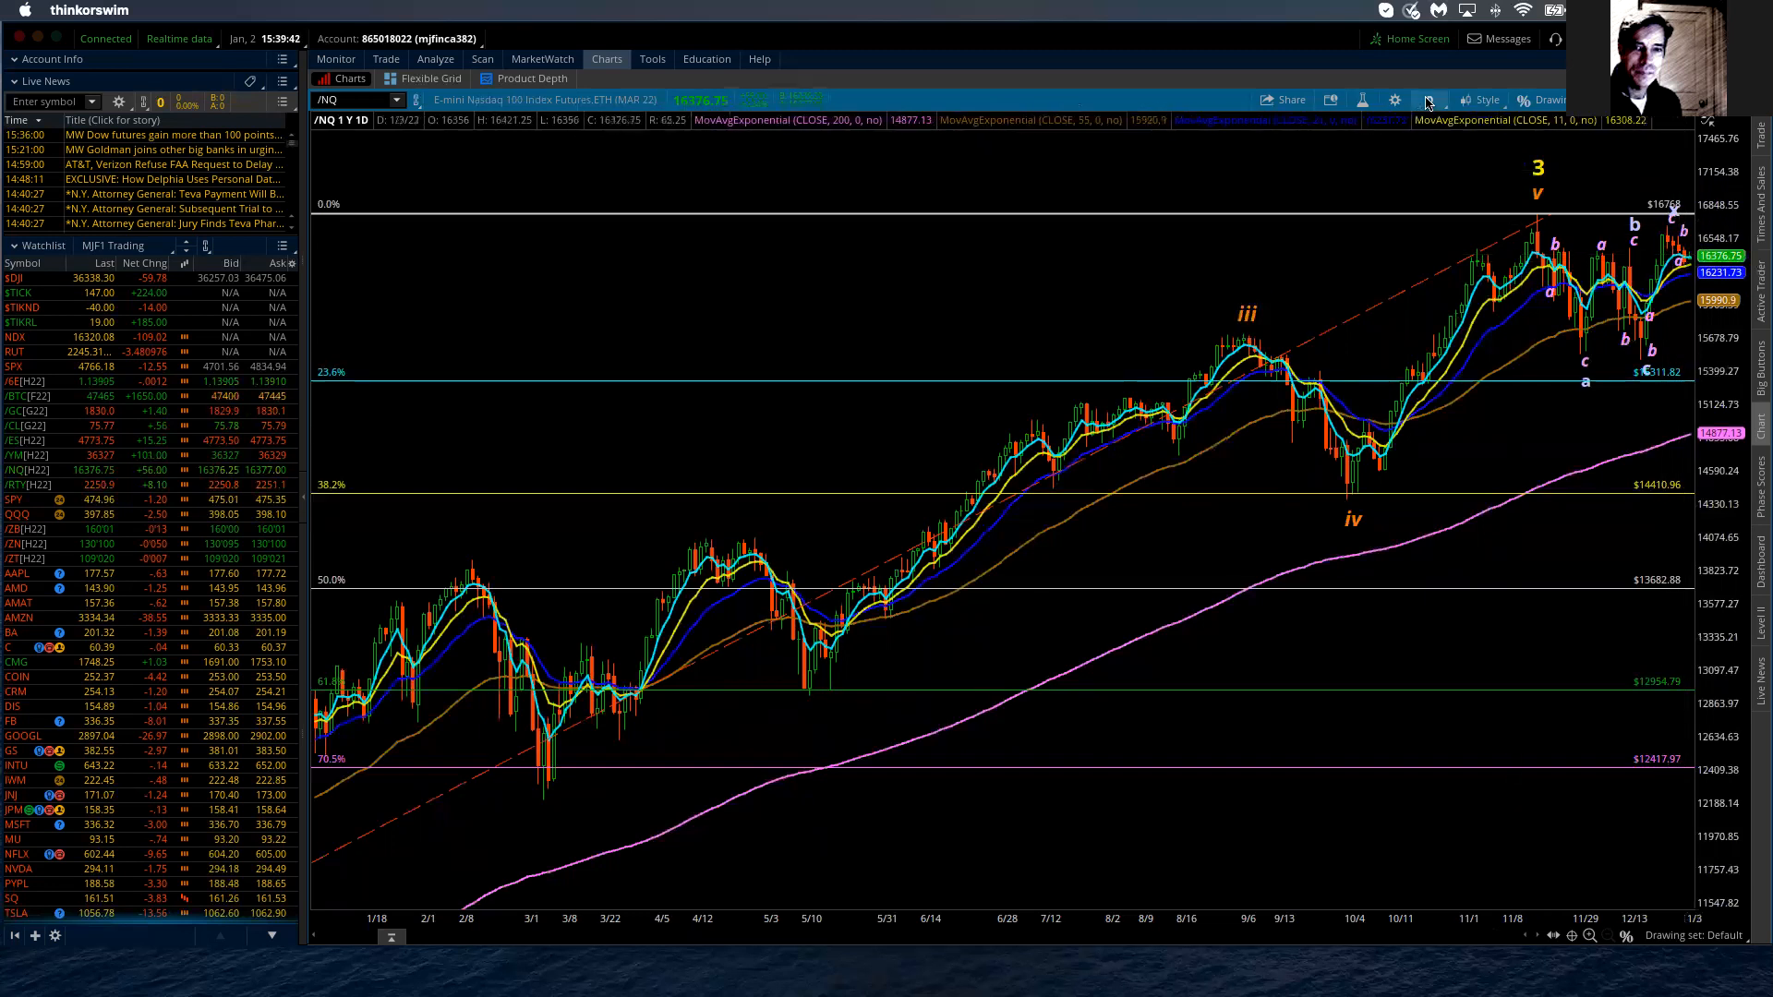
Step: Set the /NQ chart to 180 days of four-hour bars
left_click(1429, 100)
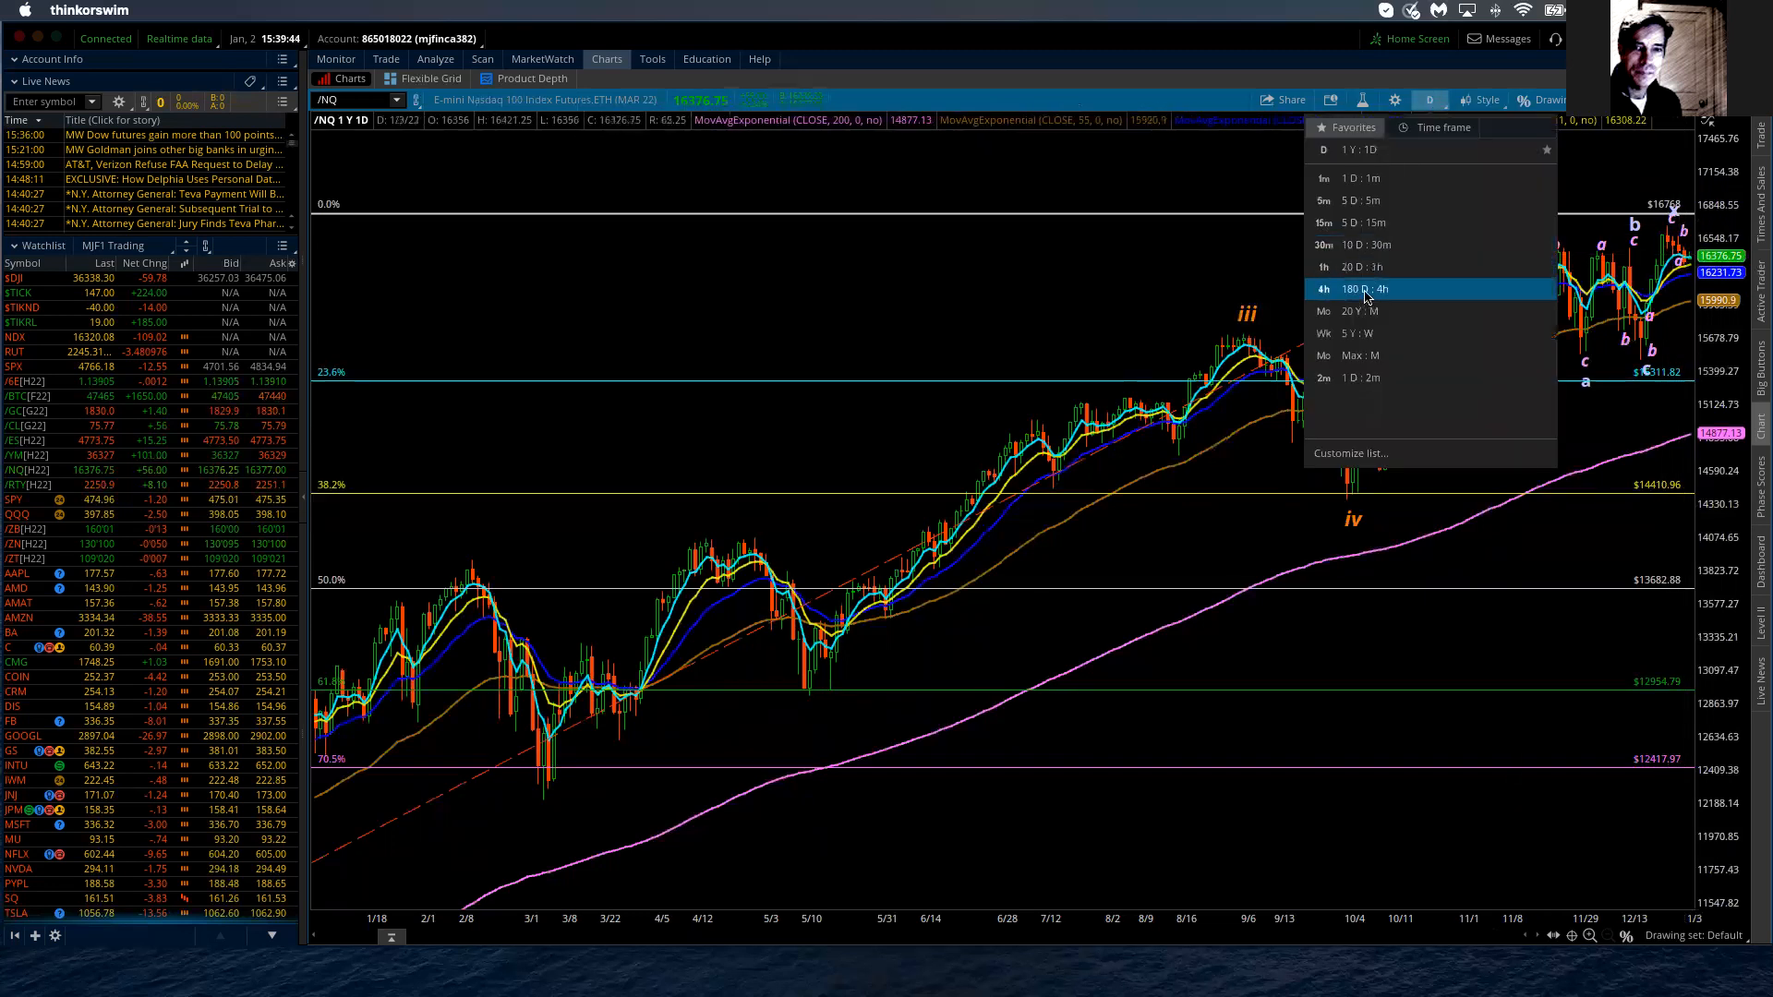
left_click(1323, 288)
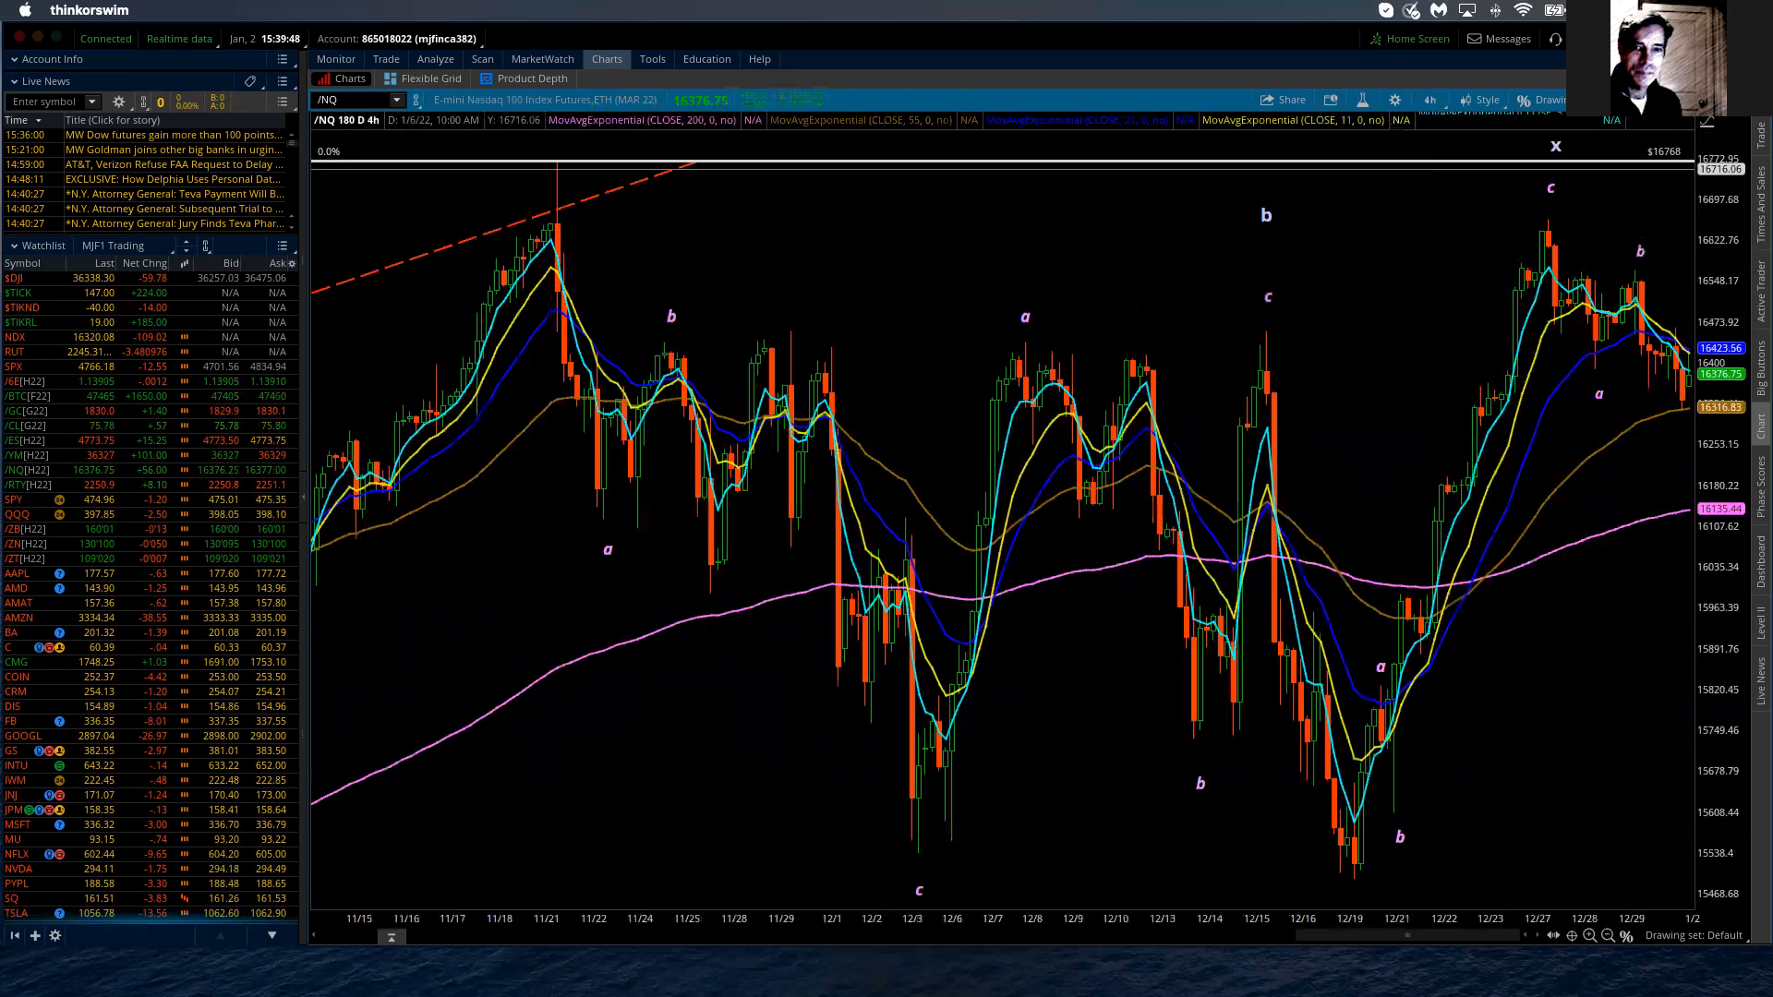
mouse_move(1364, 871)
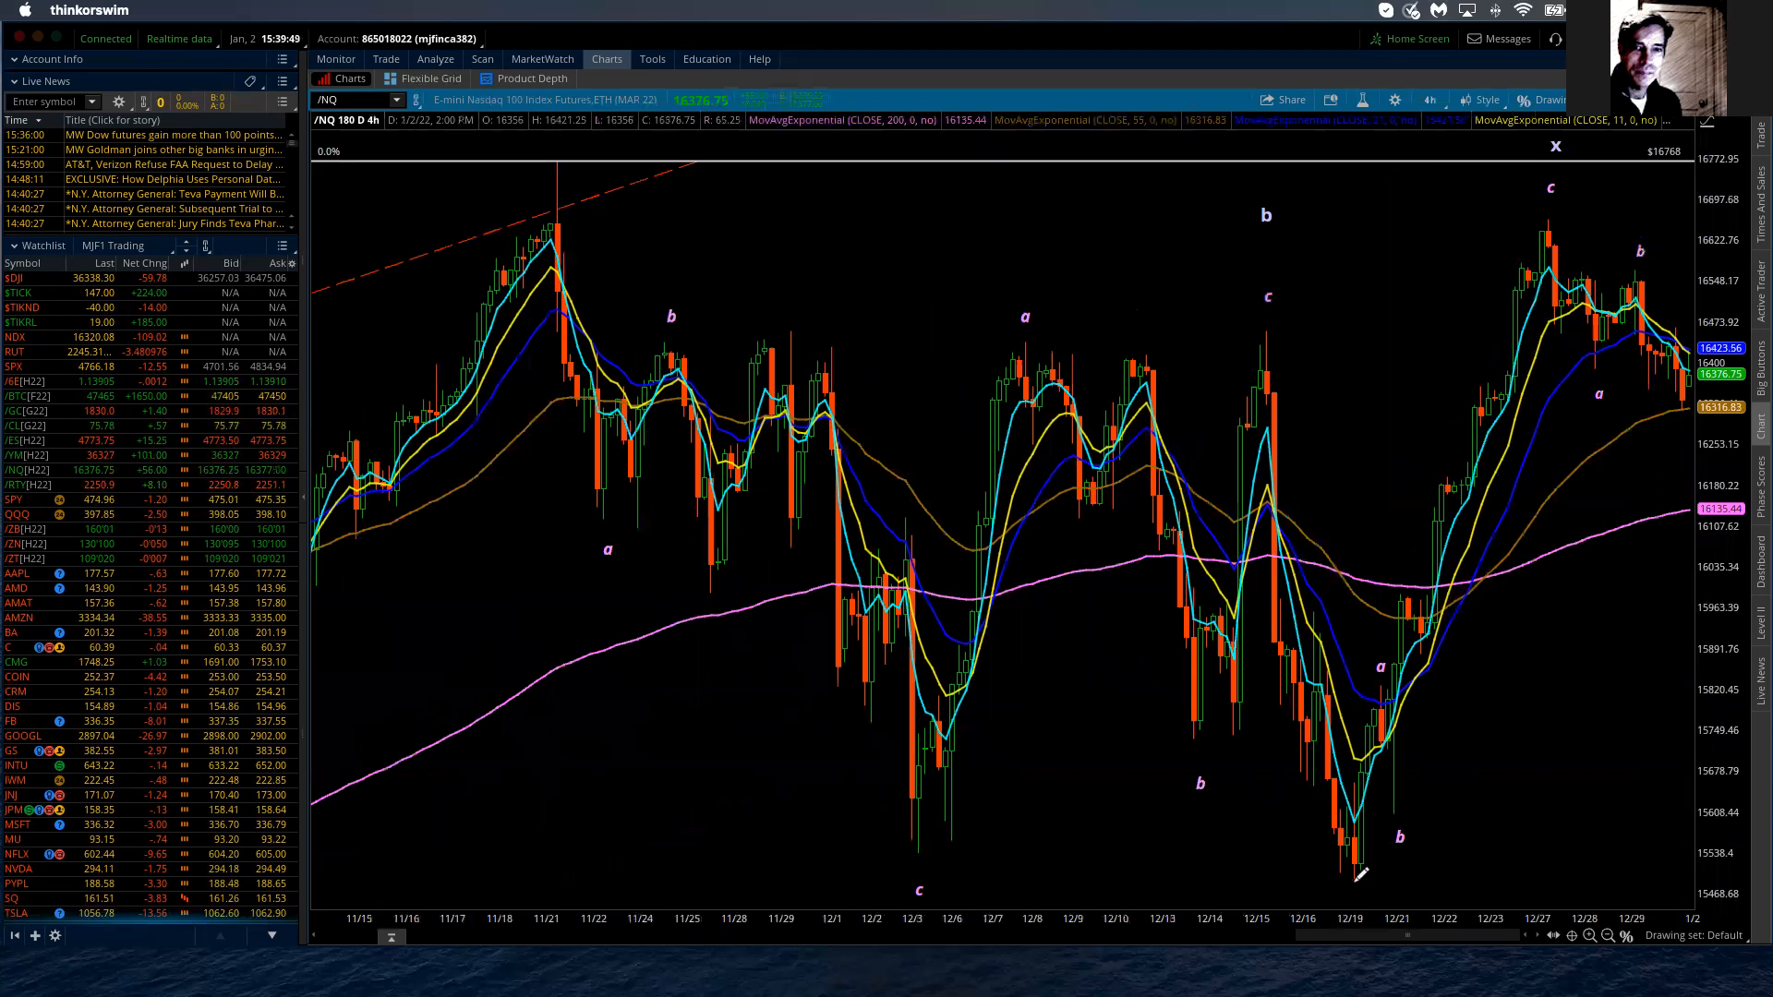
mouse_move(937, 438)
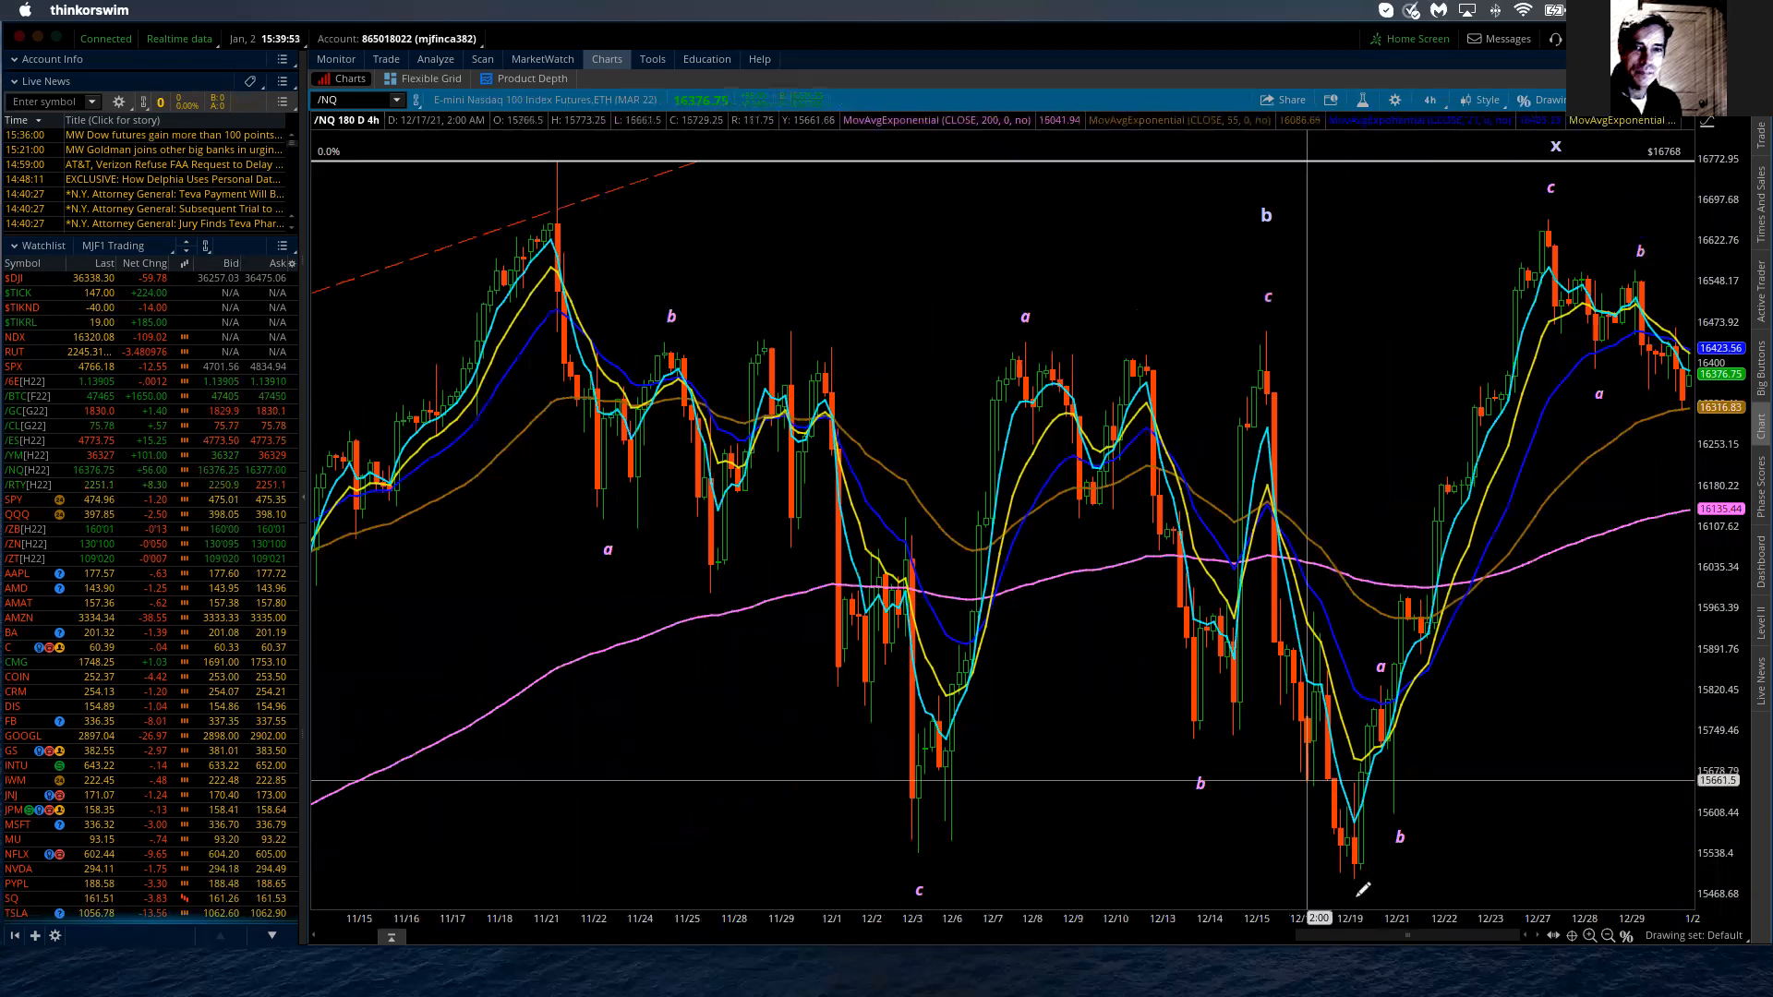
mouse_move(1459, 788)
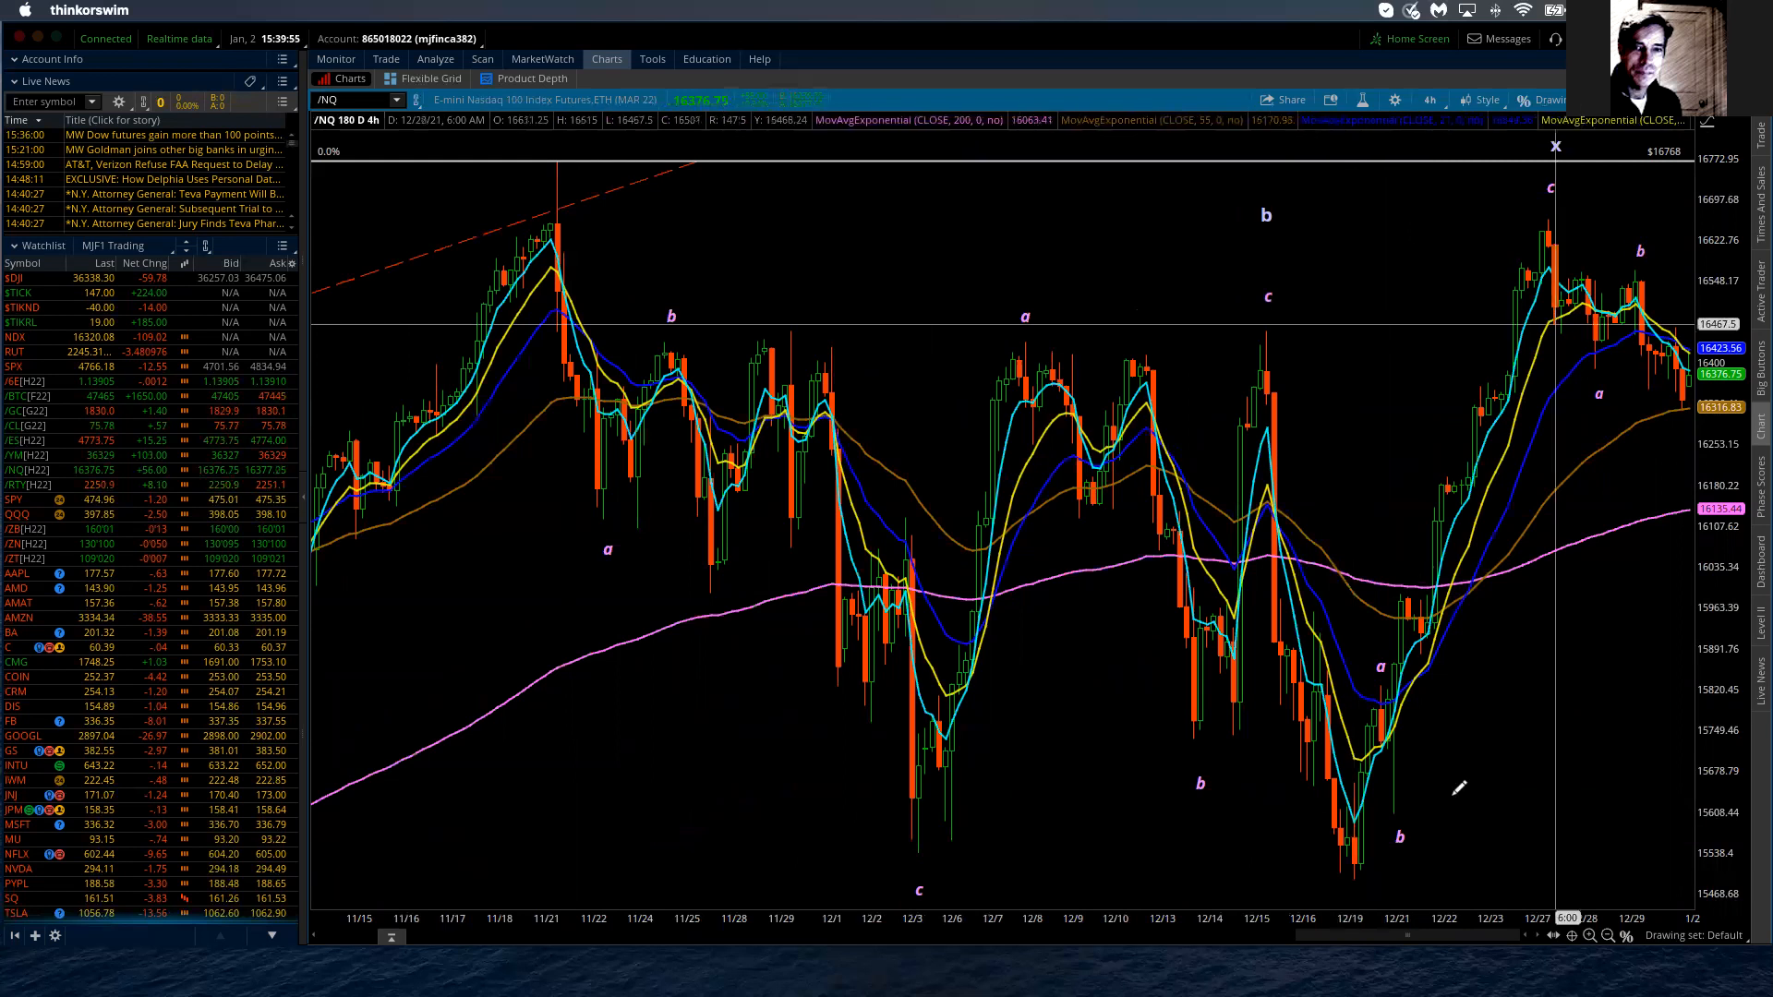
mouse_move(1551, 181)
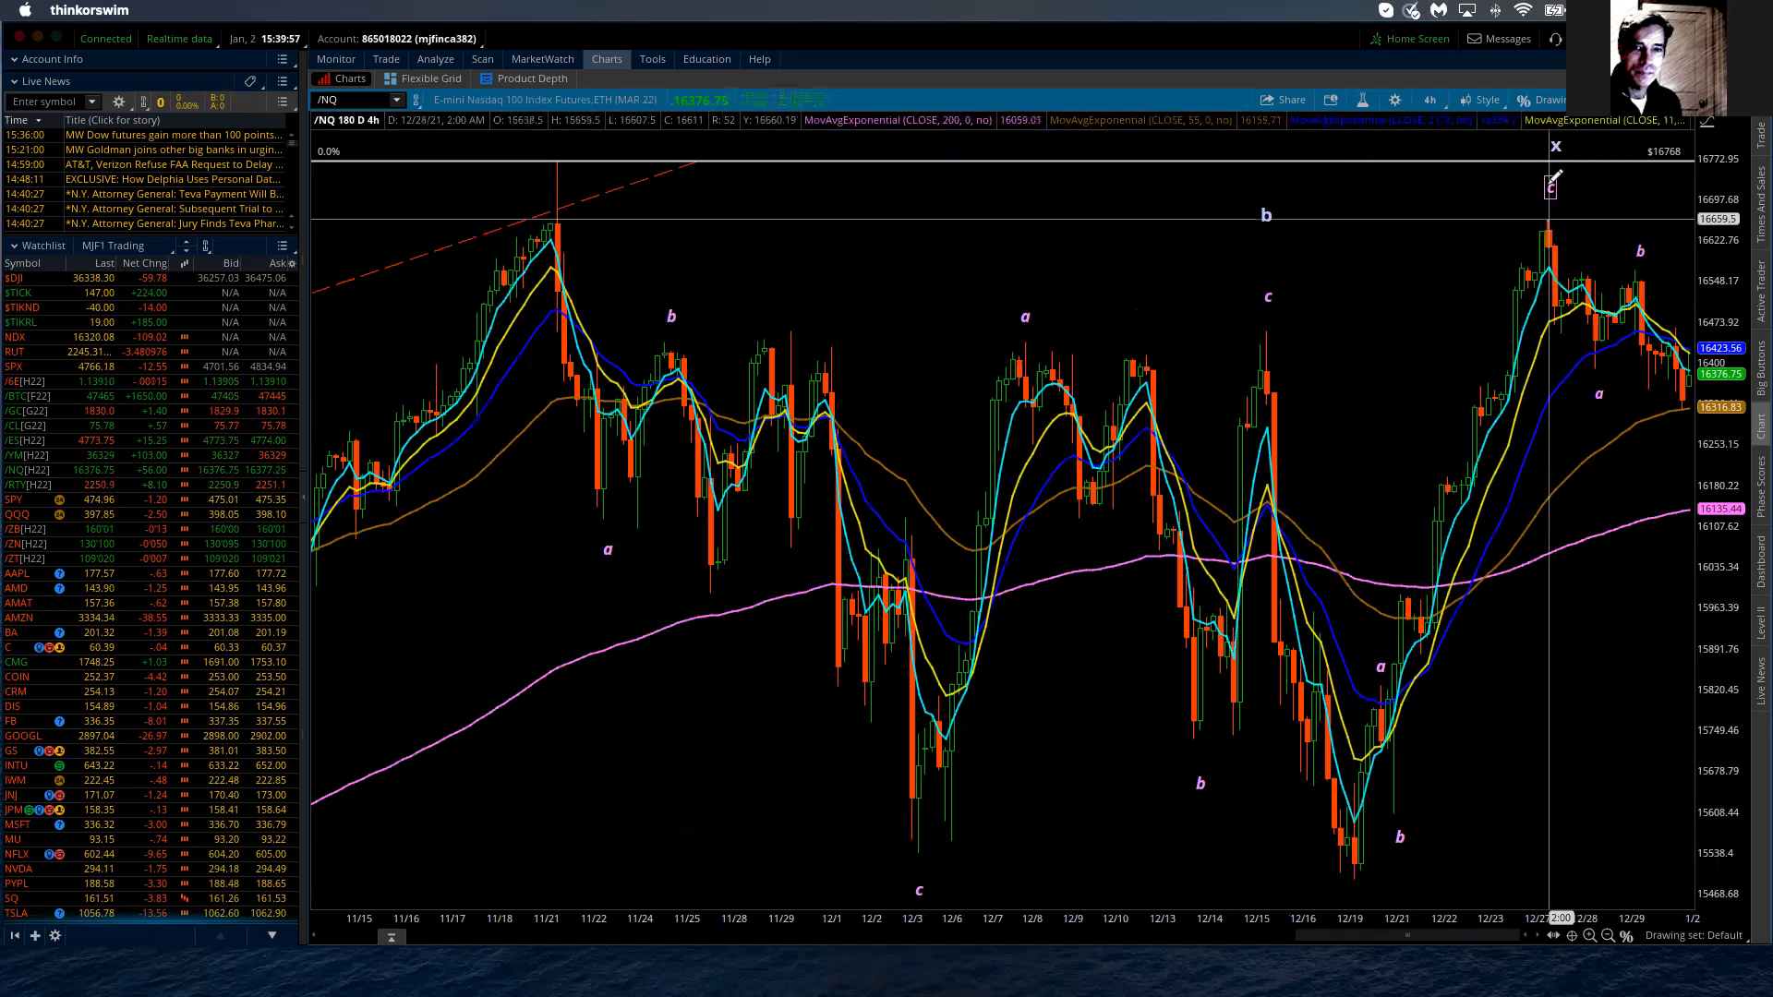
mouse_move(1553, 184)
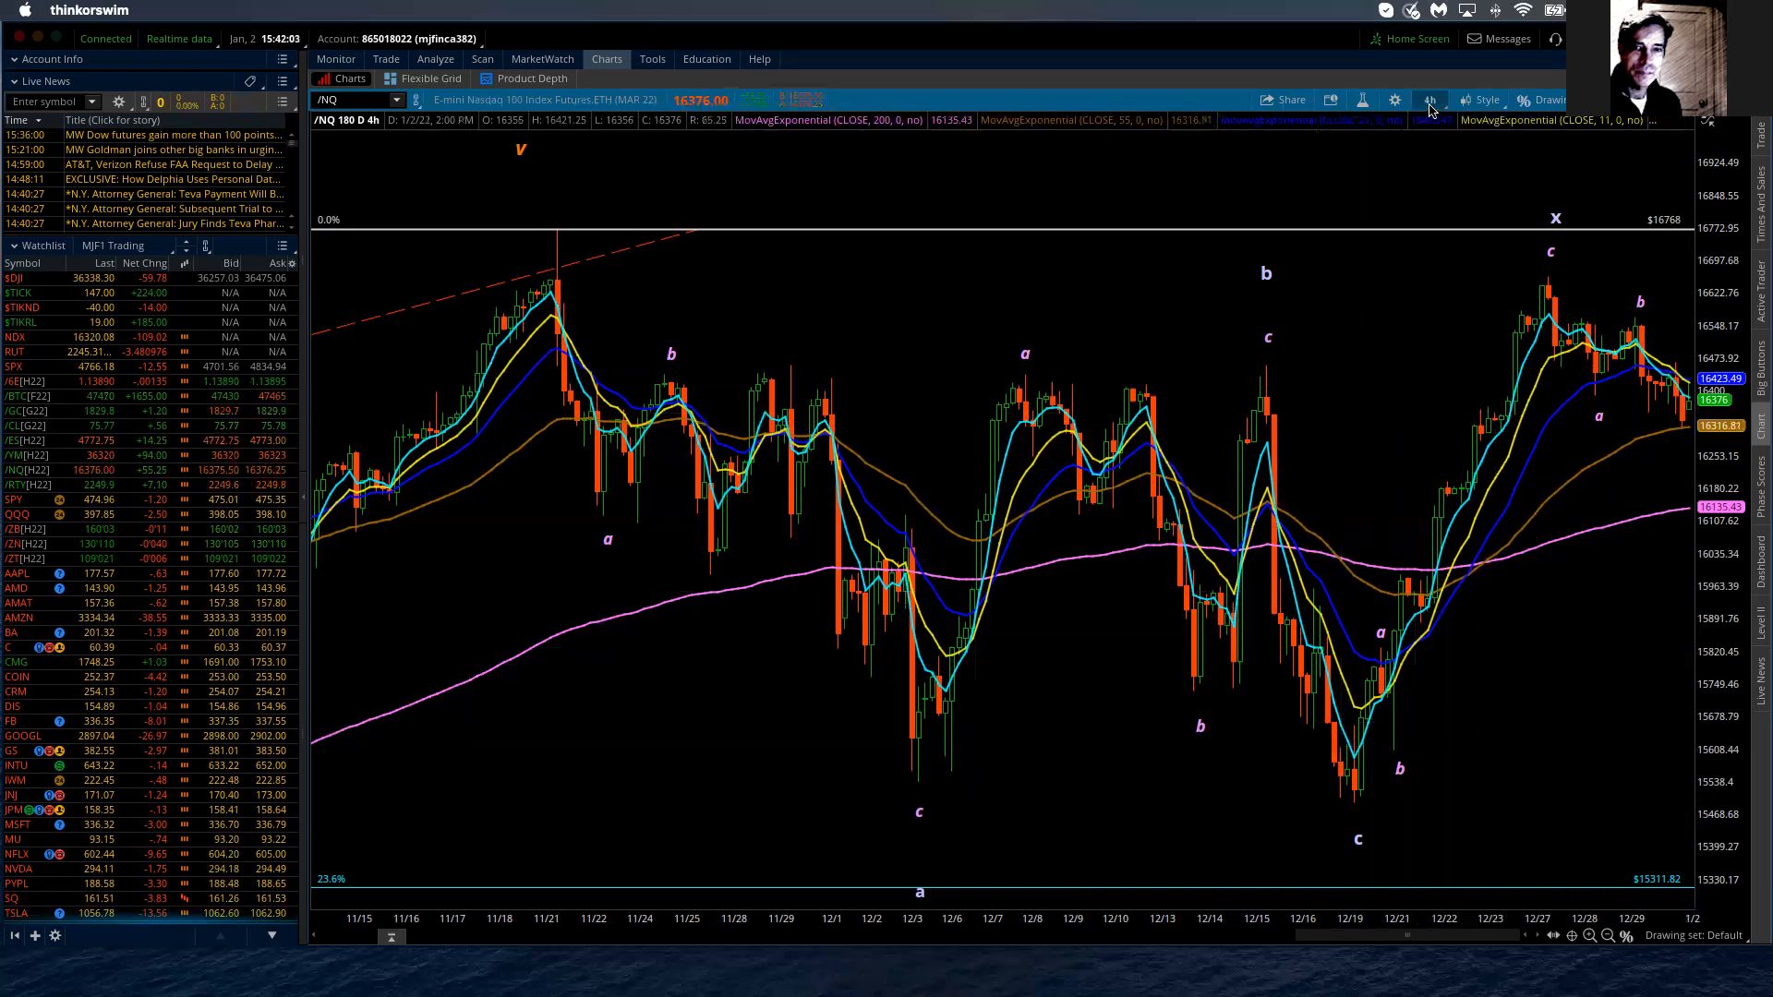
Step: Open the time frame menu to pick the 20 D : 1h view
left_click(1429, 100)
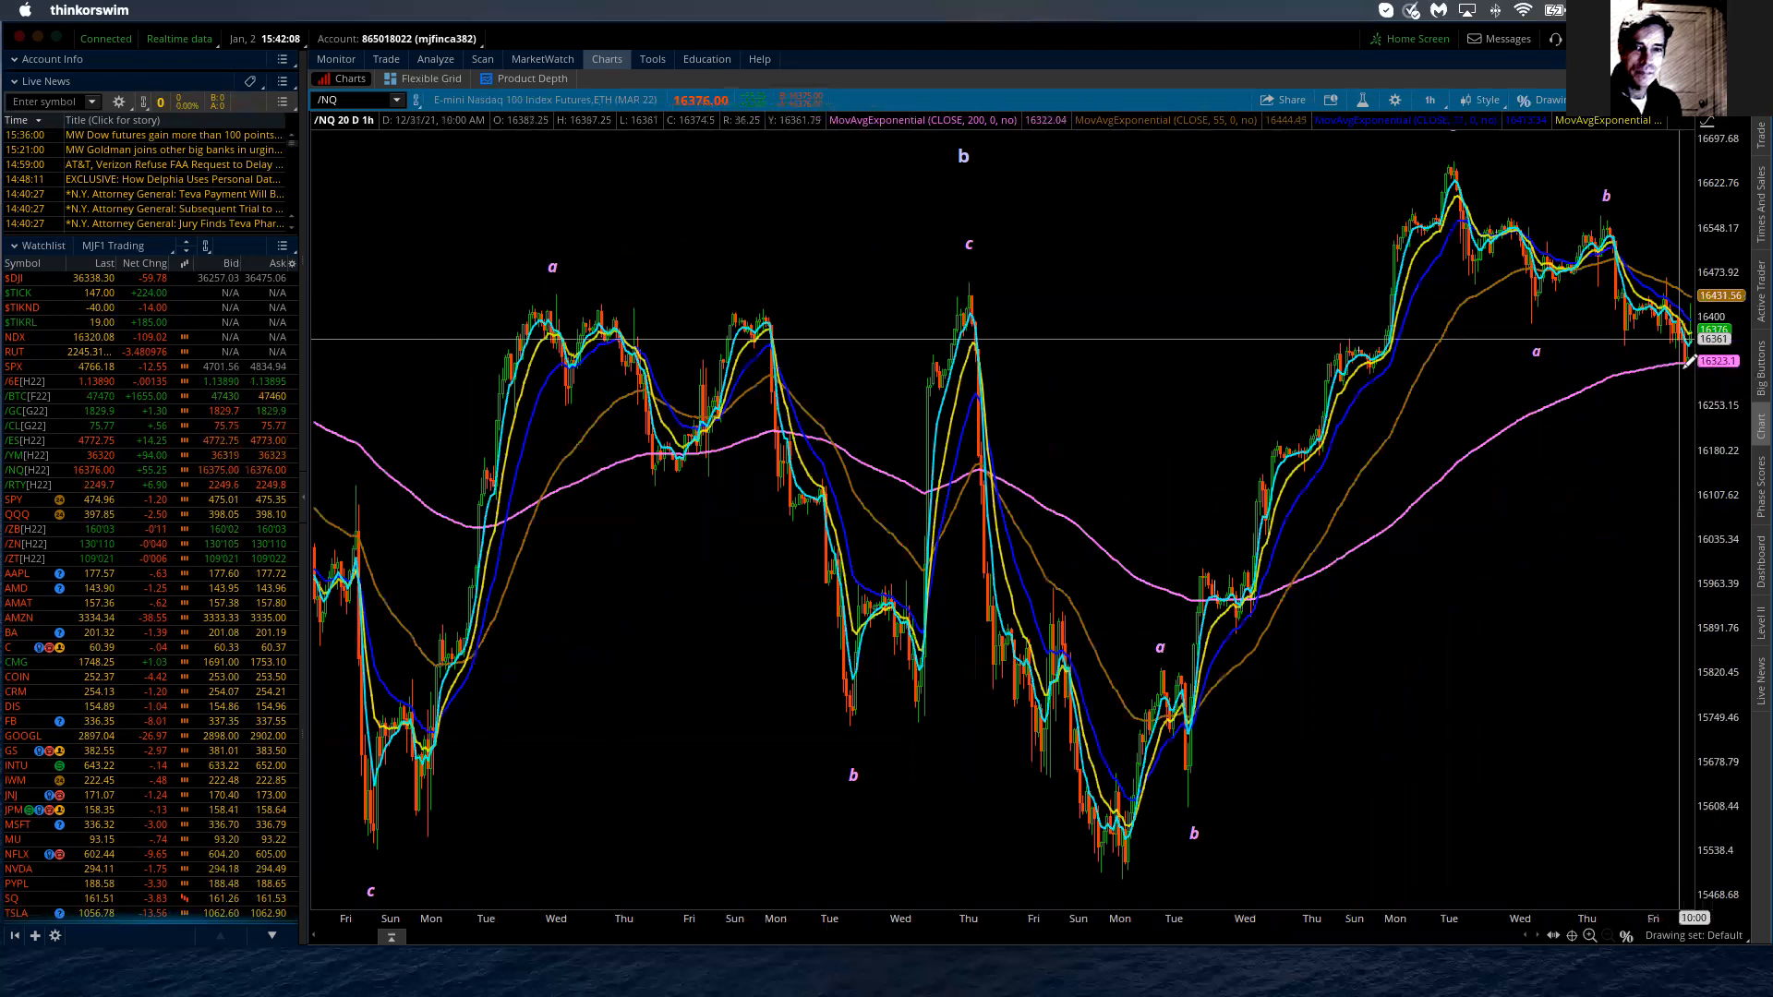
mouse_move(1685, 336)
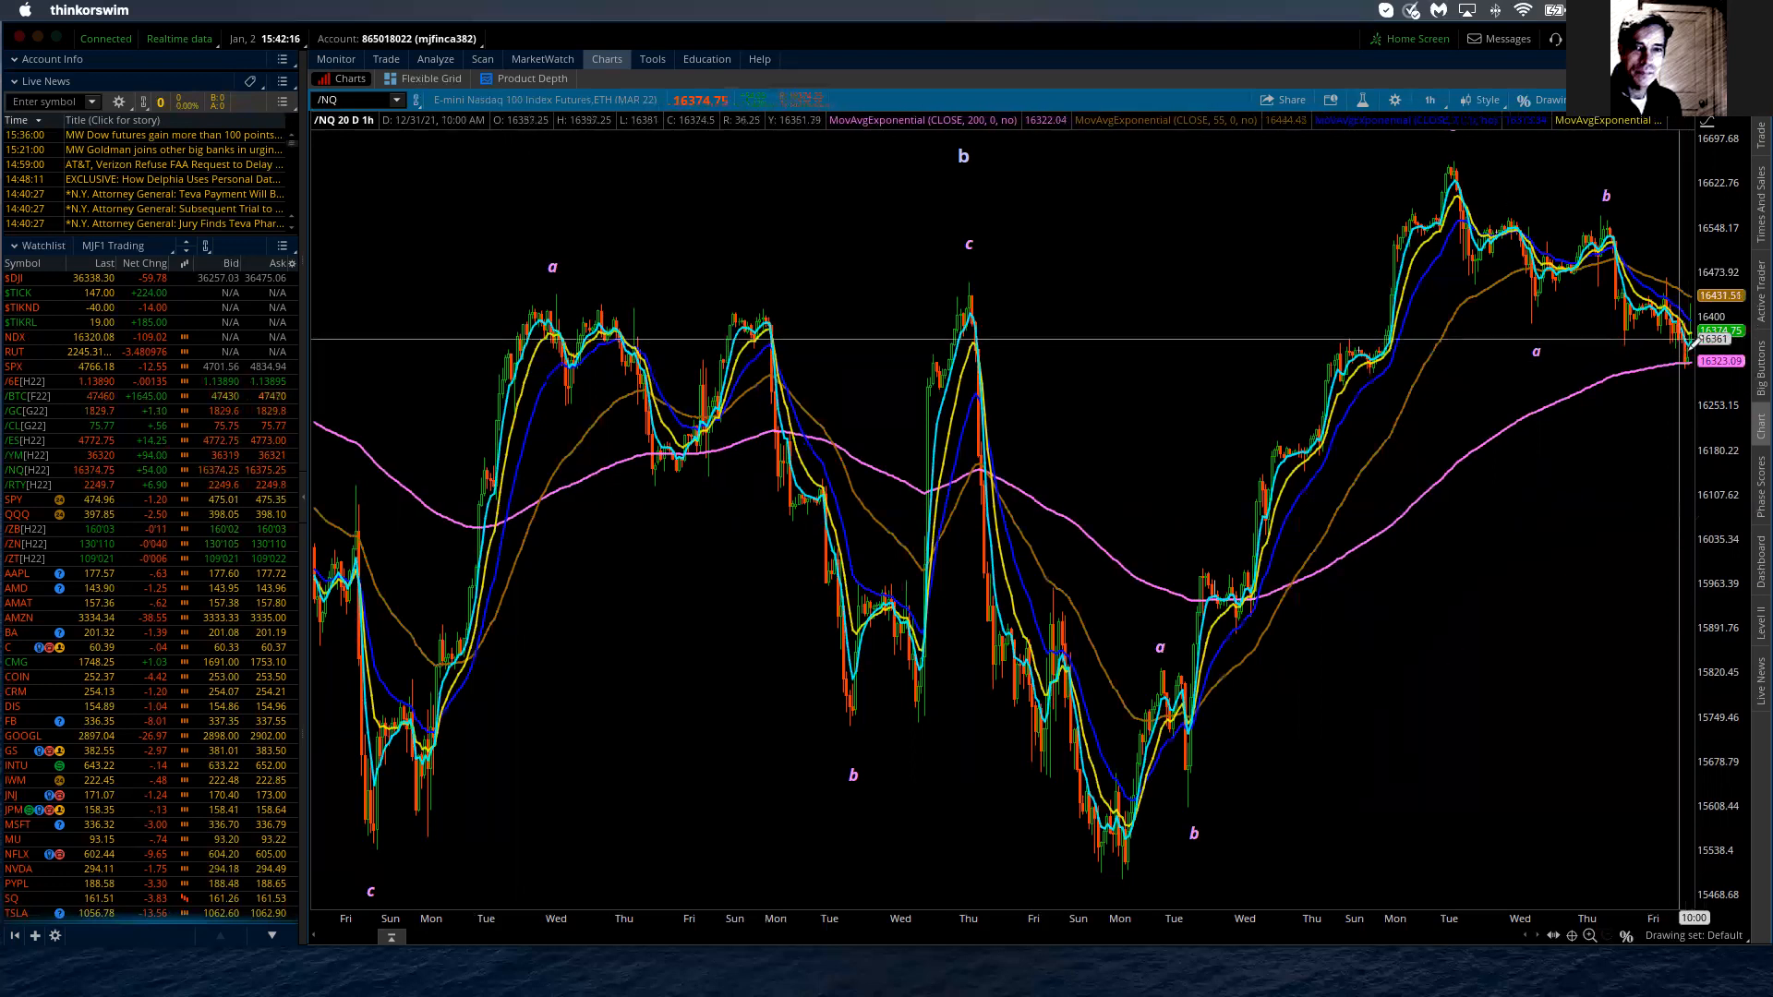
mouse_move(1693, 359)
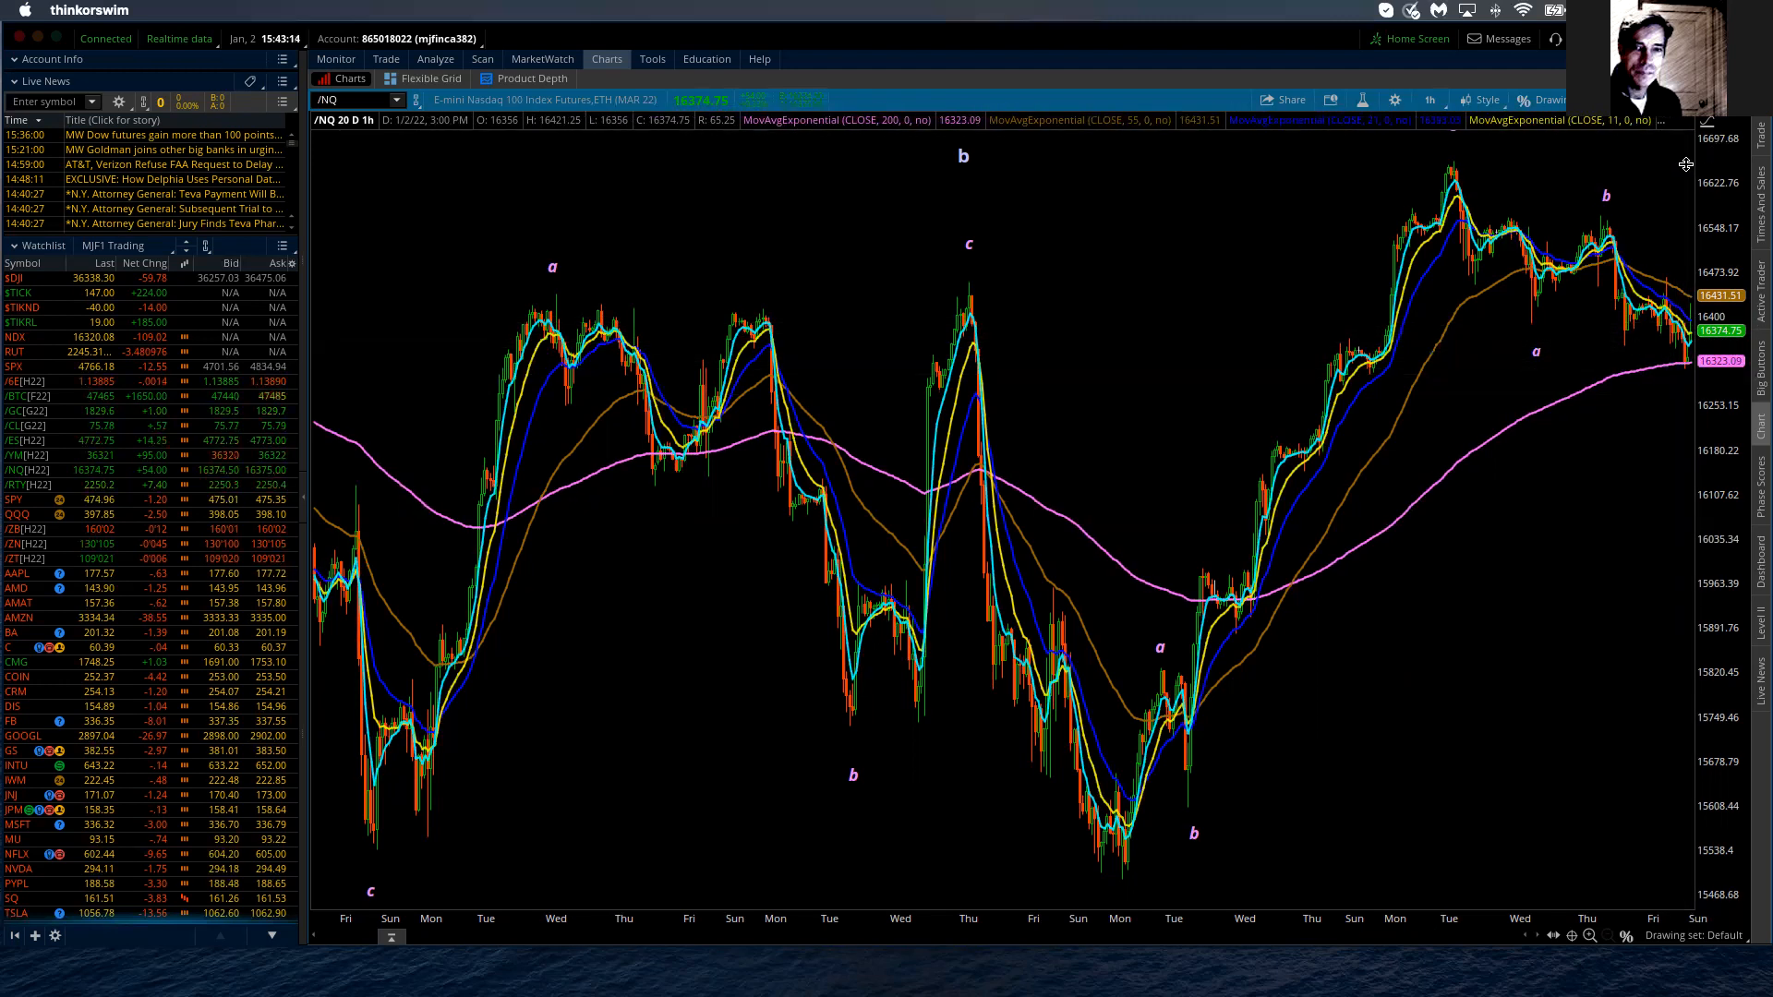
mouse_move(1453, 152)
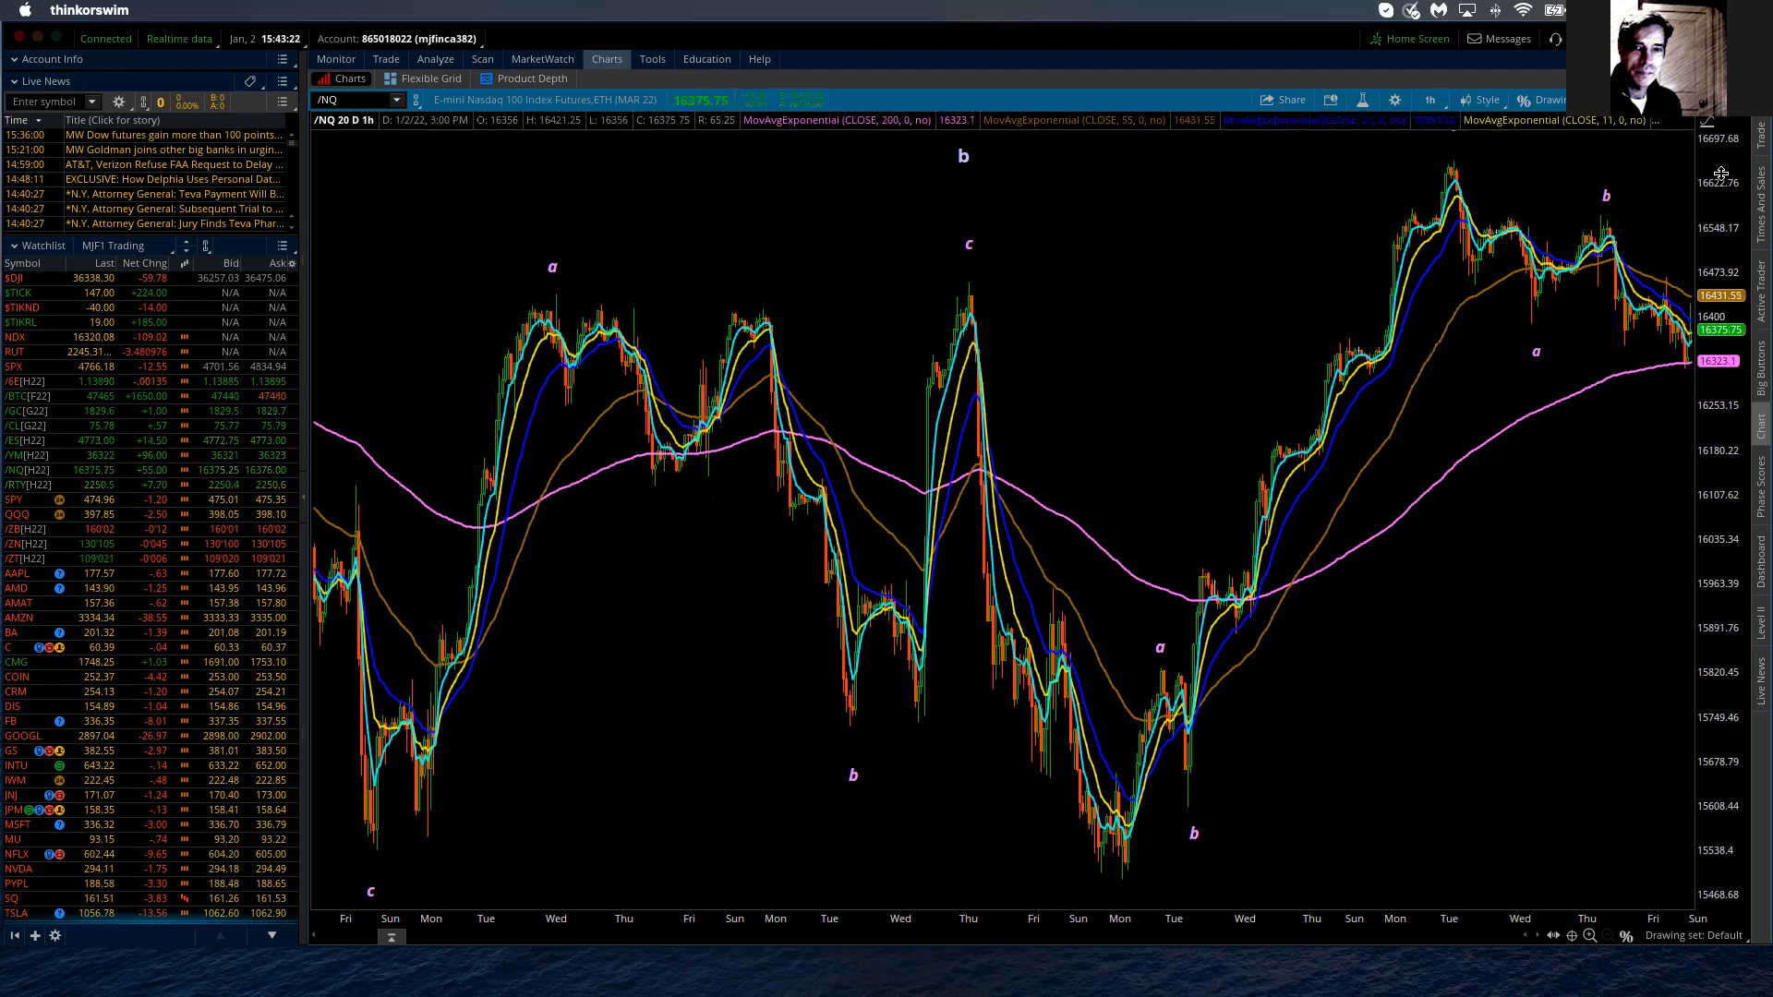
mouse_move(1246, 592)
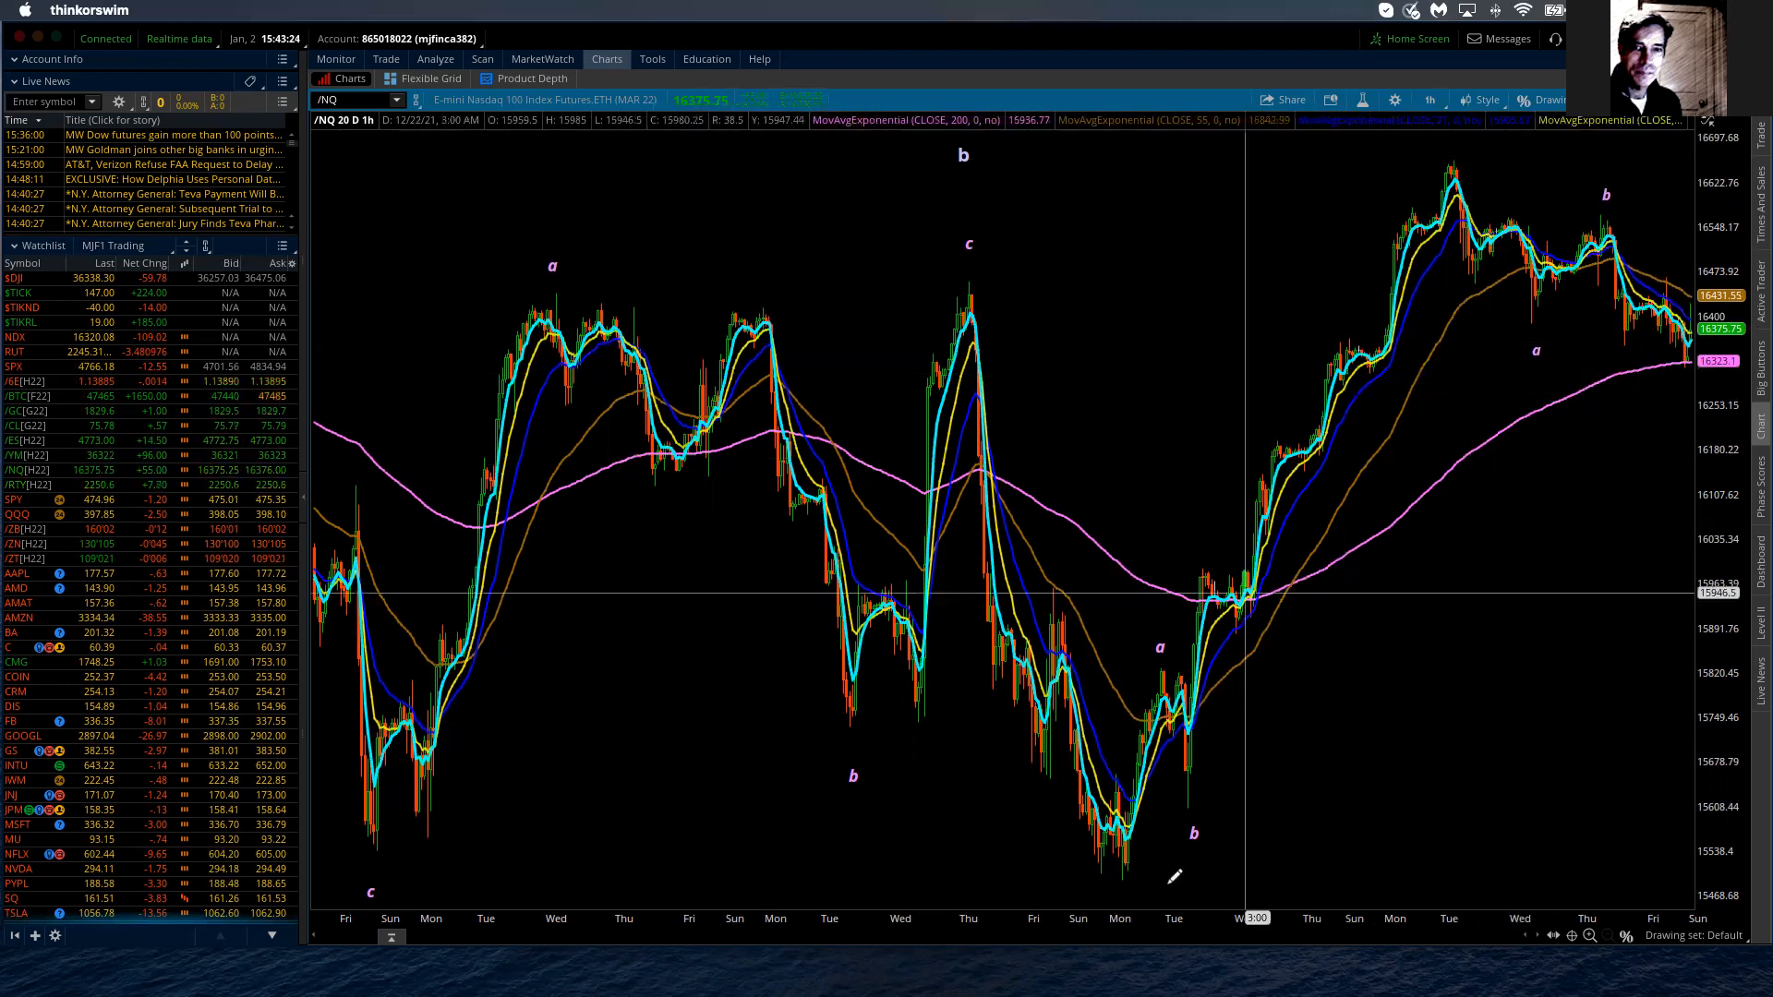
Step: Show and then hide the Drawings toolbar on the hourly chart
left_click(1546, 100)
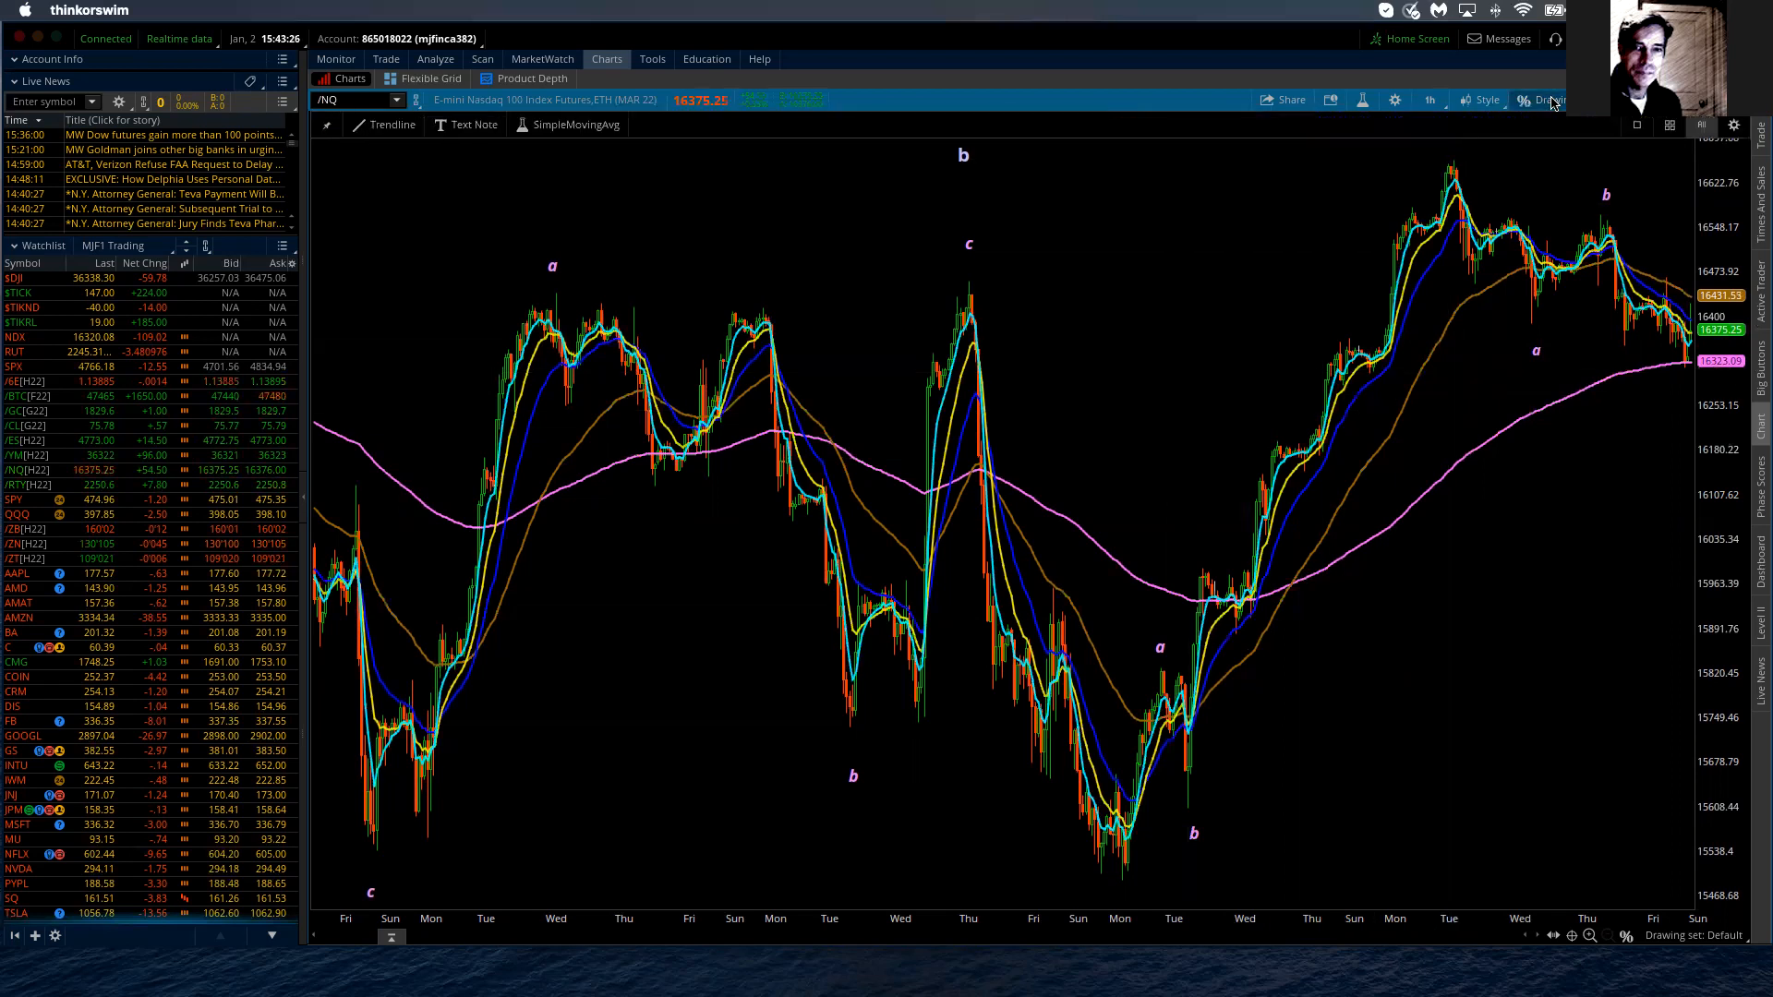
left_click(1544, 100)
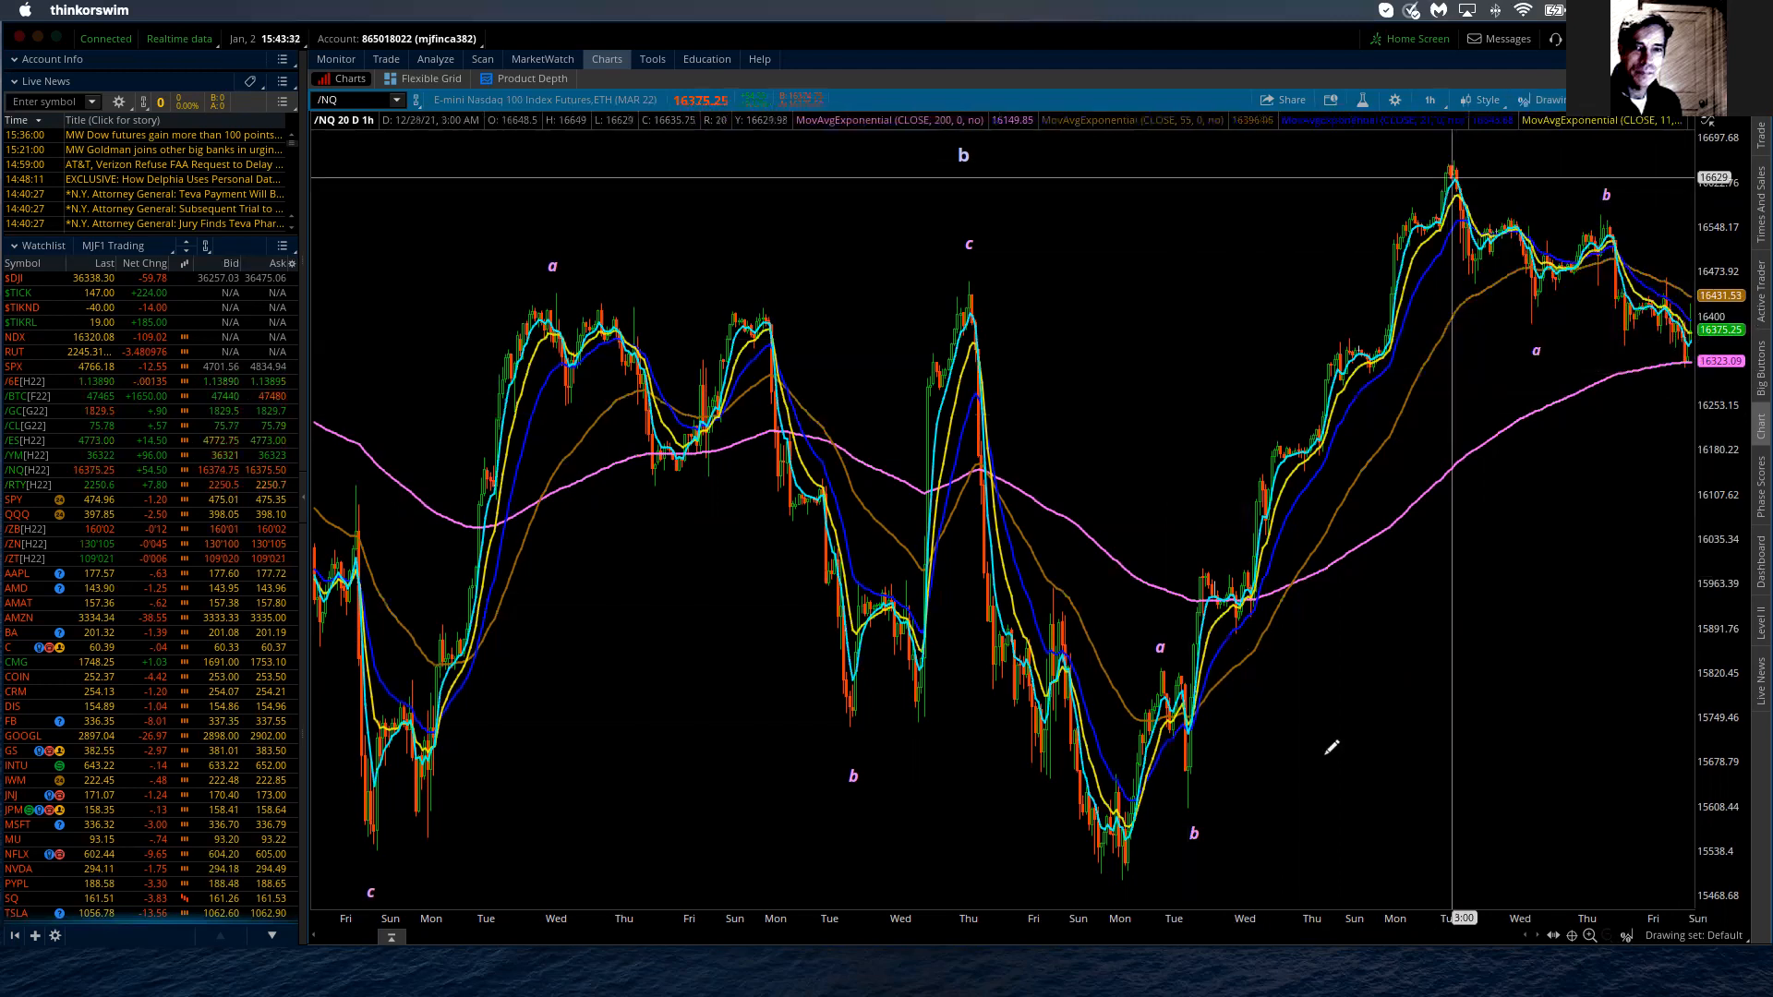
mouse_move(1195, 800)
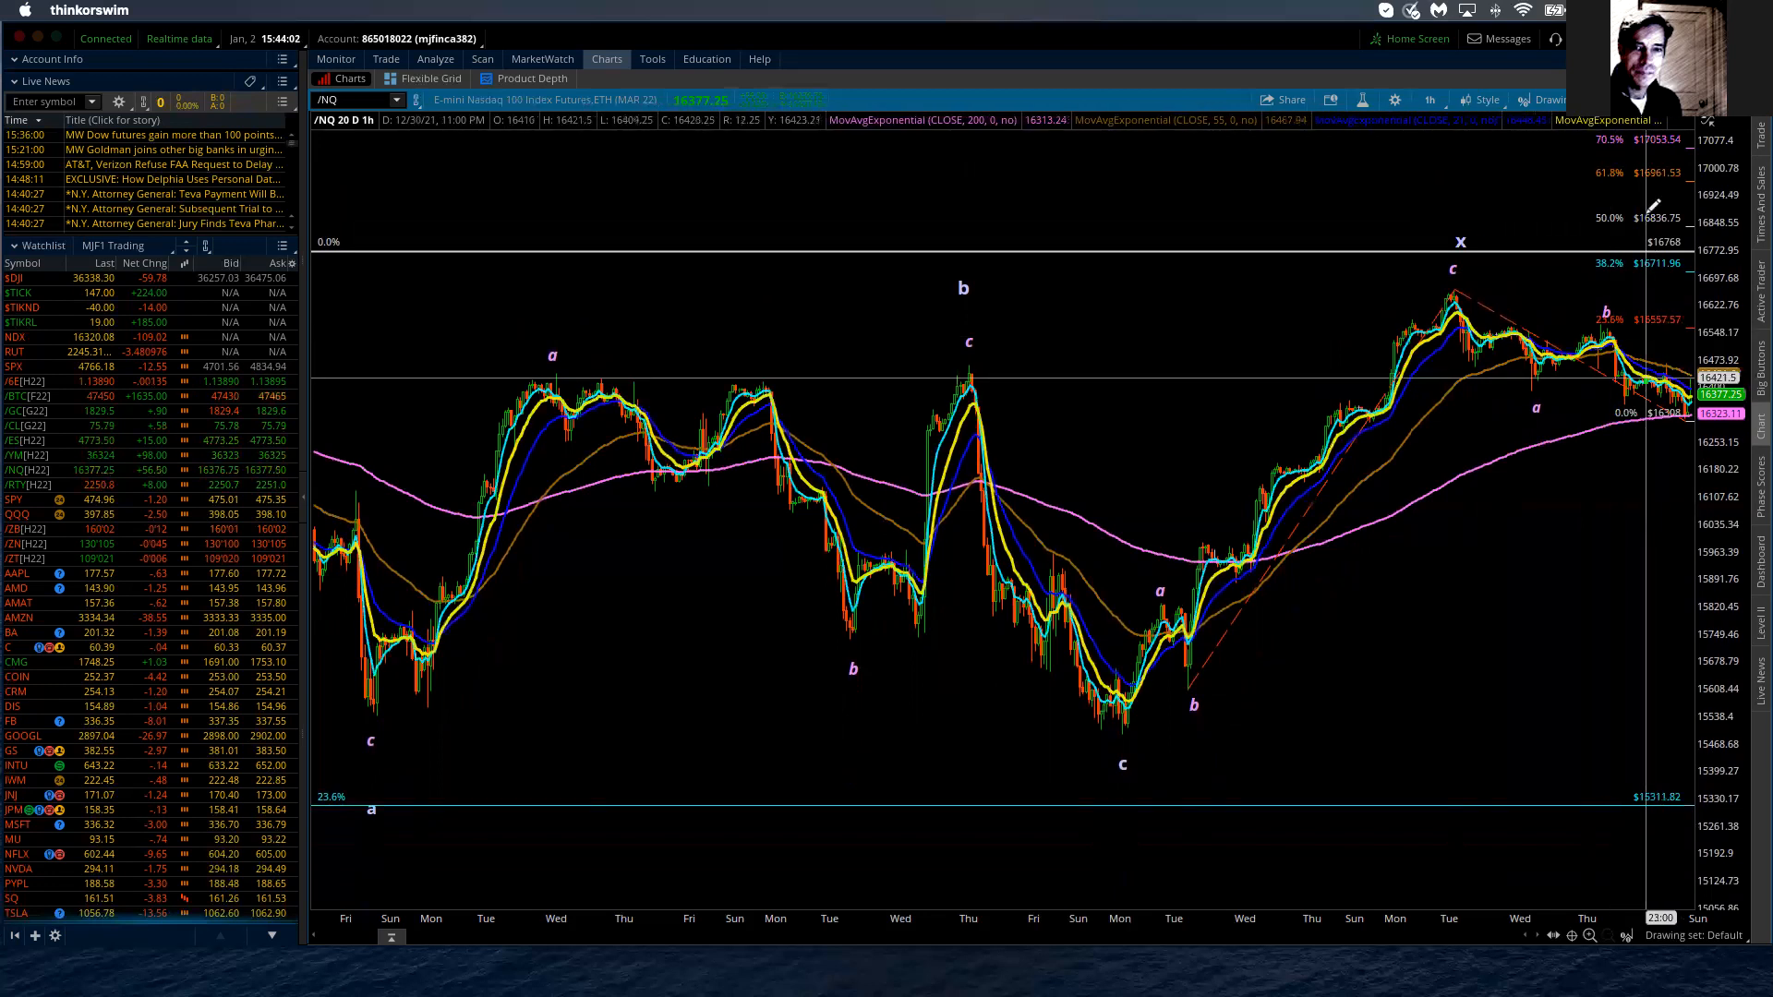
mouse_move(1640, 377)
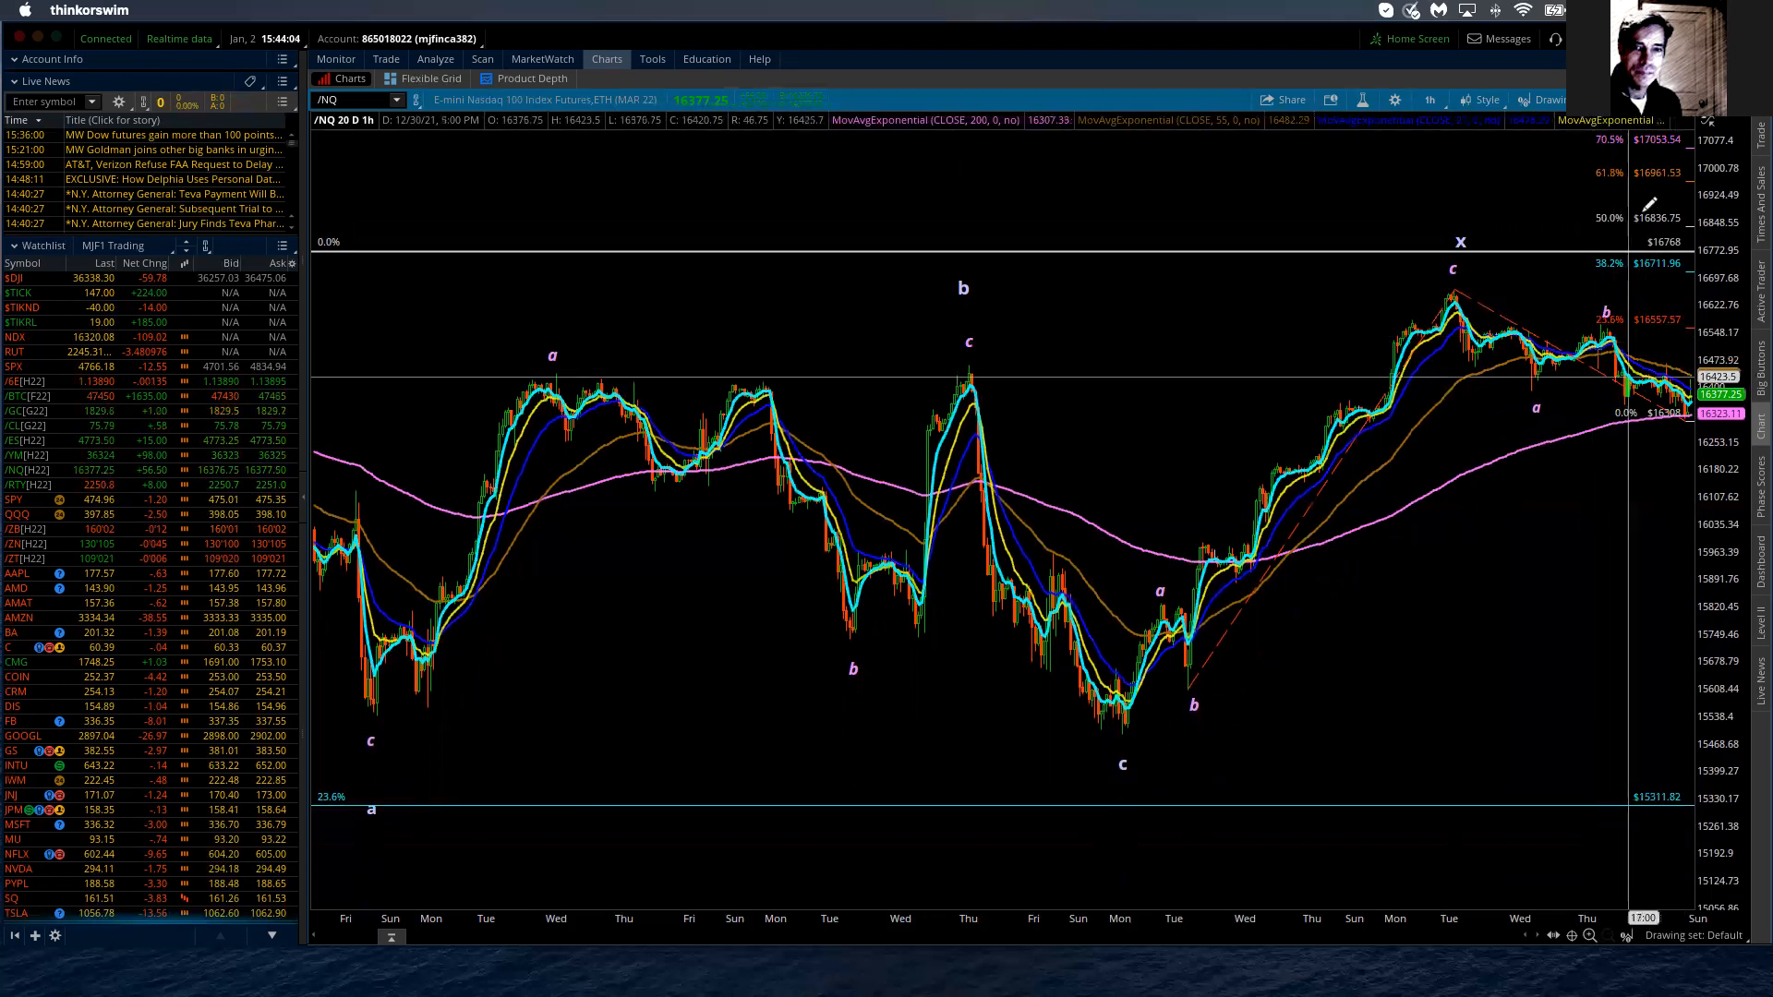
mouse_move(1628, 373)
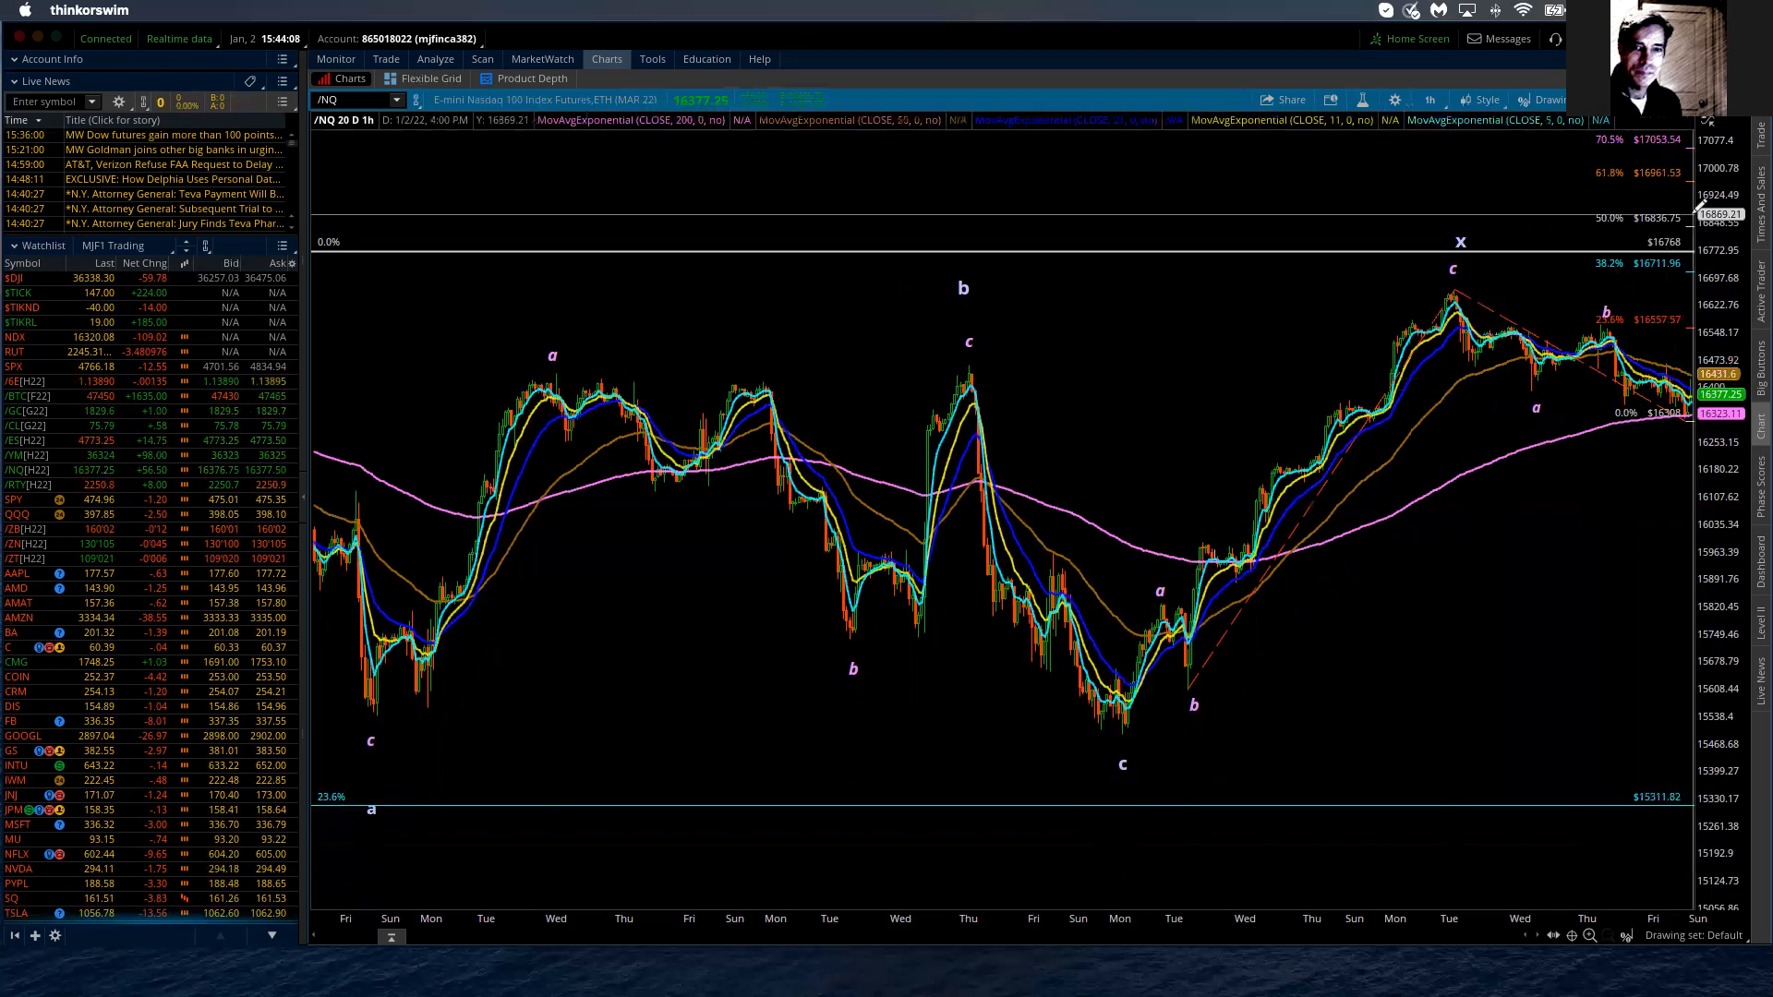
mouse_move(1522, 243)
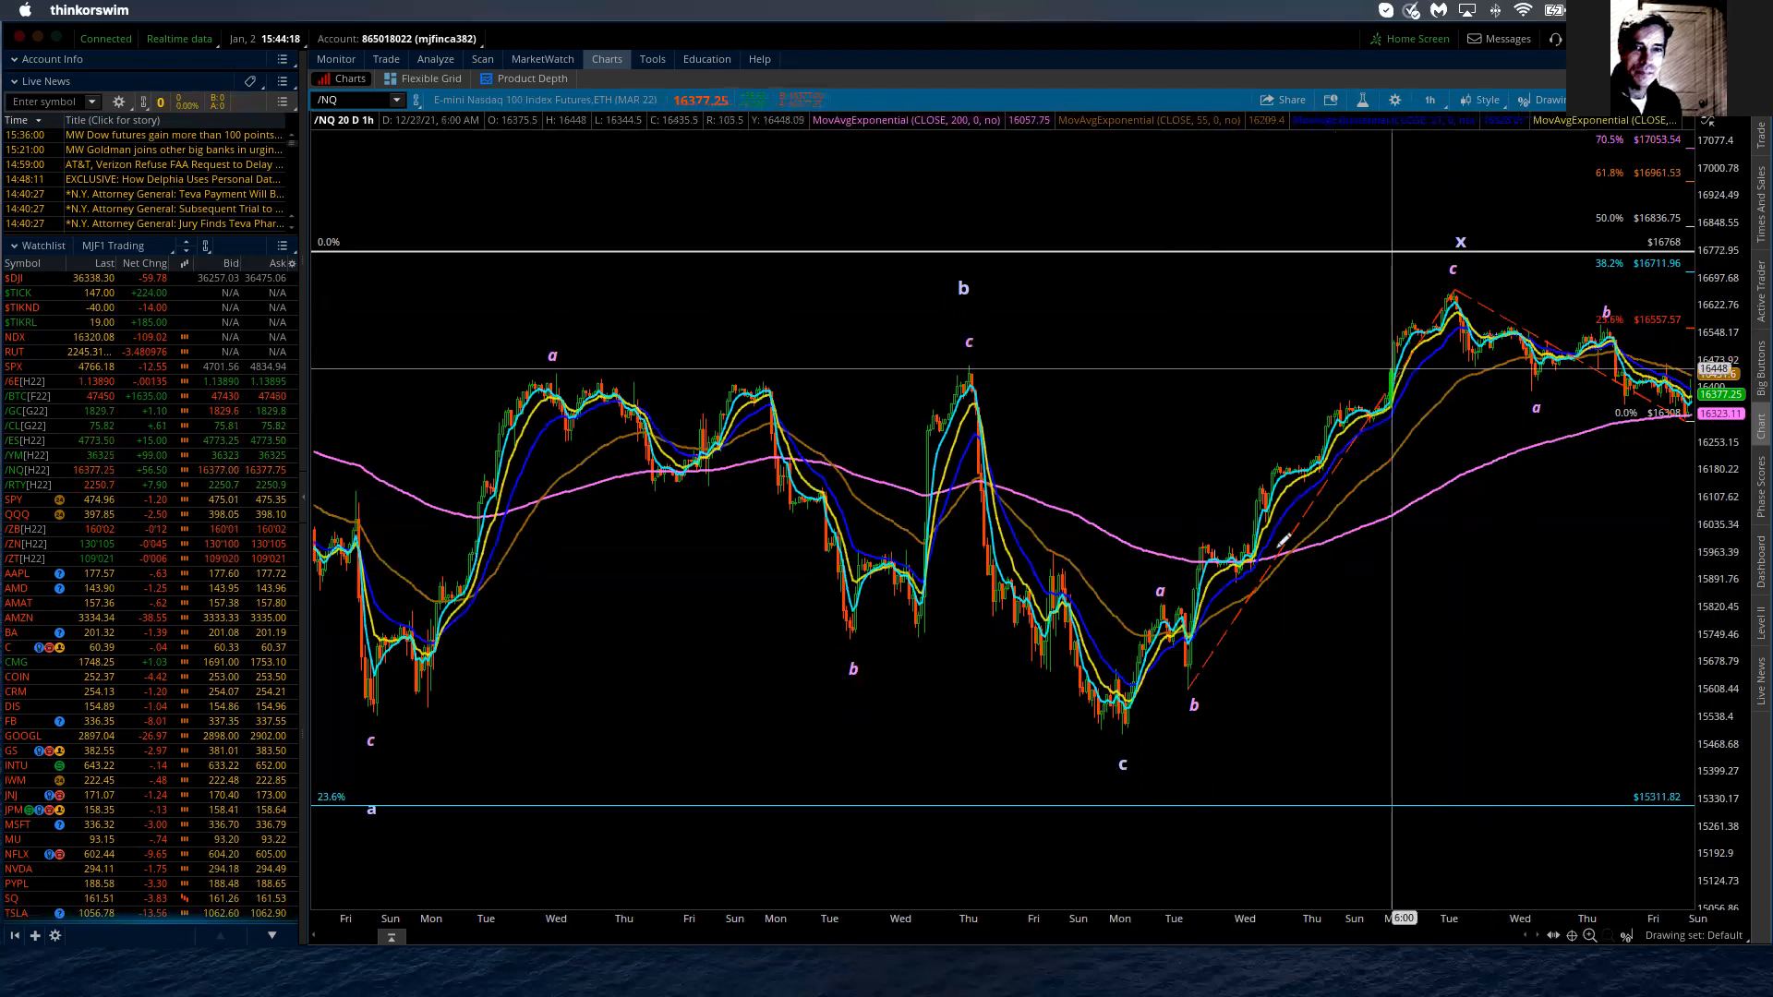
mouse_move(1498, 247)
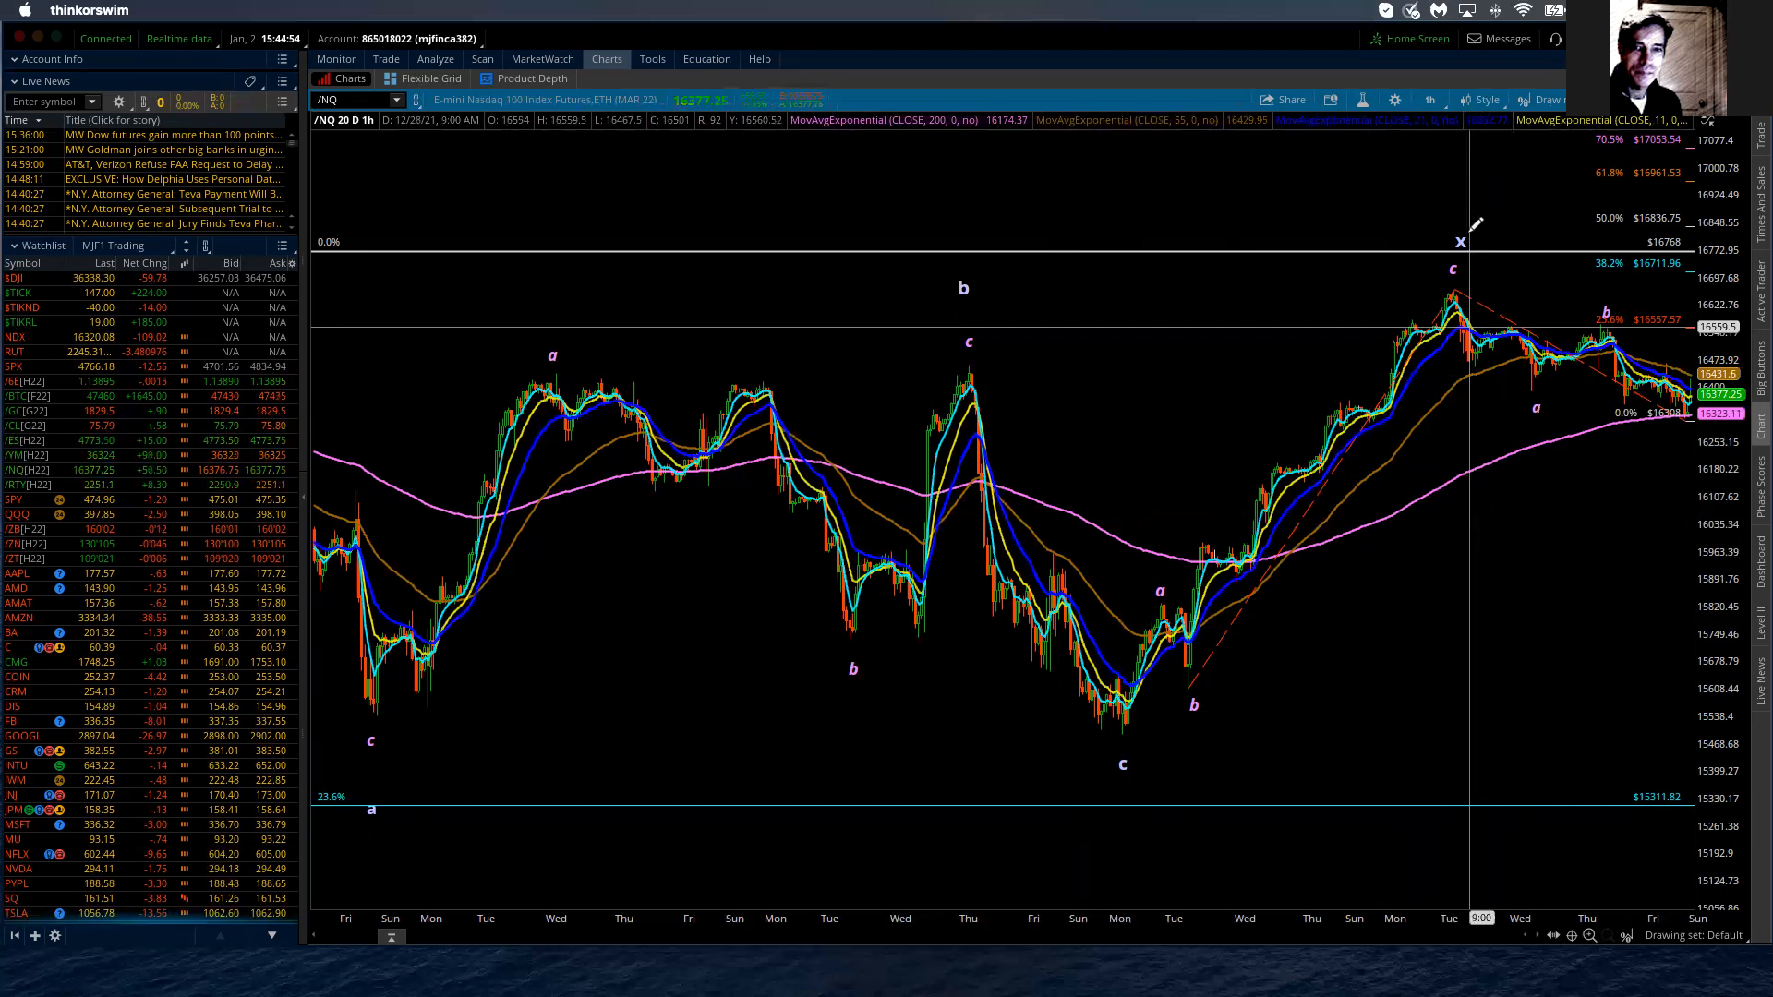
mouse_move(1595, 407)
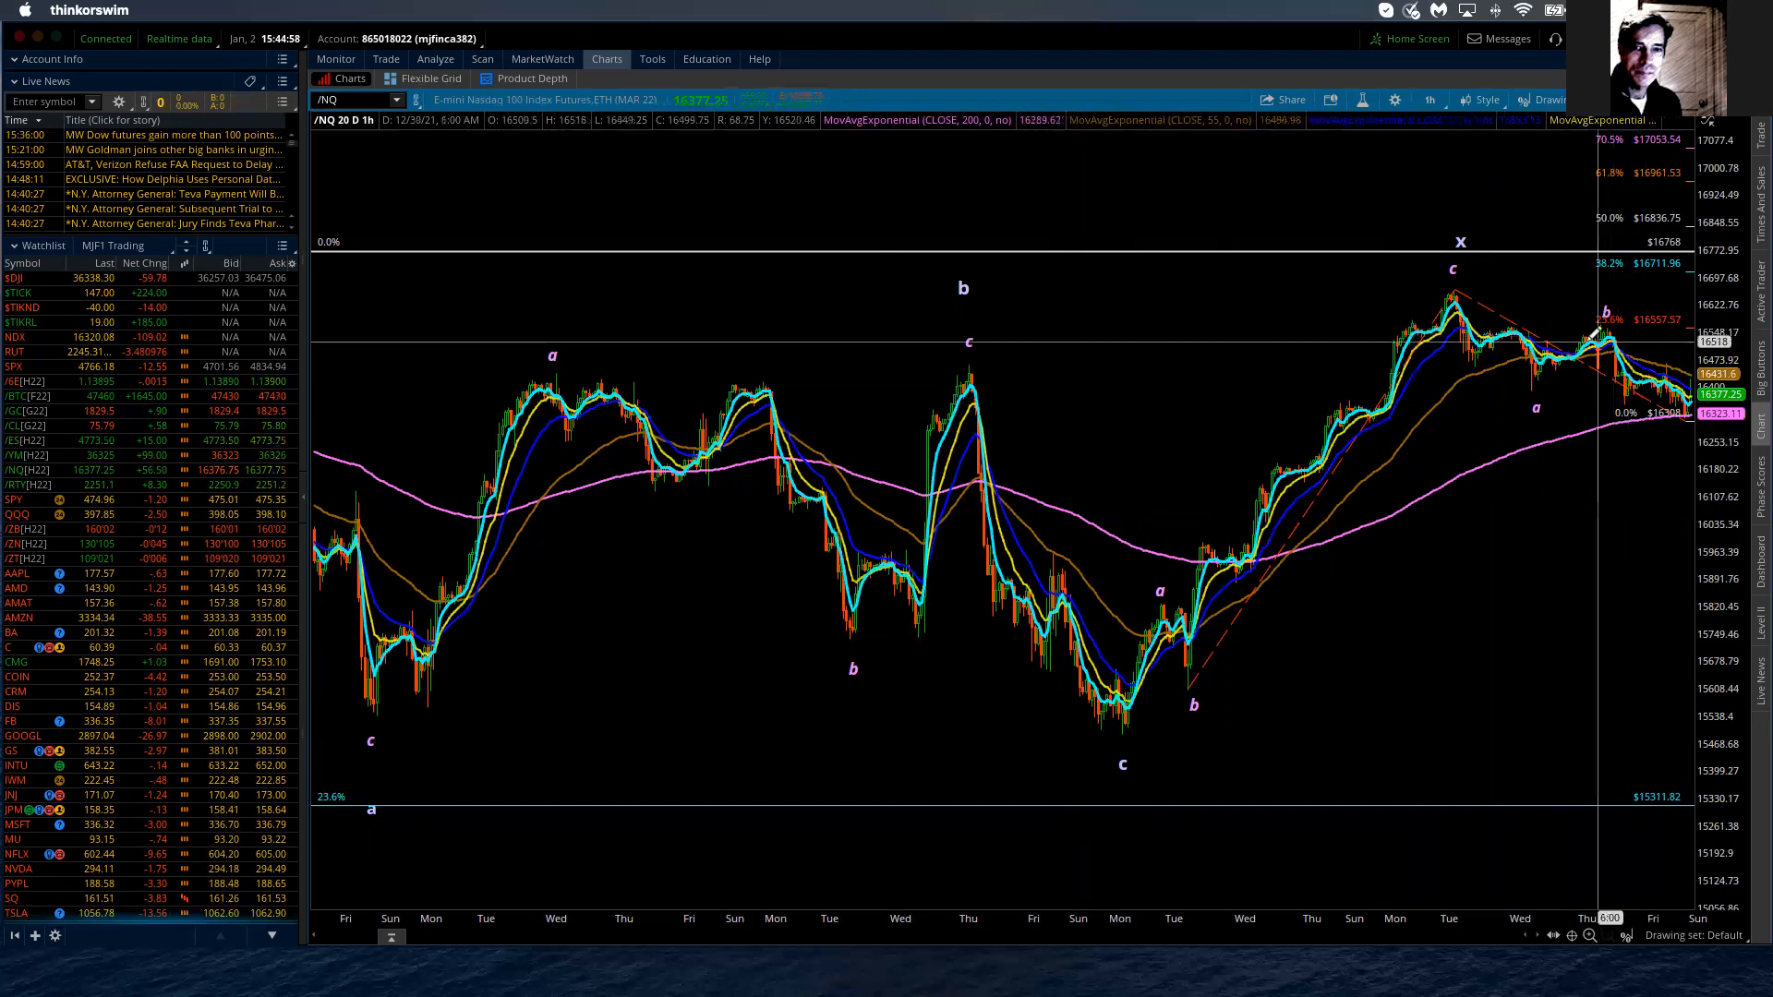
mouse_move(1668, 356)
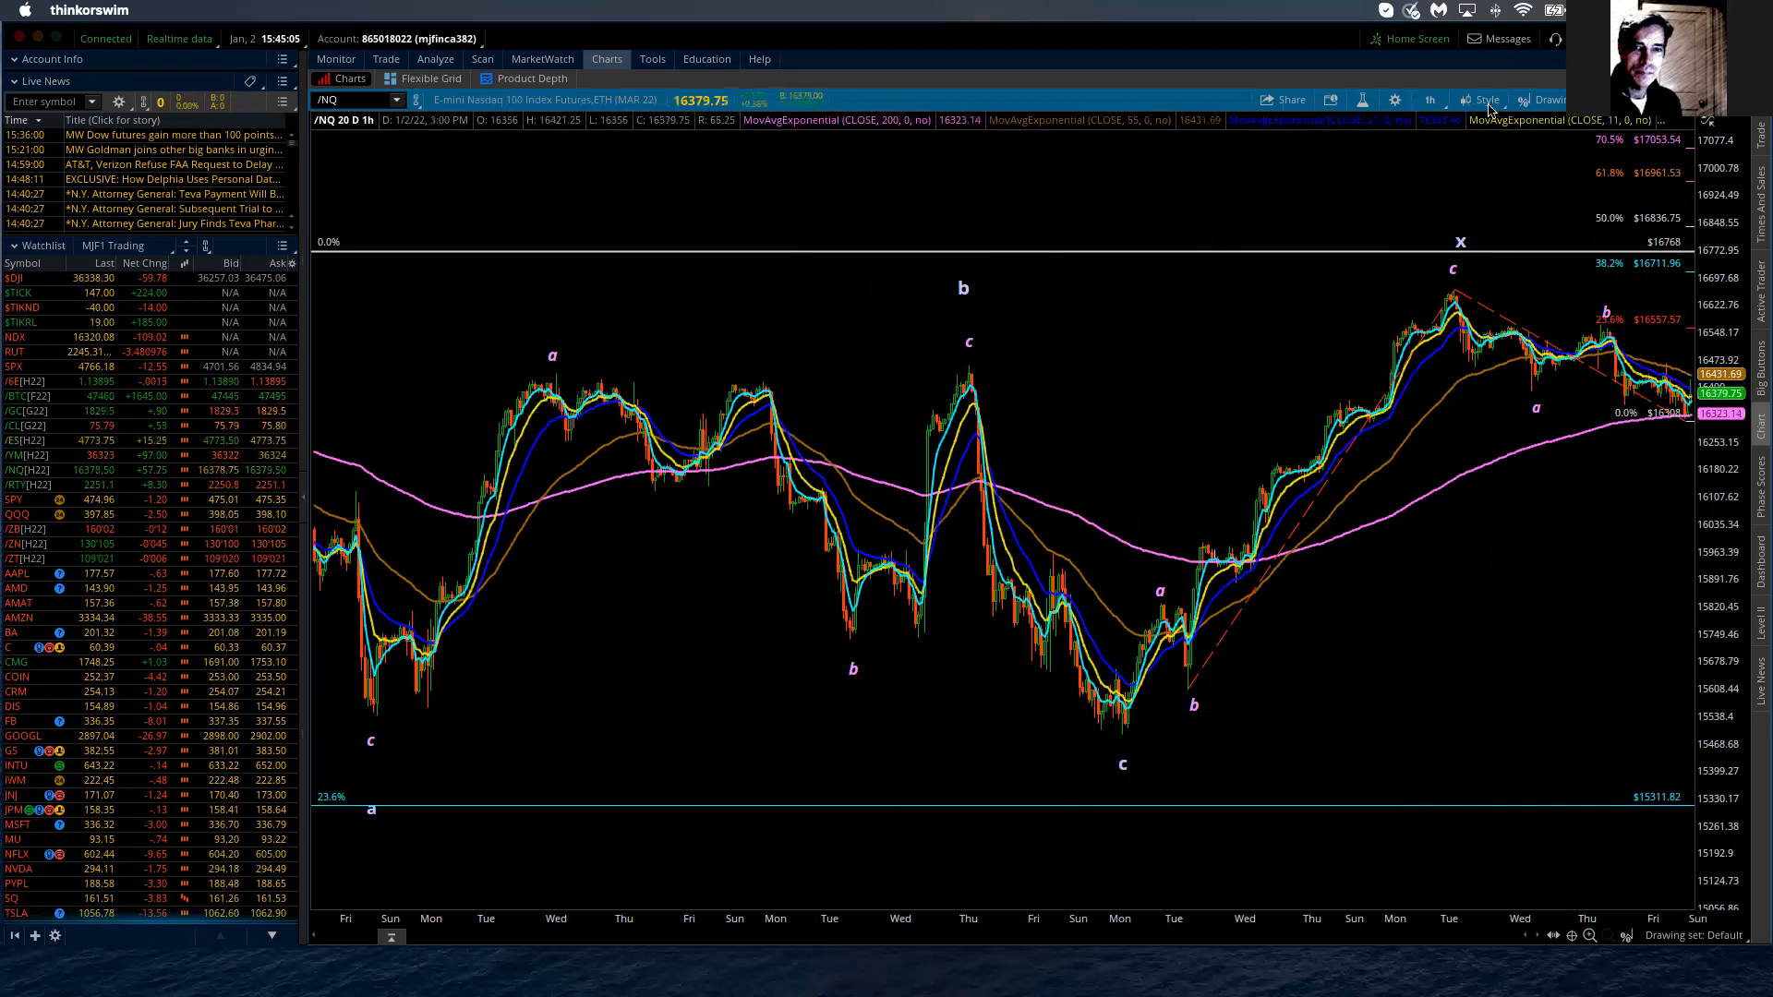
mouse_move(1429, 100)
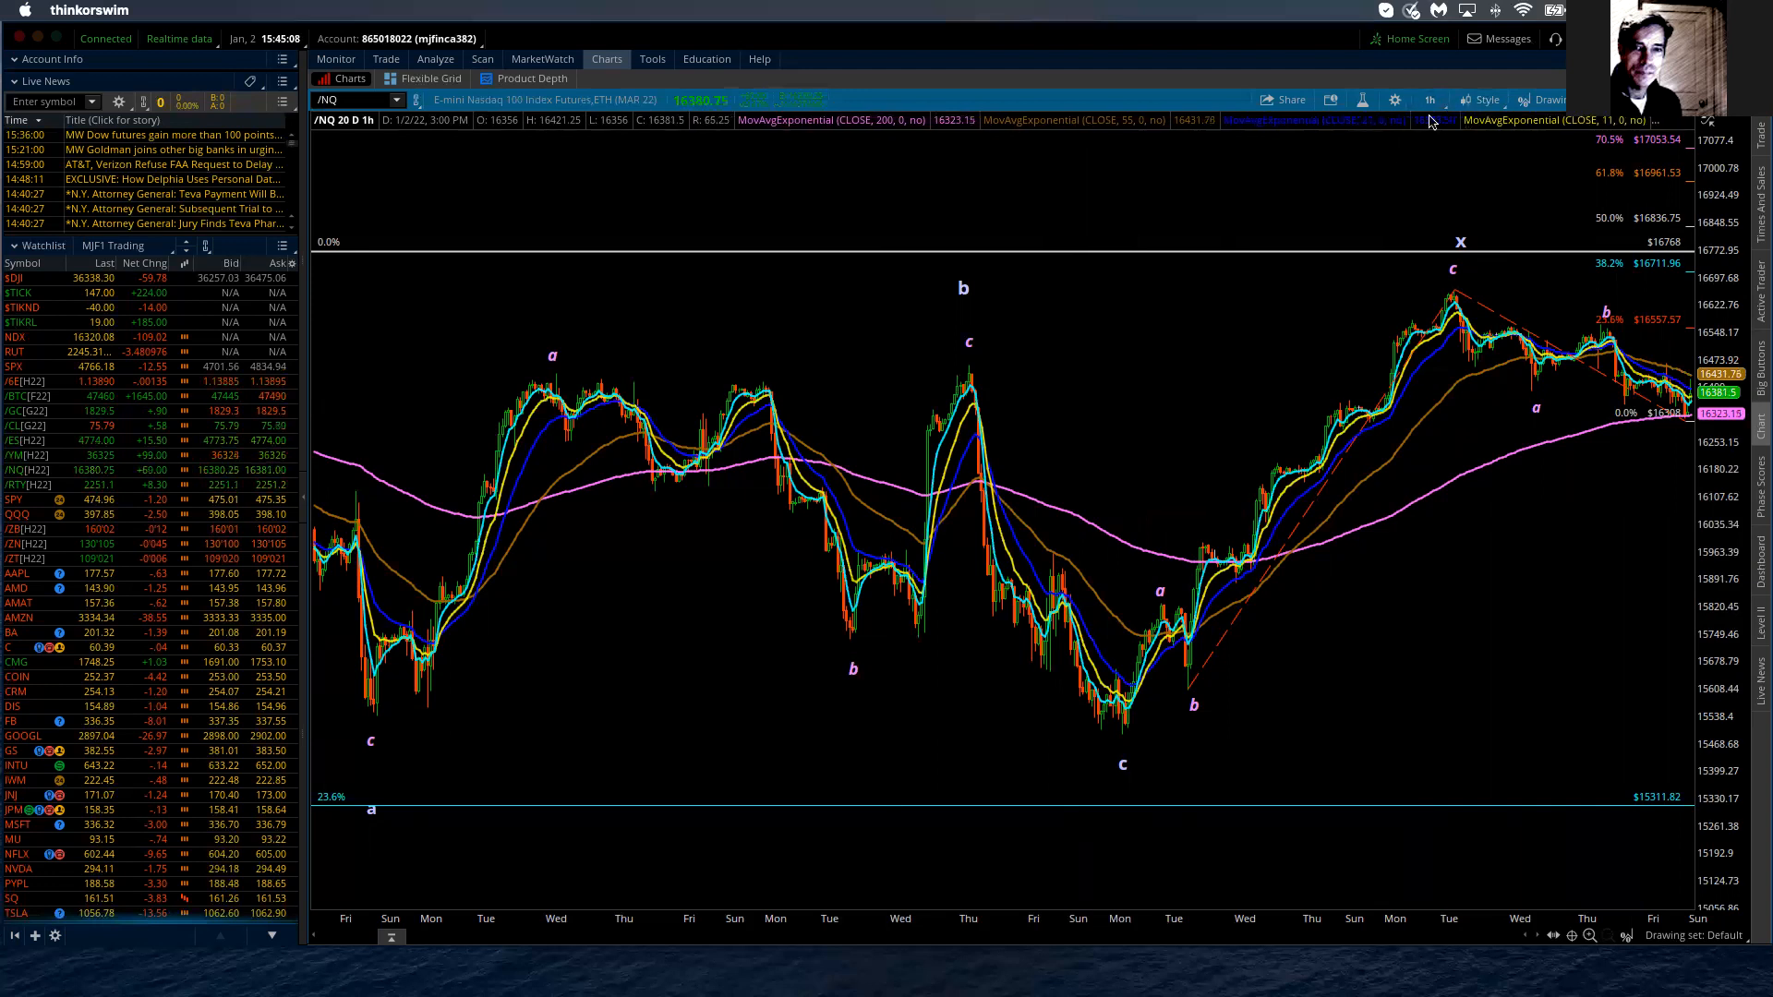
Step: Open the Favorites time frame menu over the 20-day hourly chart
left_click(1429, 100)
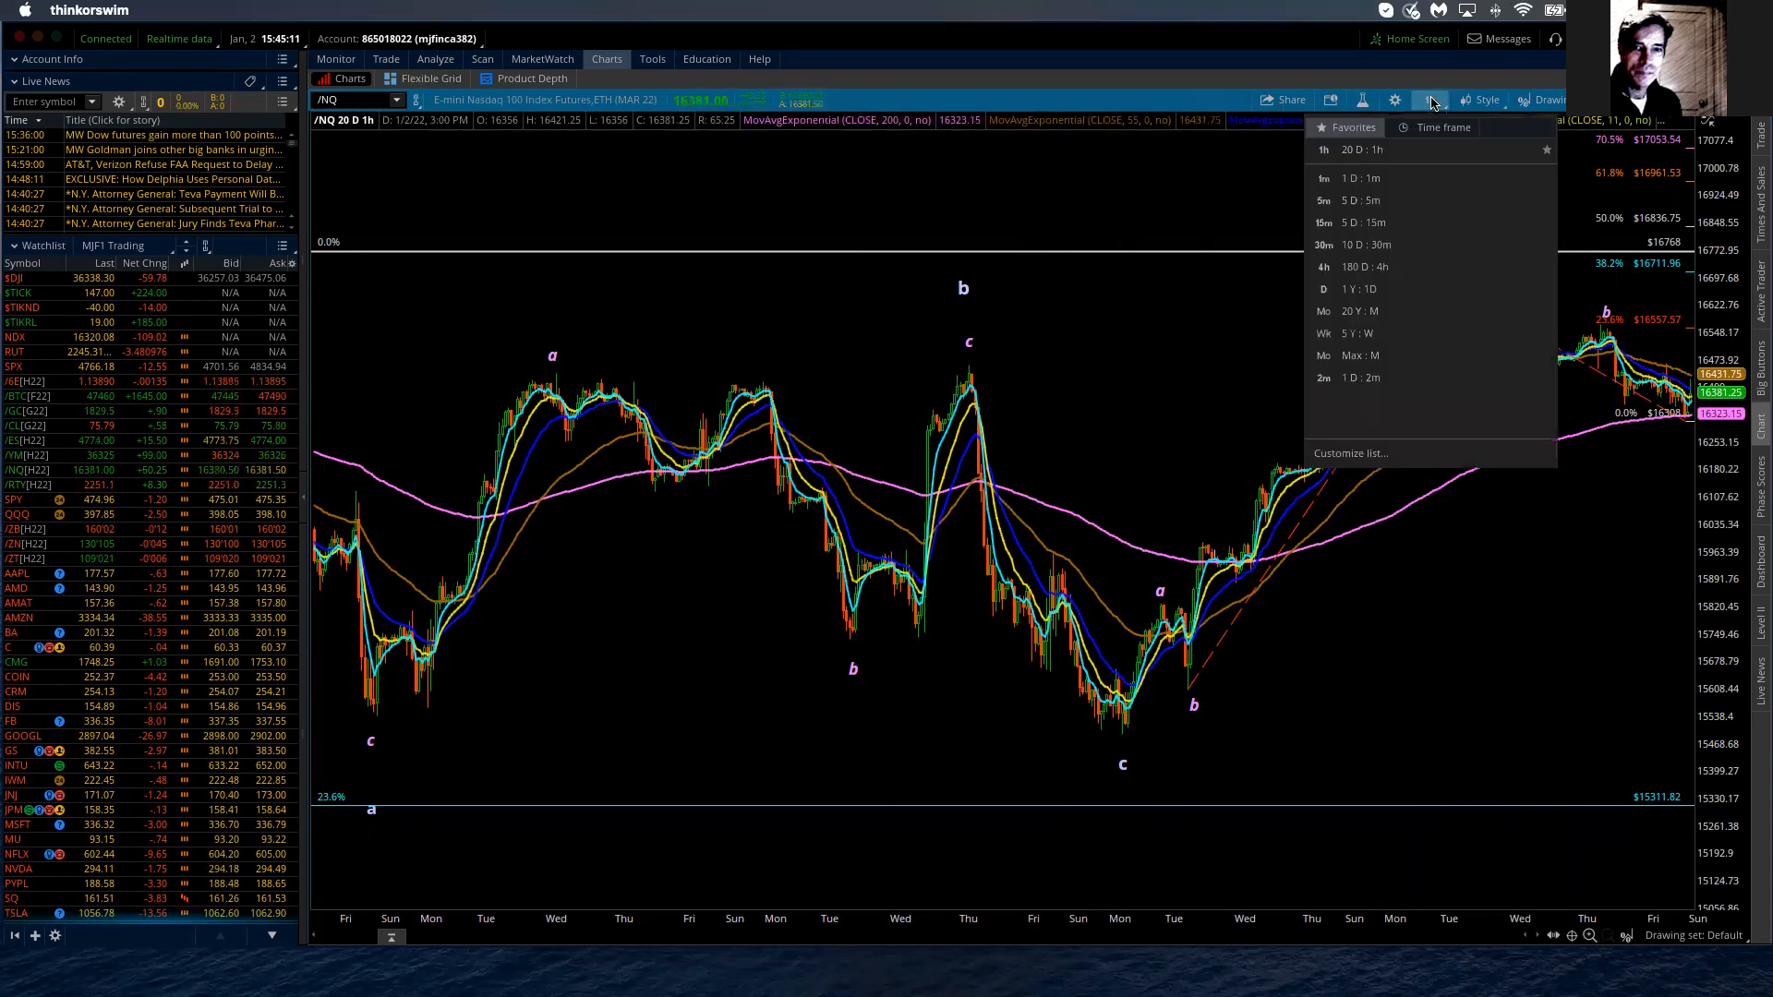
mouse_move(1363, 266)
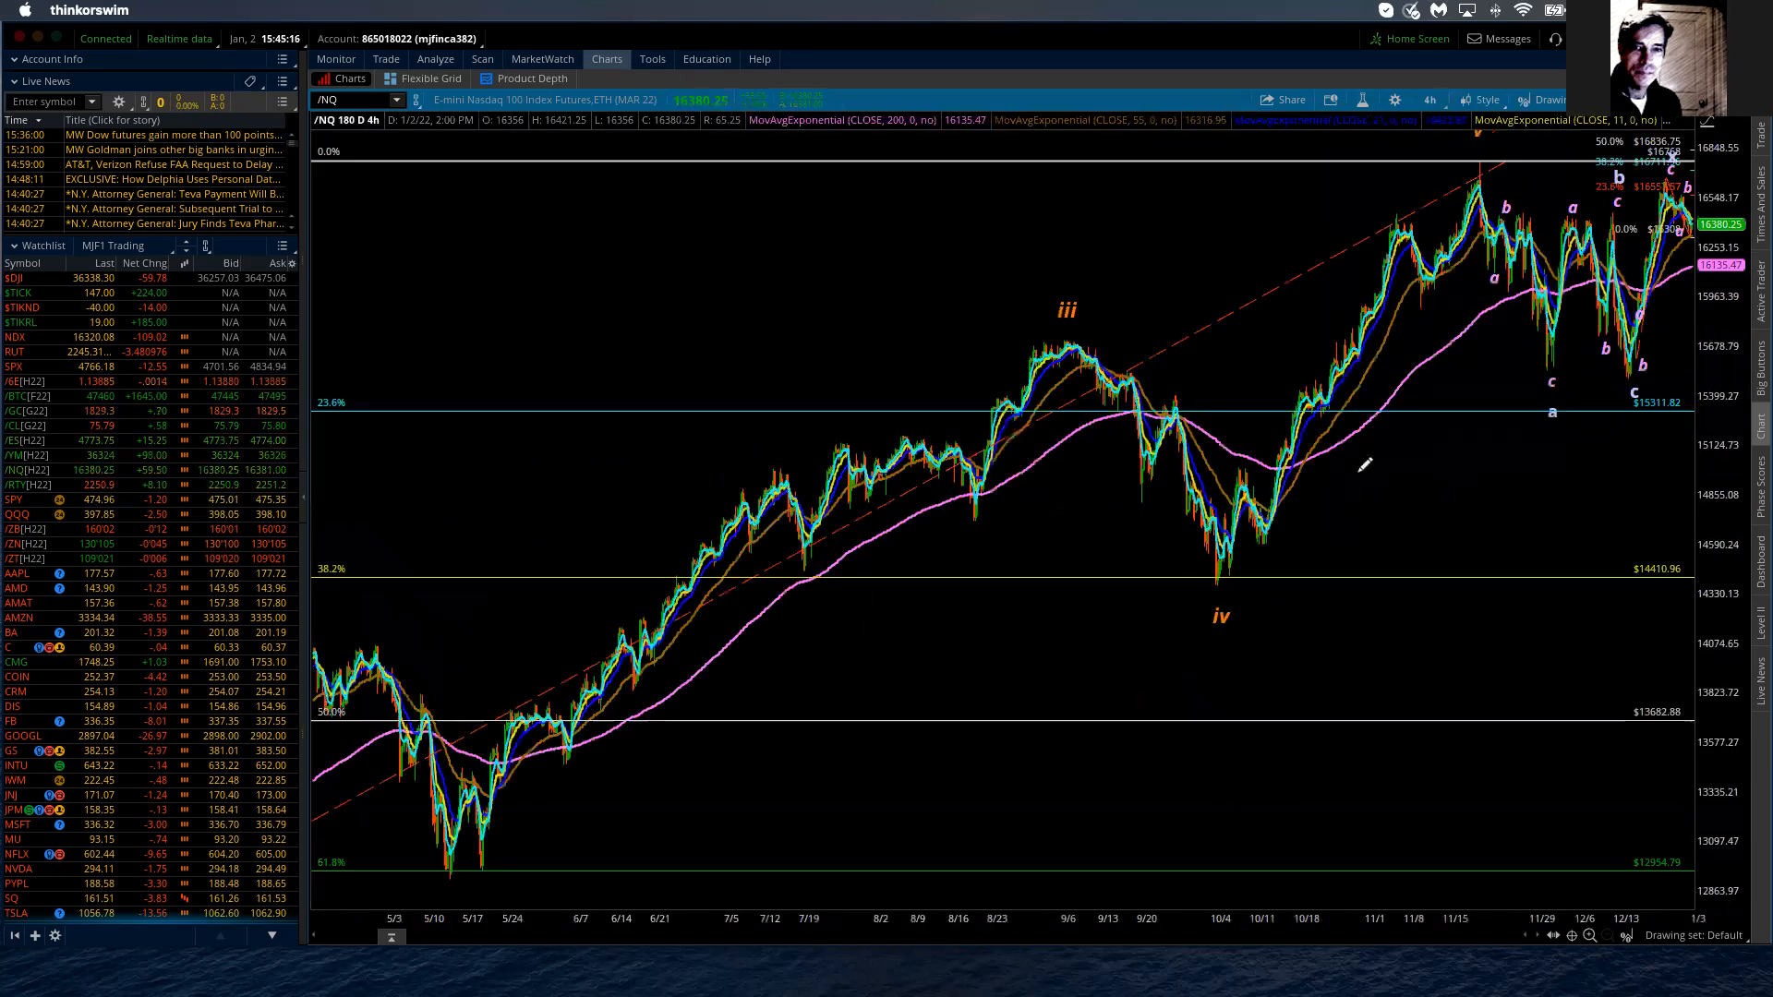
mouse_move(1181, 571)
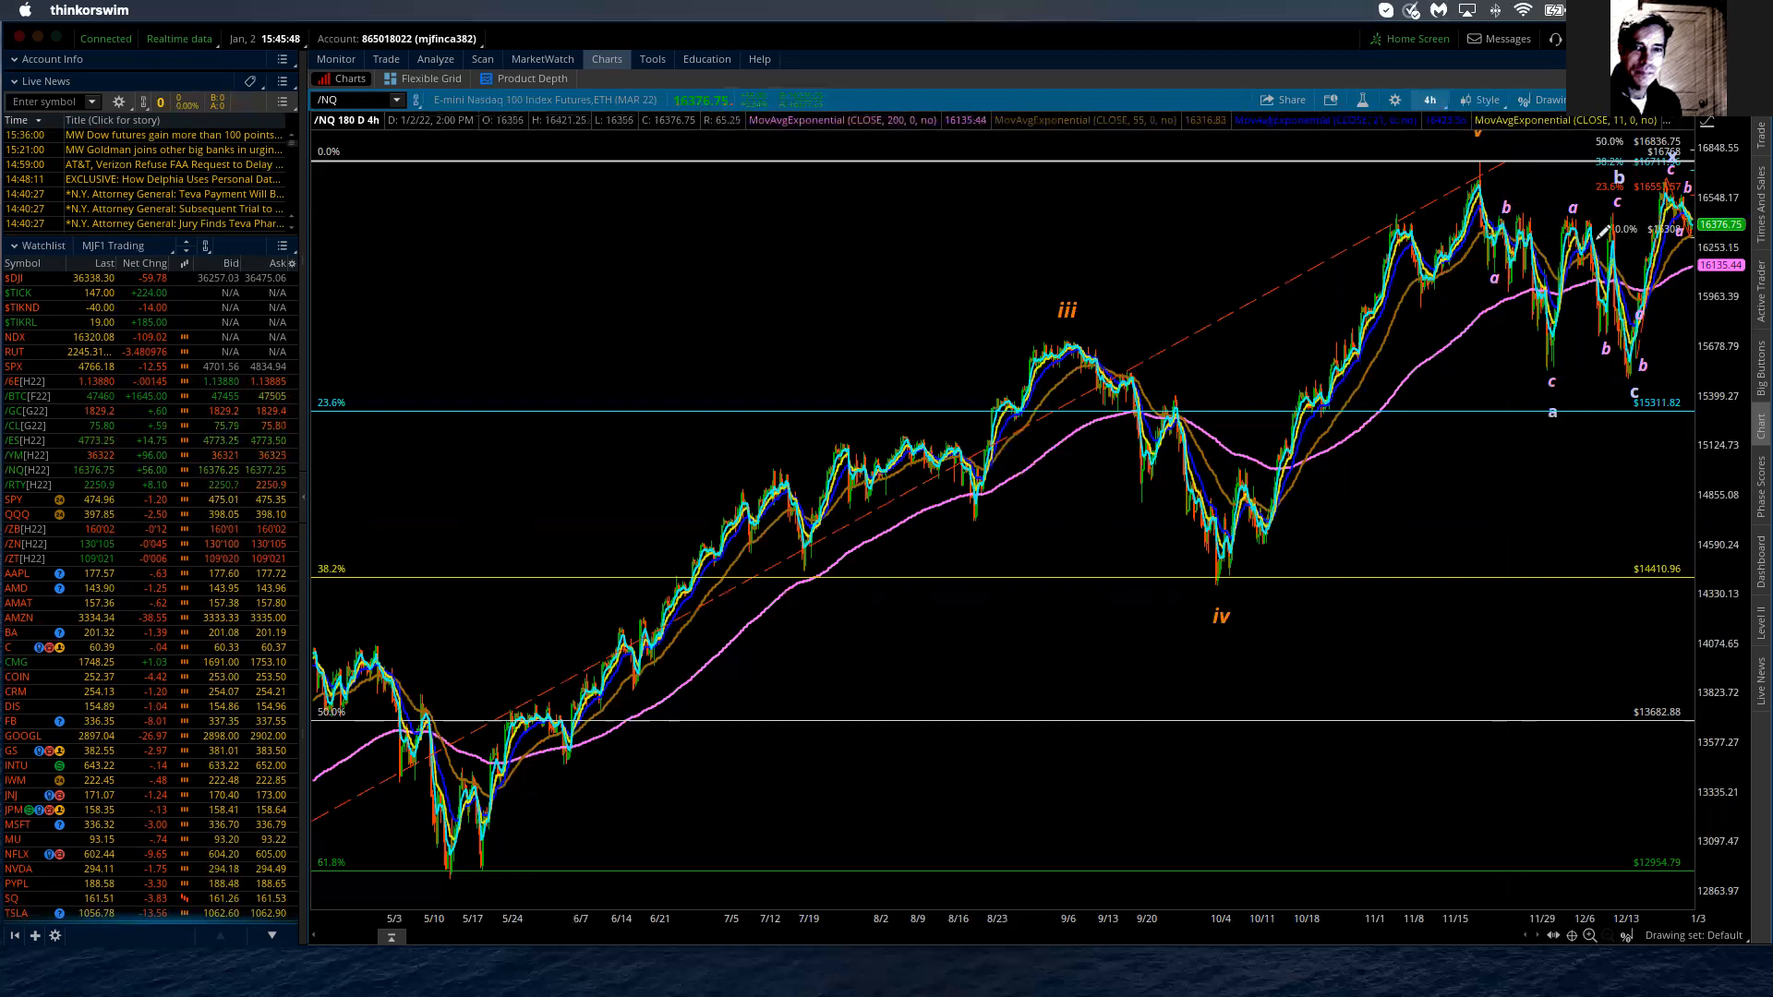
Step: Set the /NQ chart back to 20 D : 1h from Favorites
left_click(1429, 101)
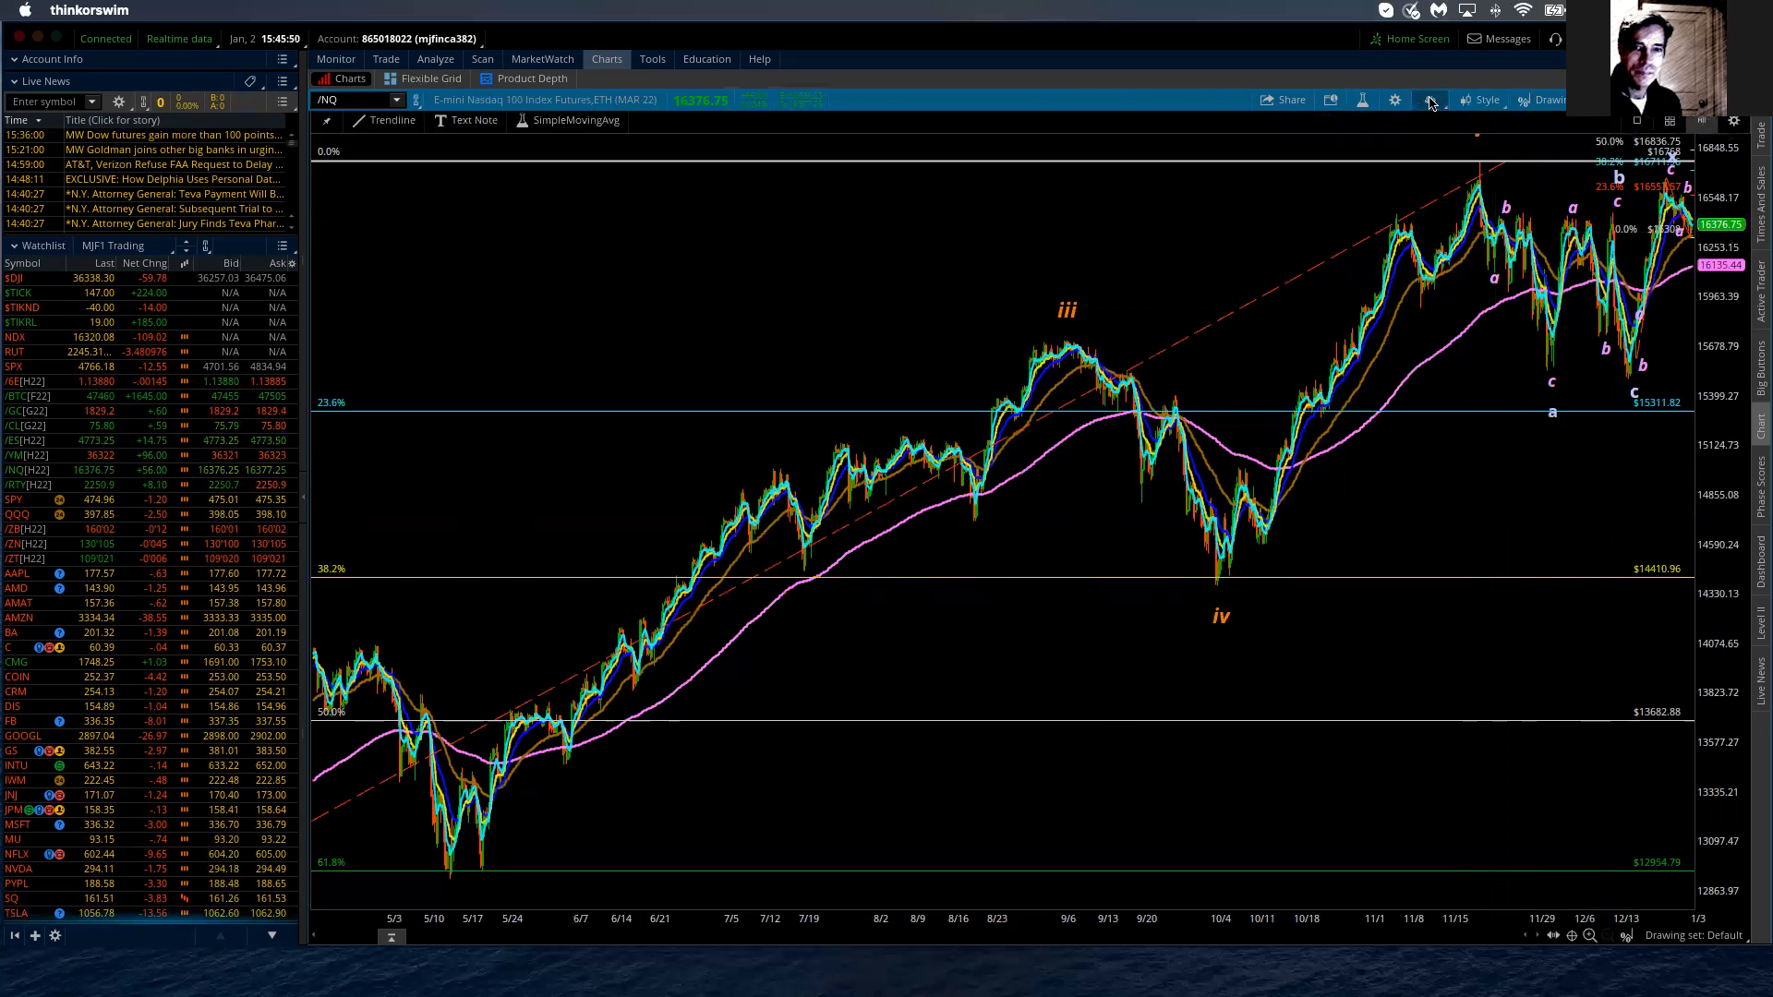
left_click(1451, 100)
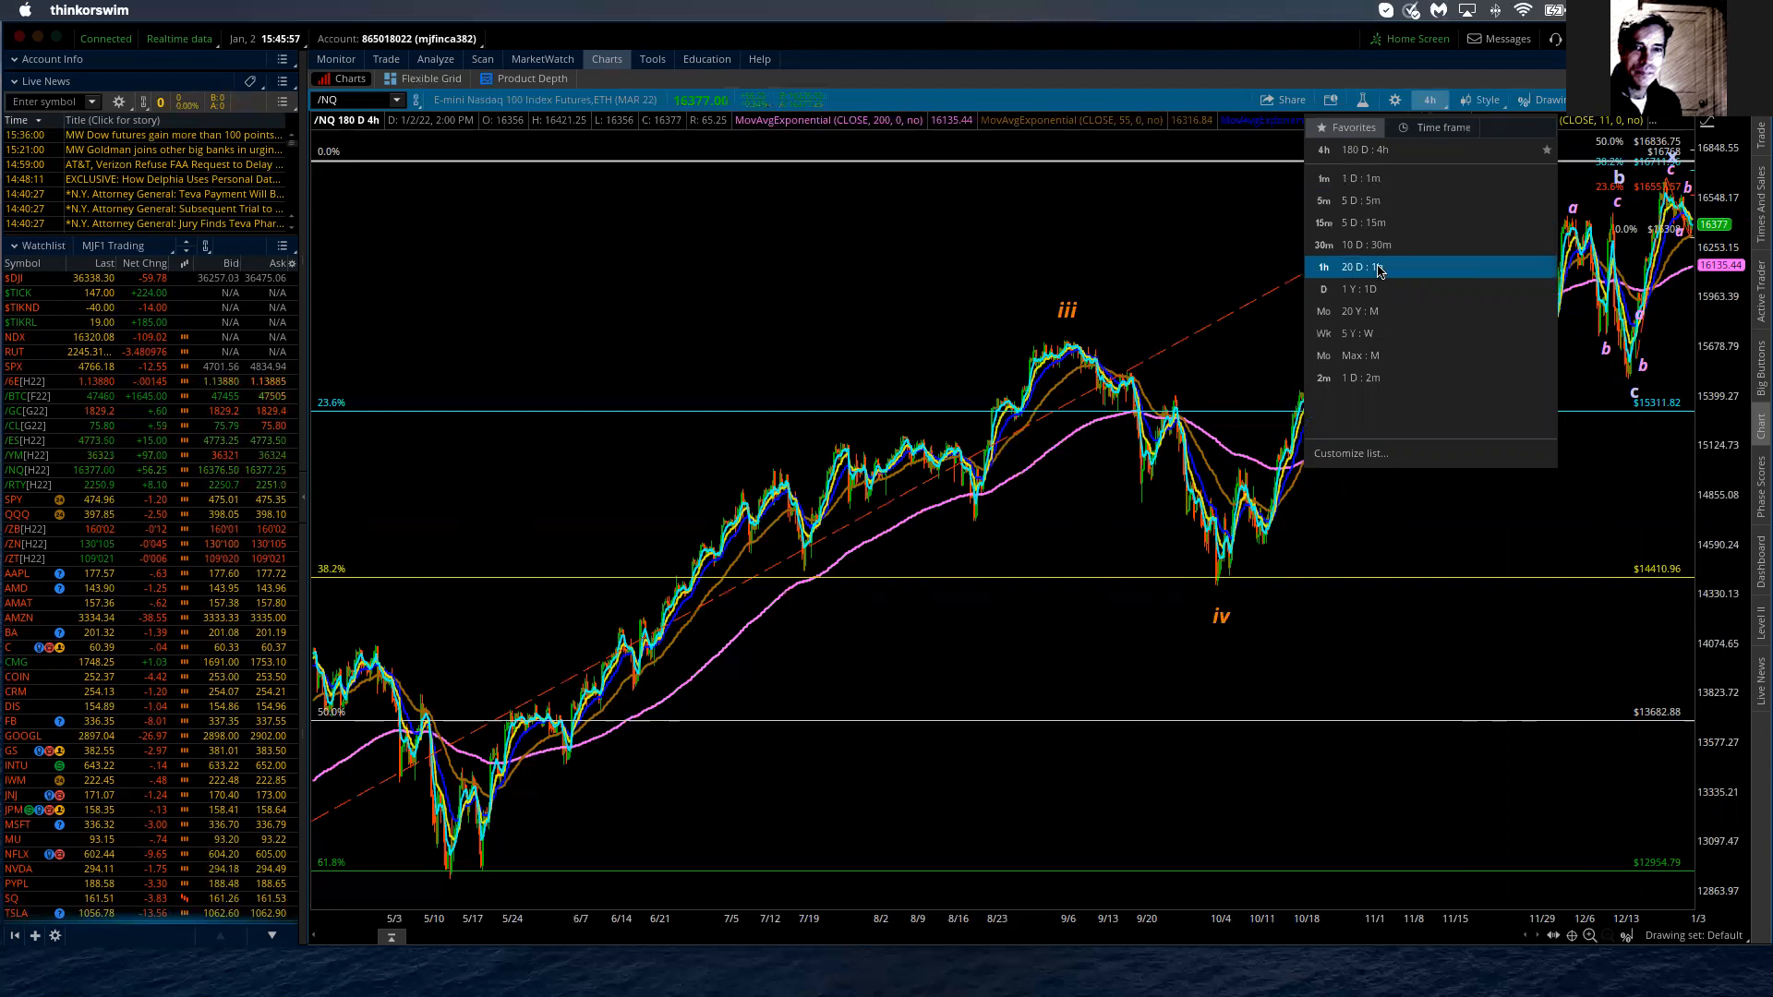
left_click(1357, 266)
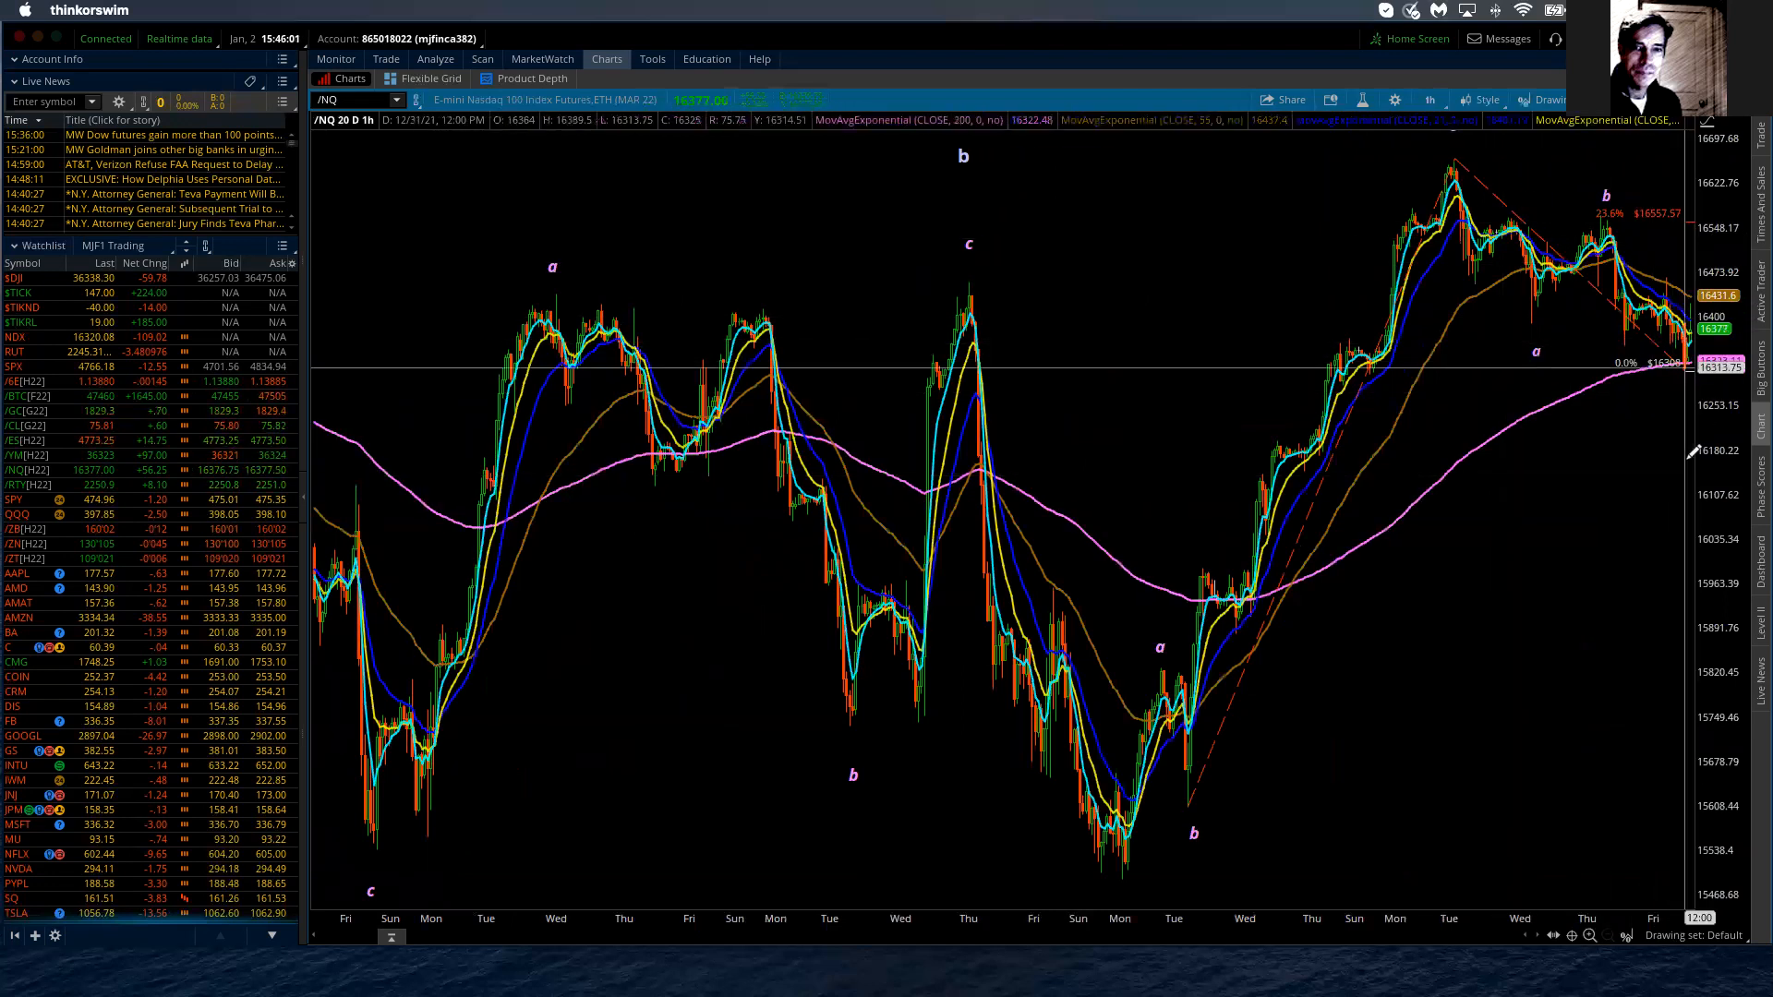
mouse_move(1153, 654)
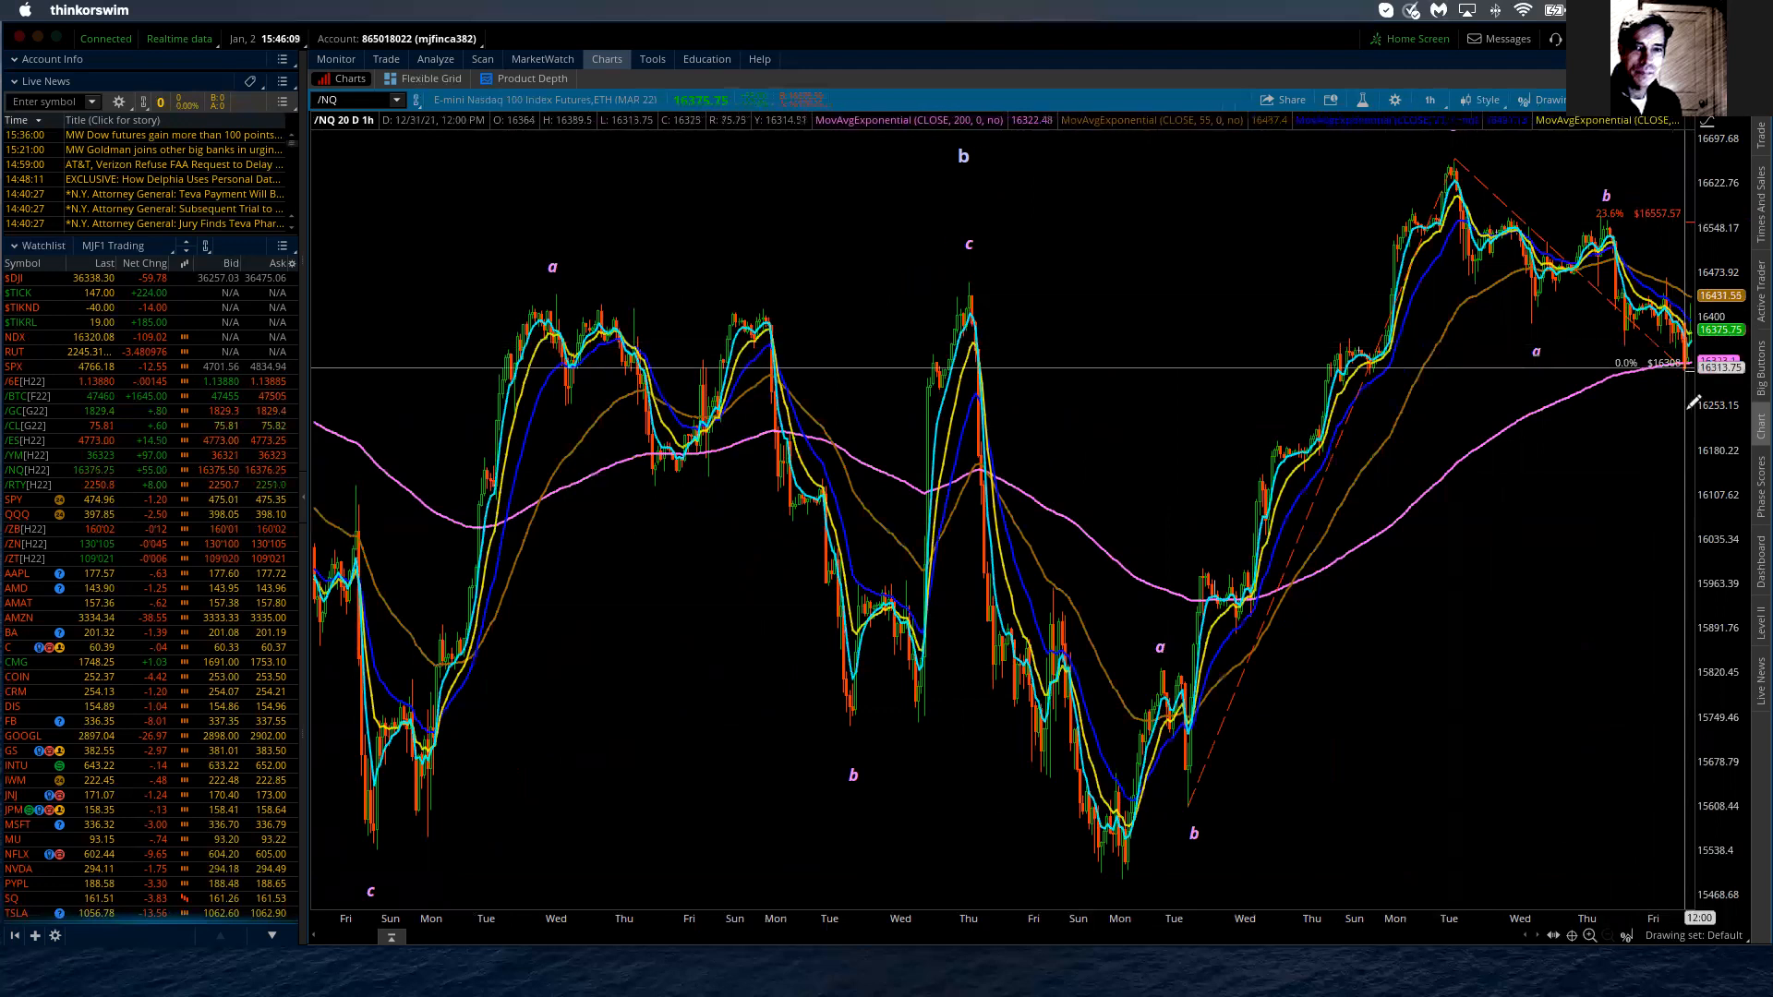
mouse_move(1693, 405)
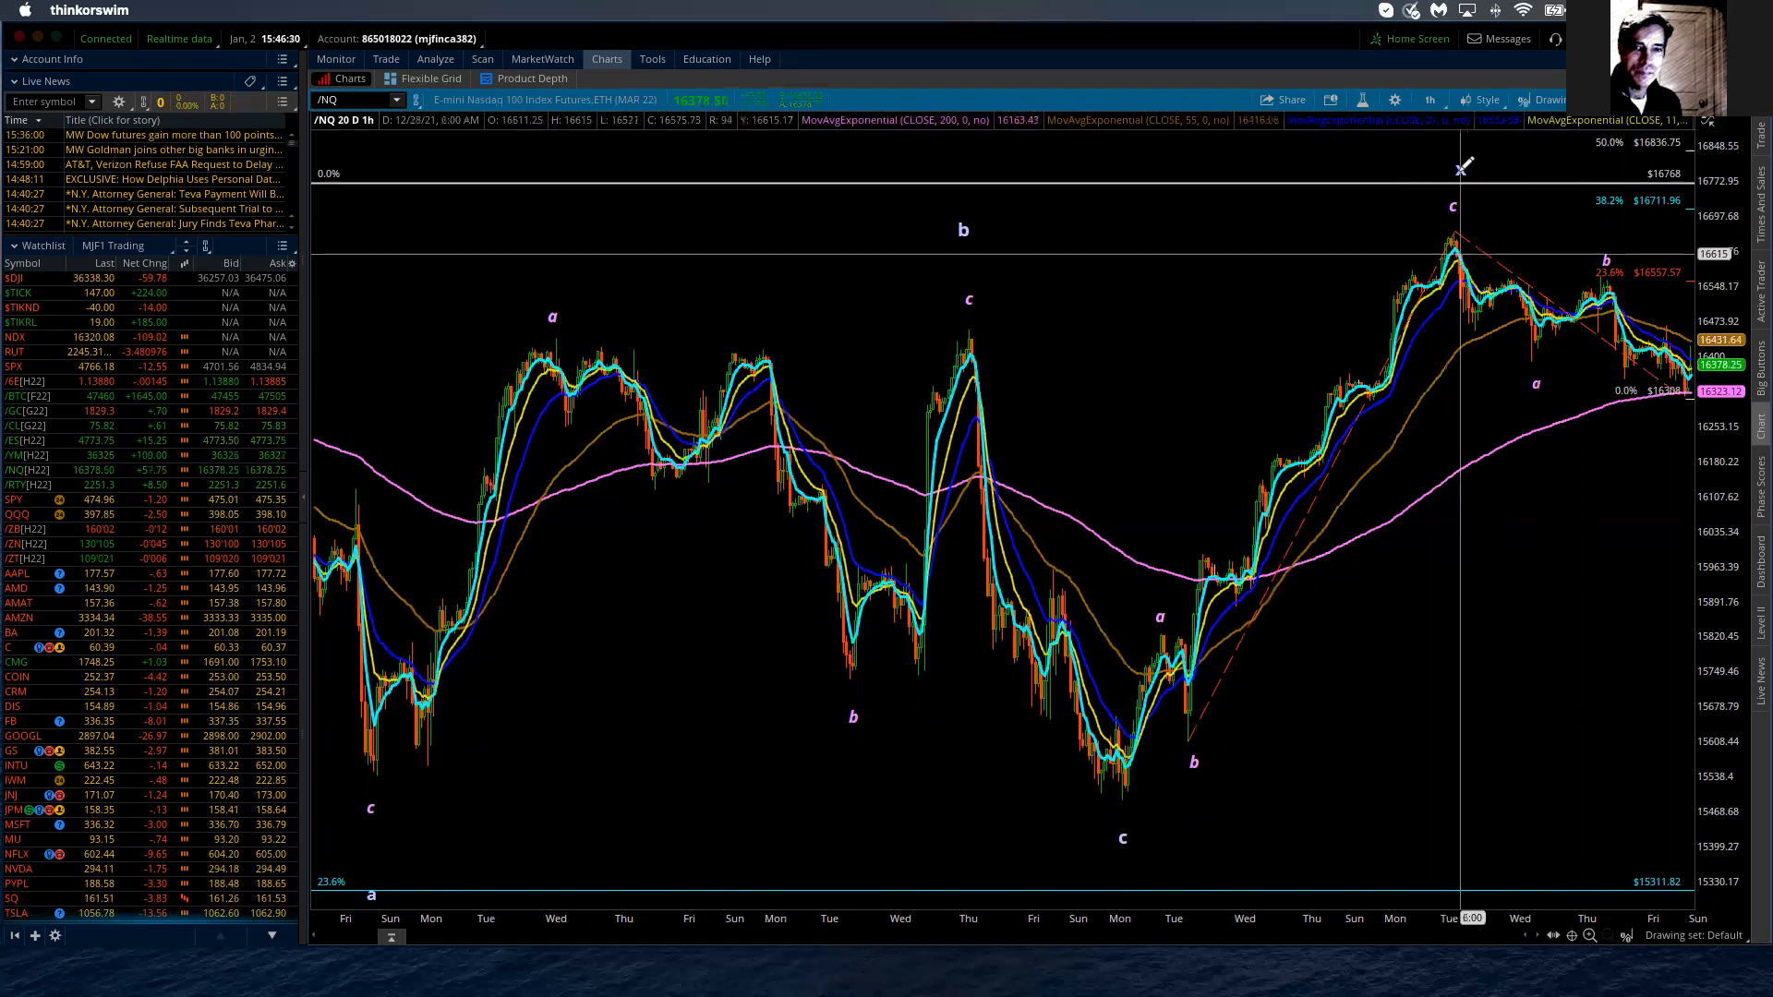
mouse_move(1538, 379)
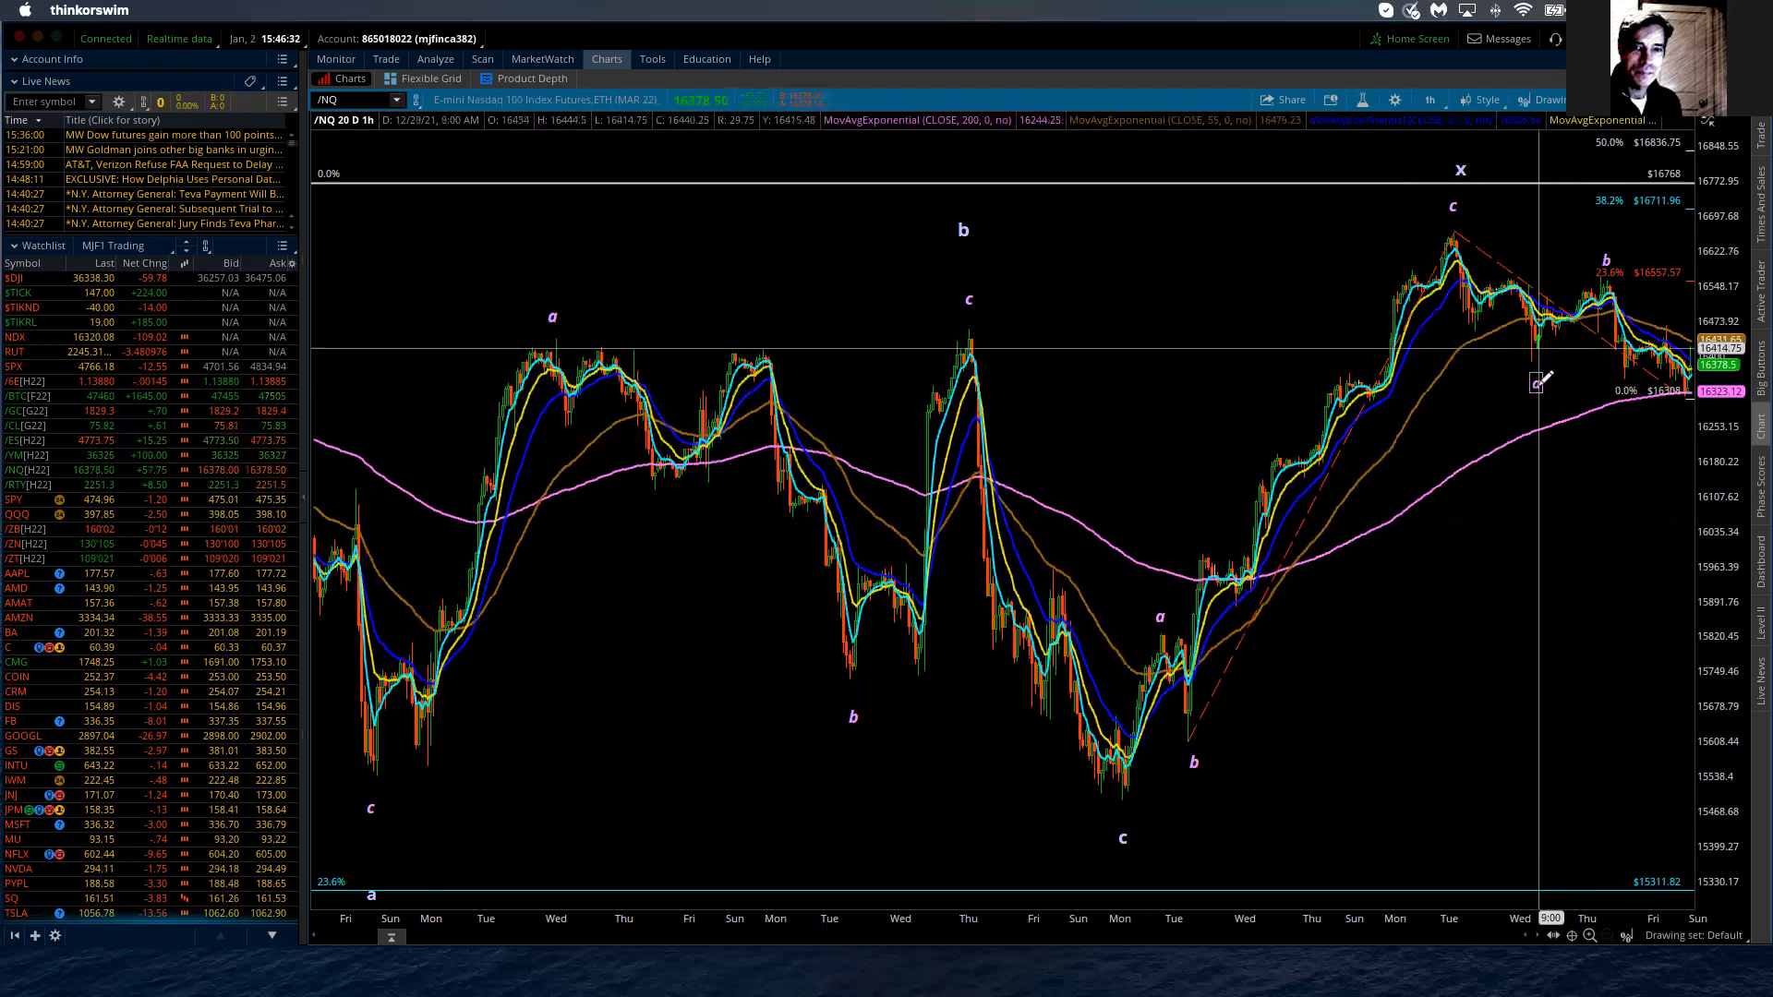
mouse_move(1606, 251)
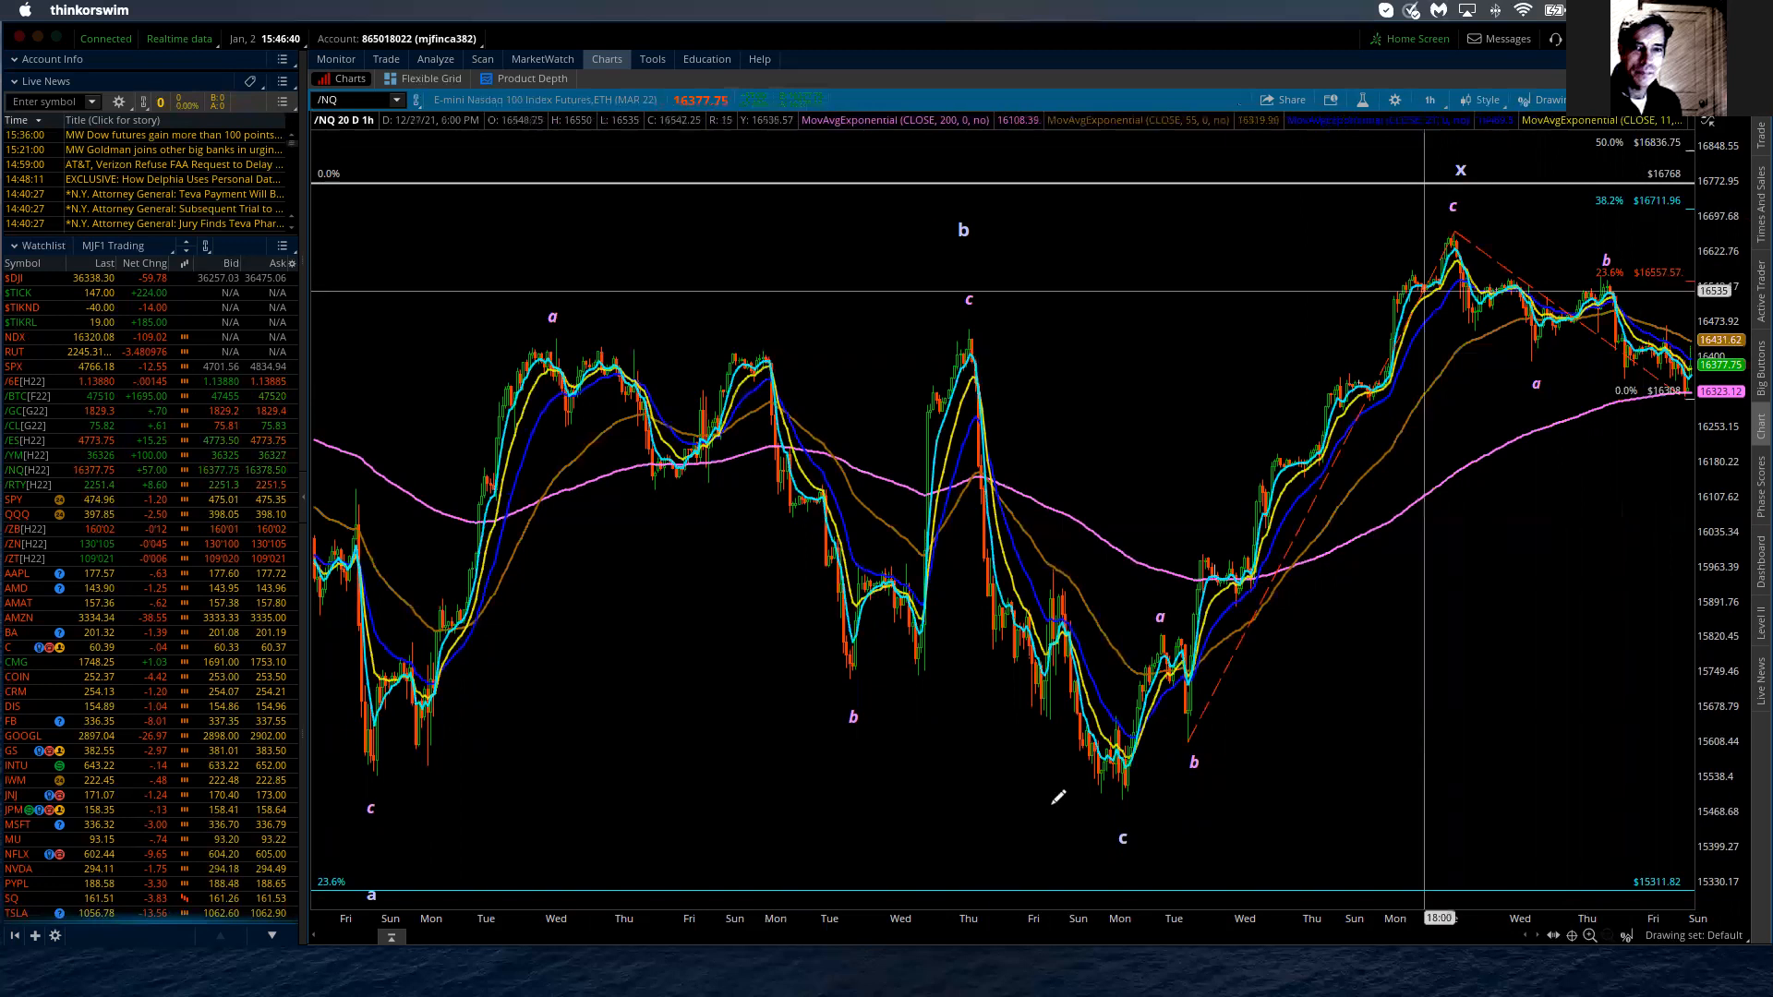
mouse_move(1123, 786)
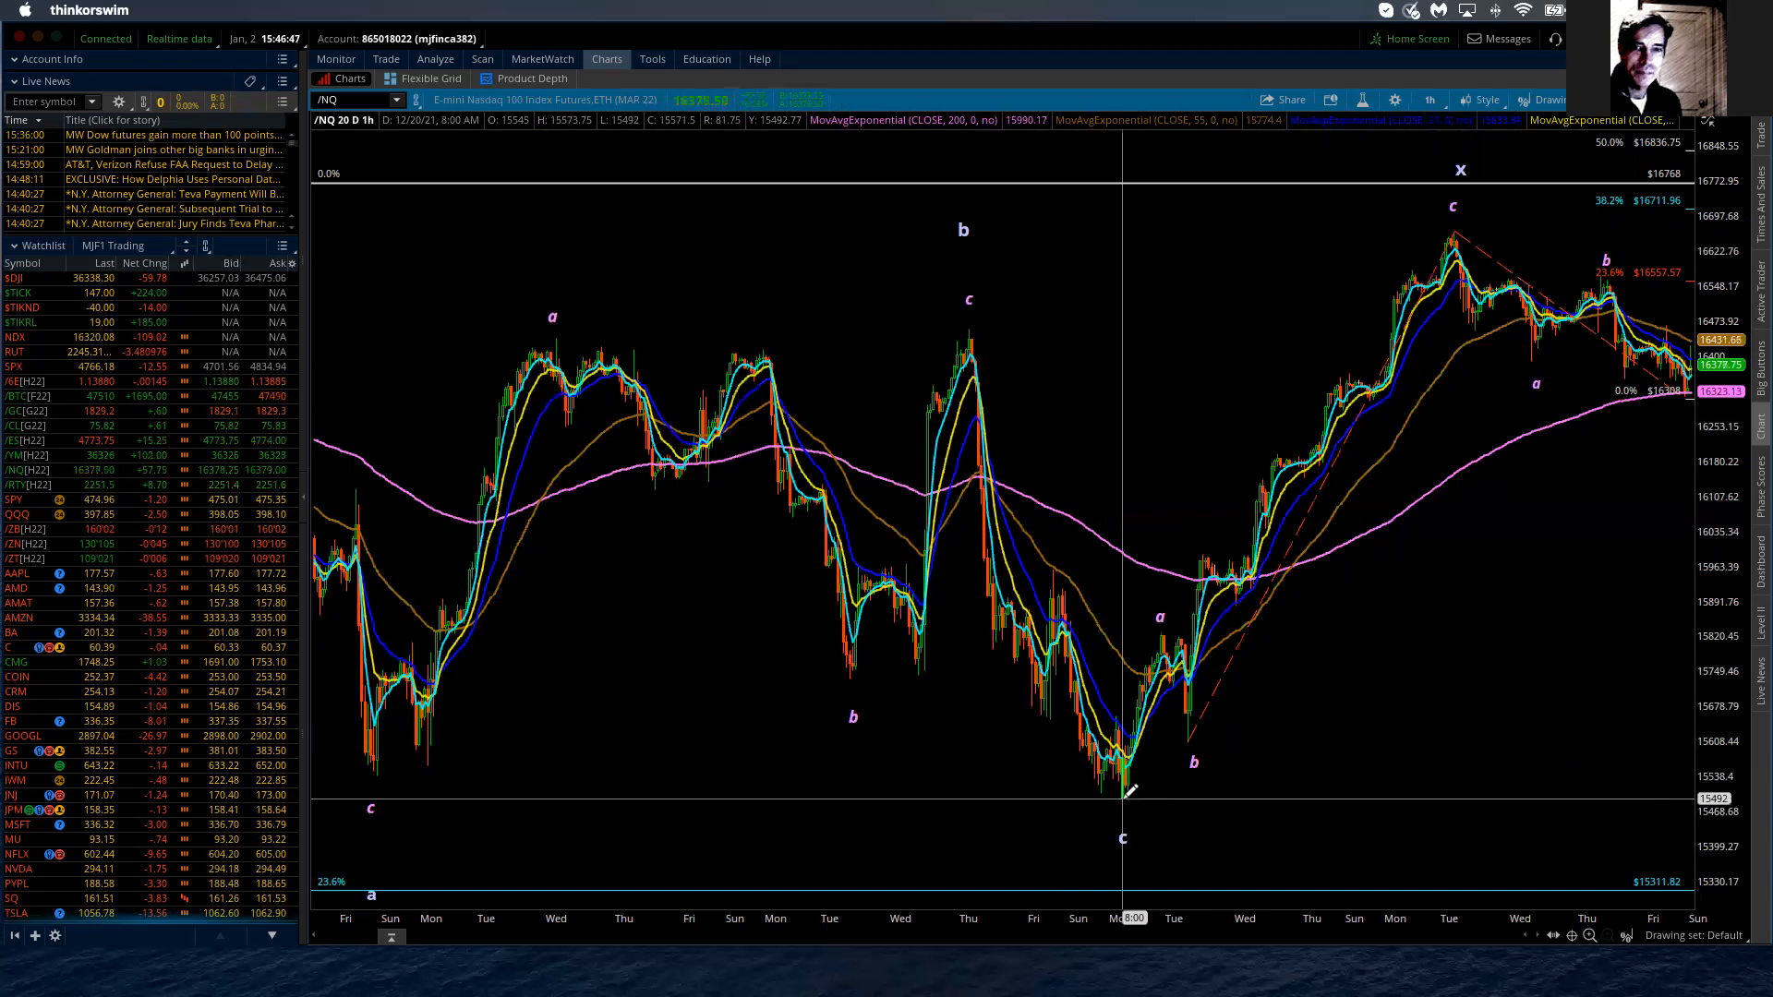
mouse_move(1072, 655)
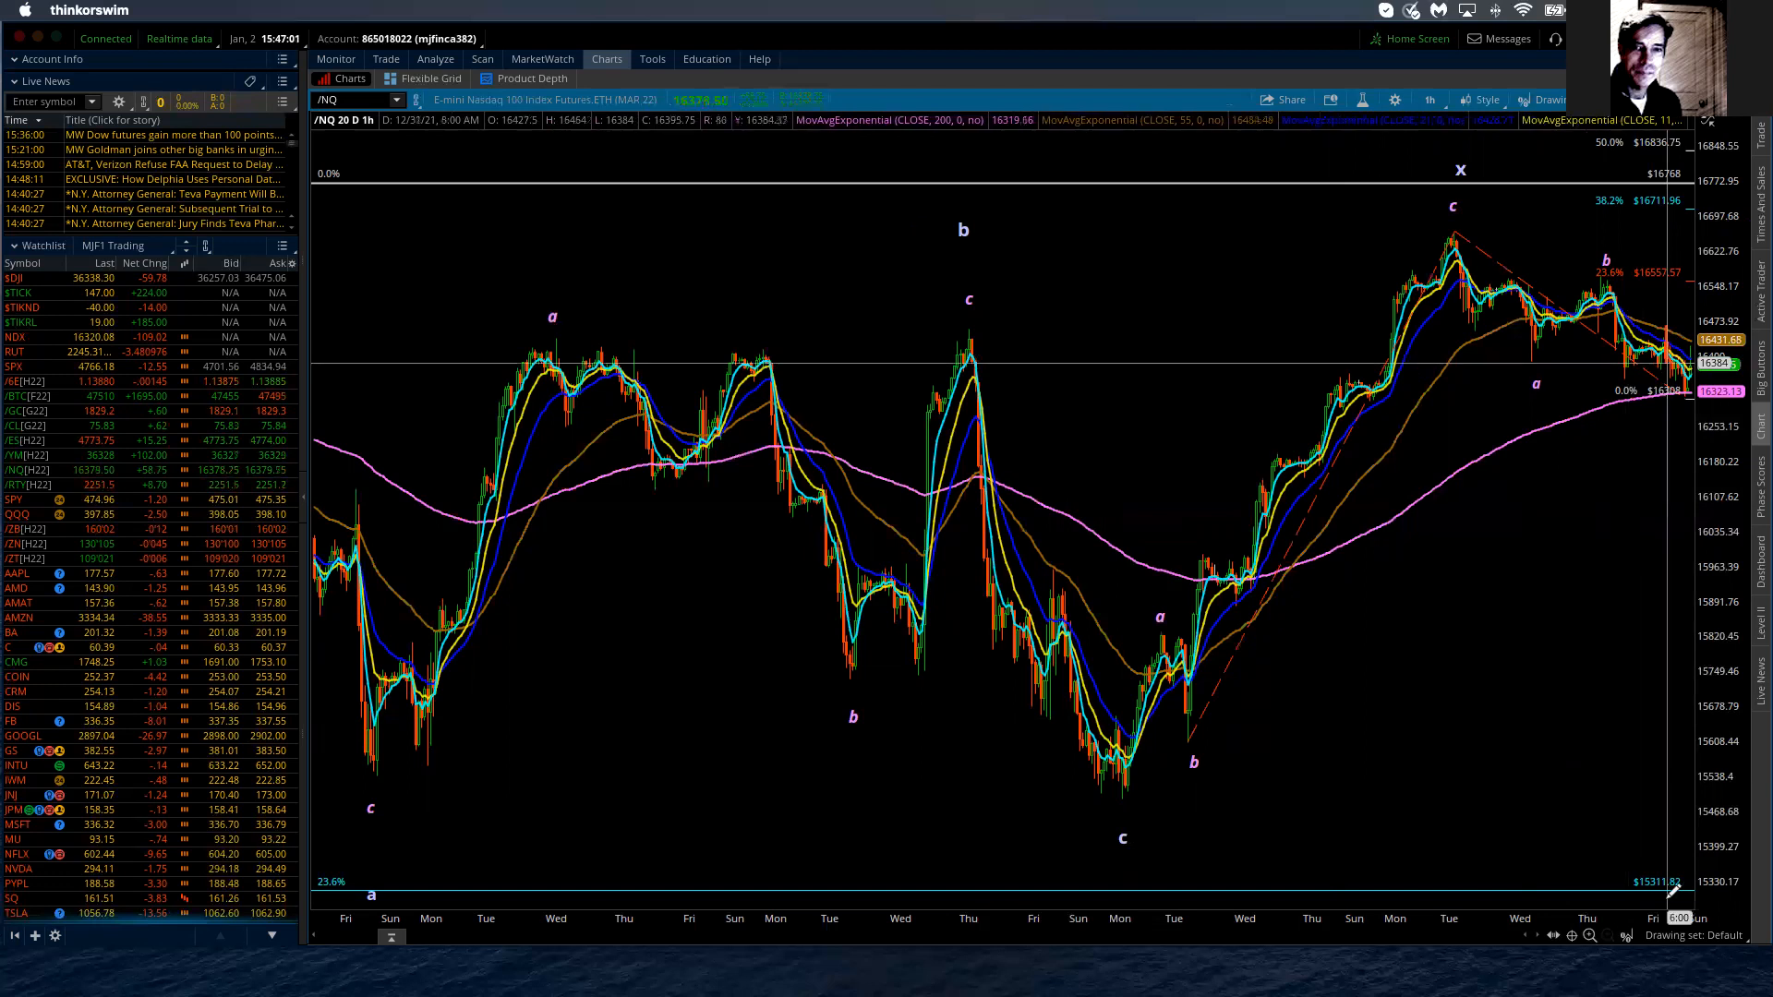
mouse_move(1063, 667)
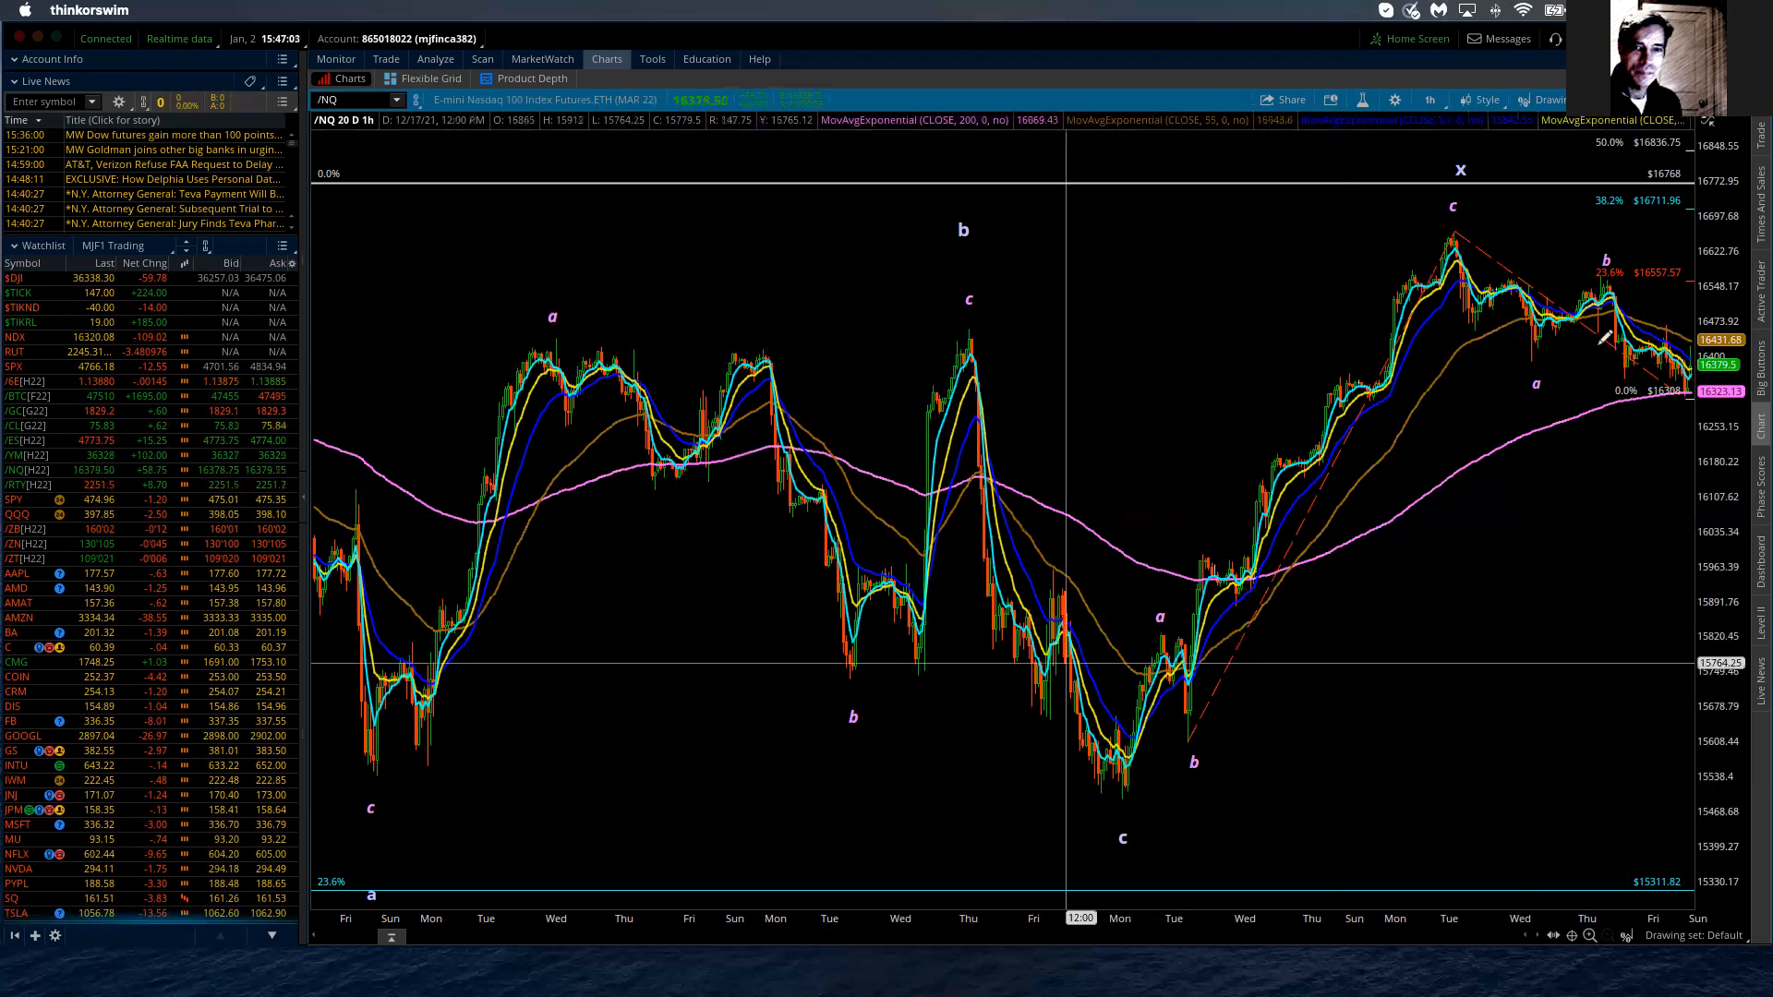
mouse_move(1607, 331)
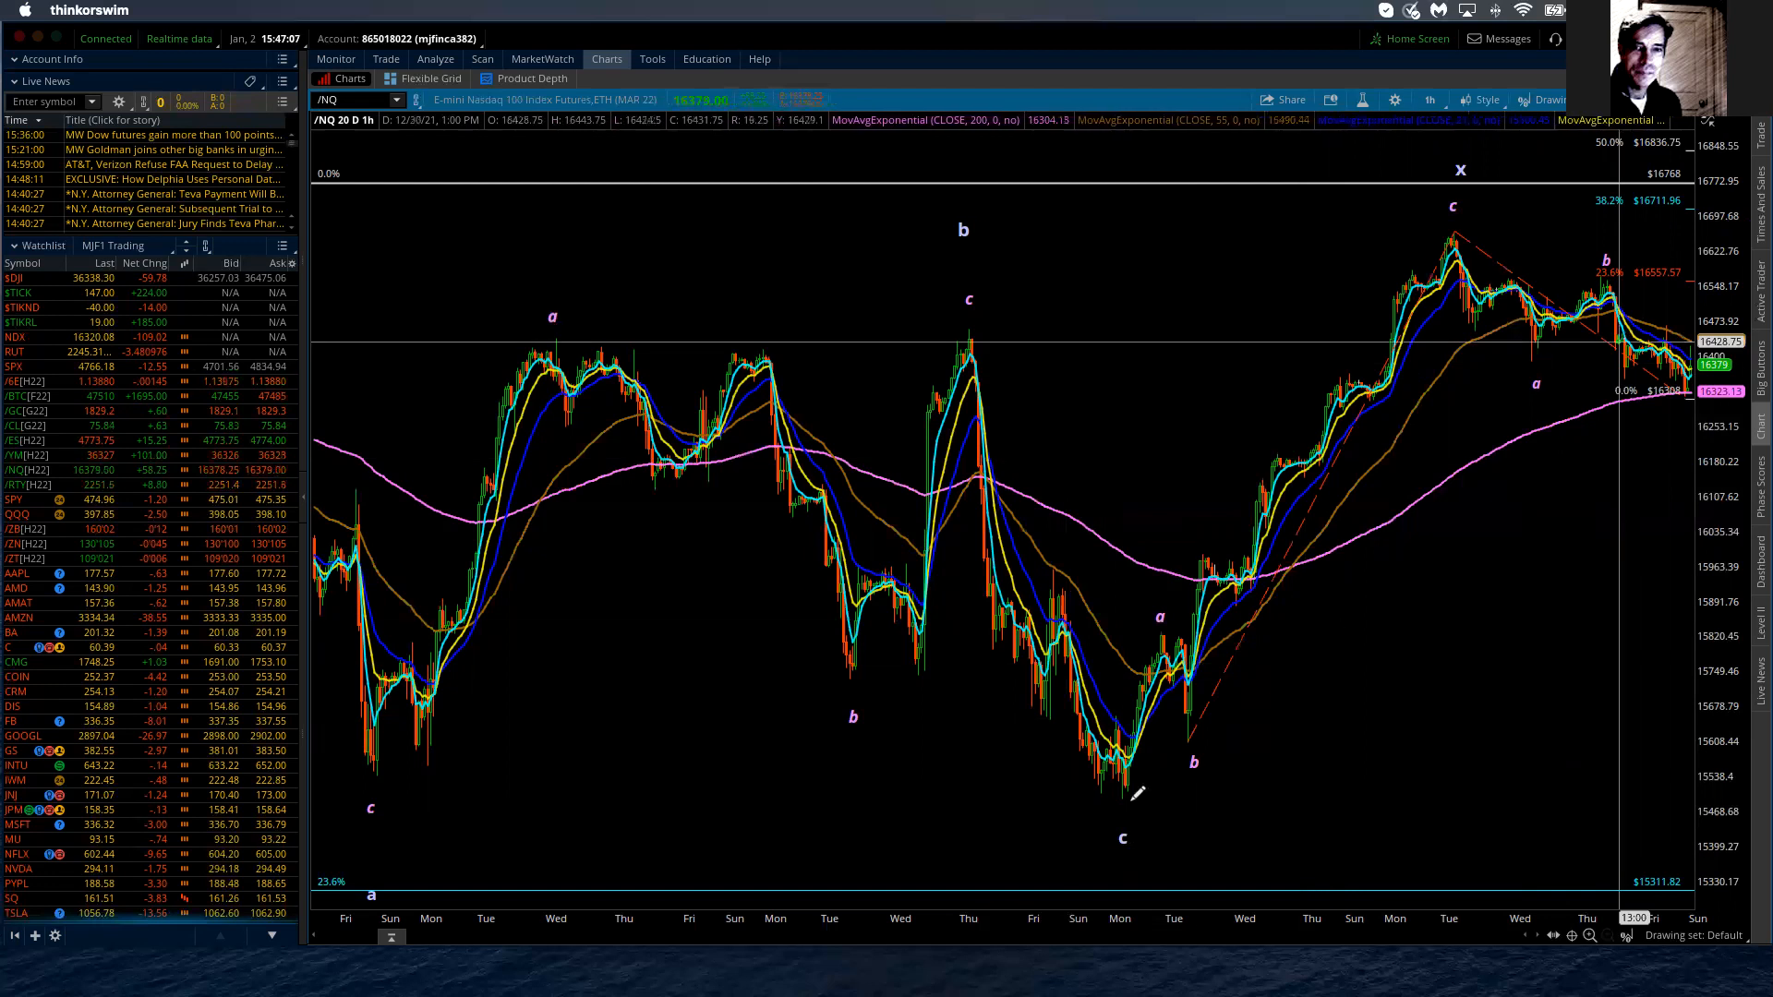
mouse_move(1125, 791)
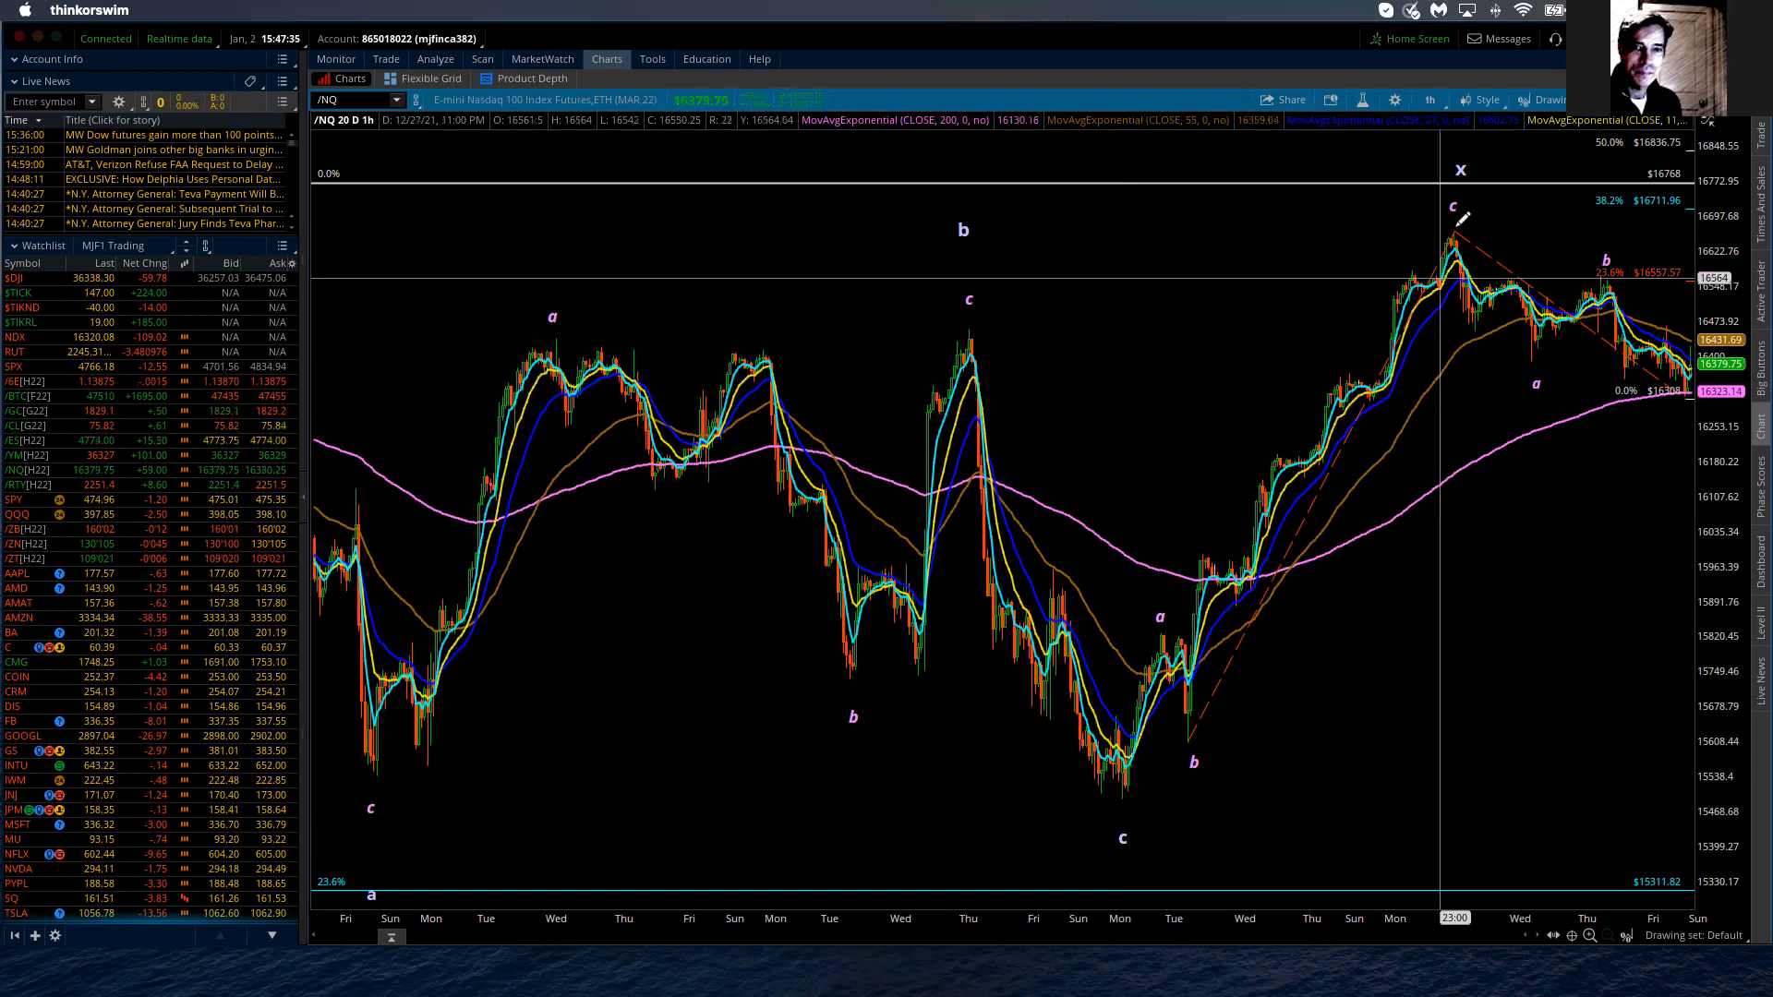
mouse_move(1457, 238)
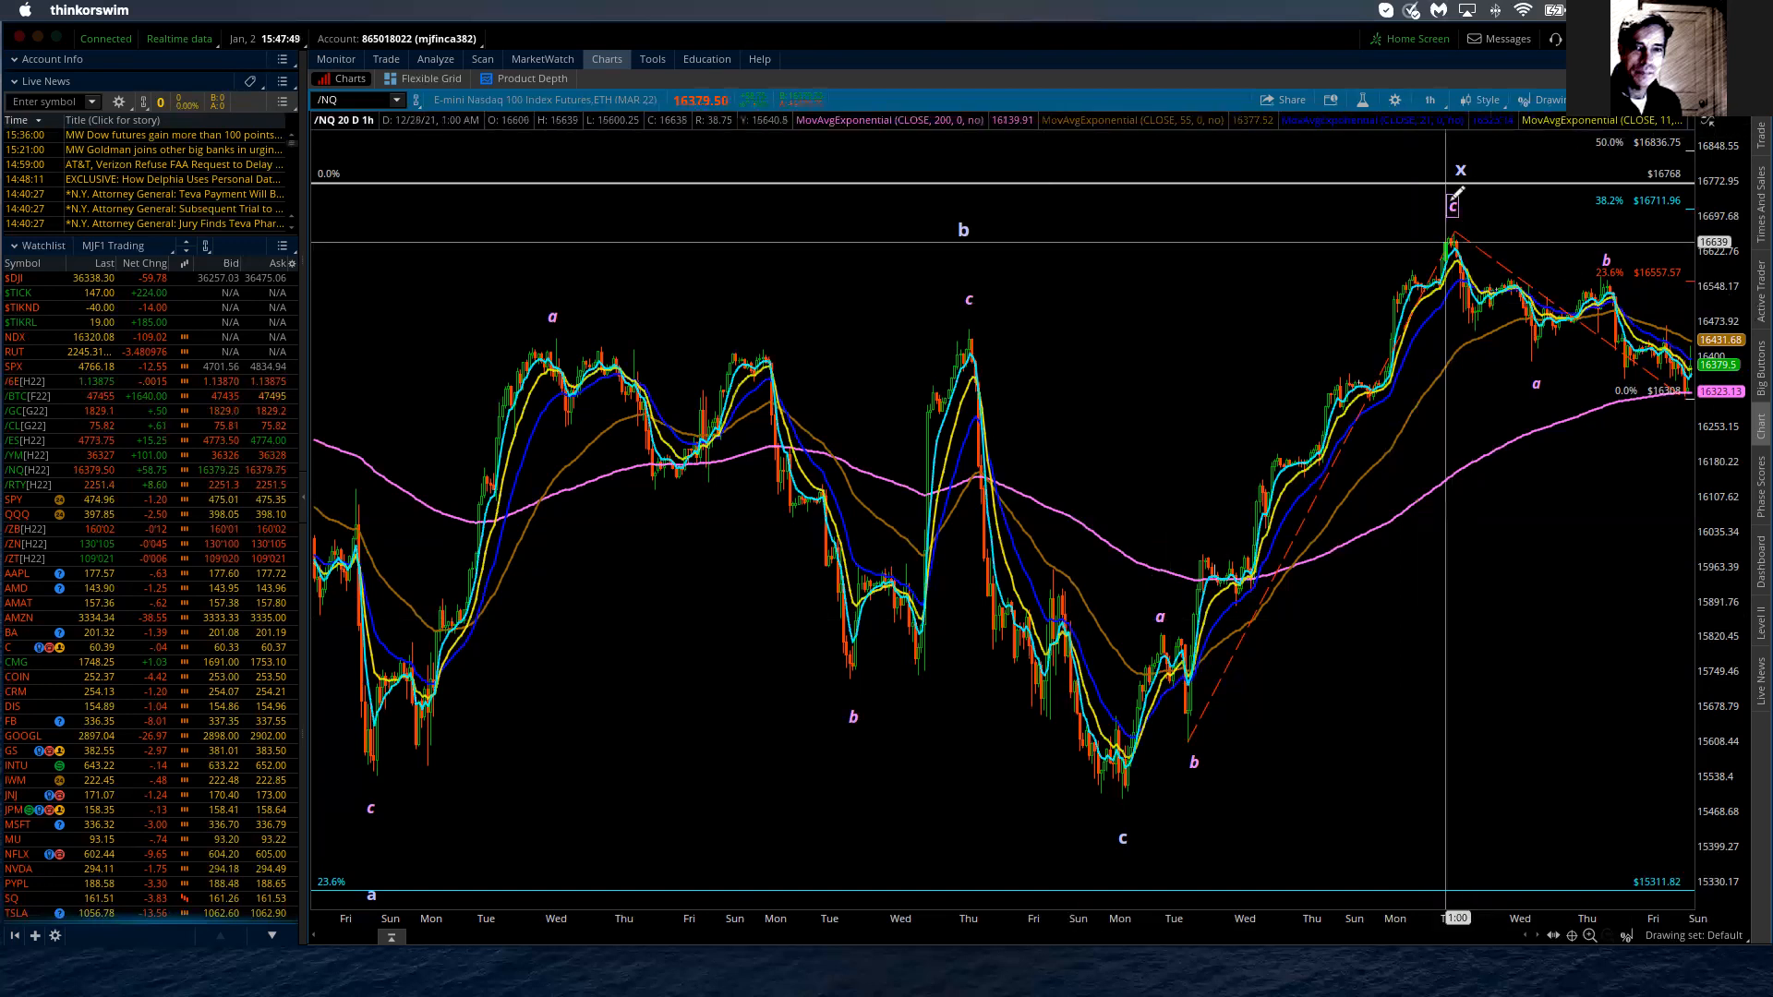
mouse_move(1456, 203)
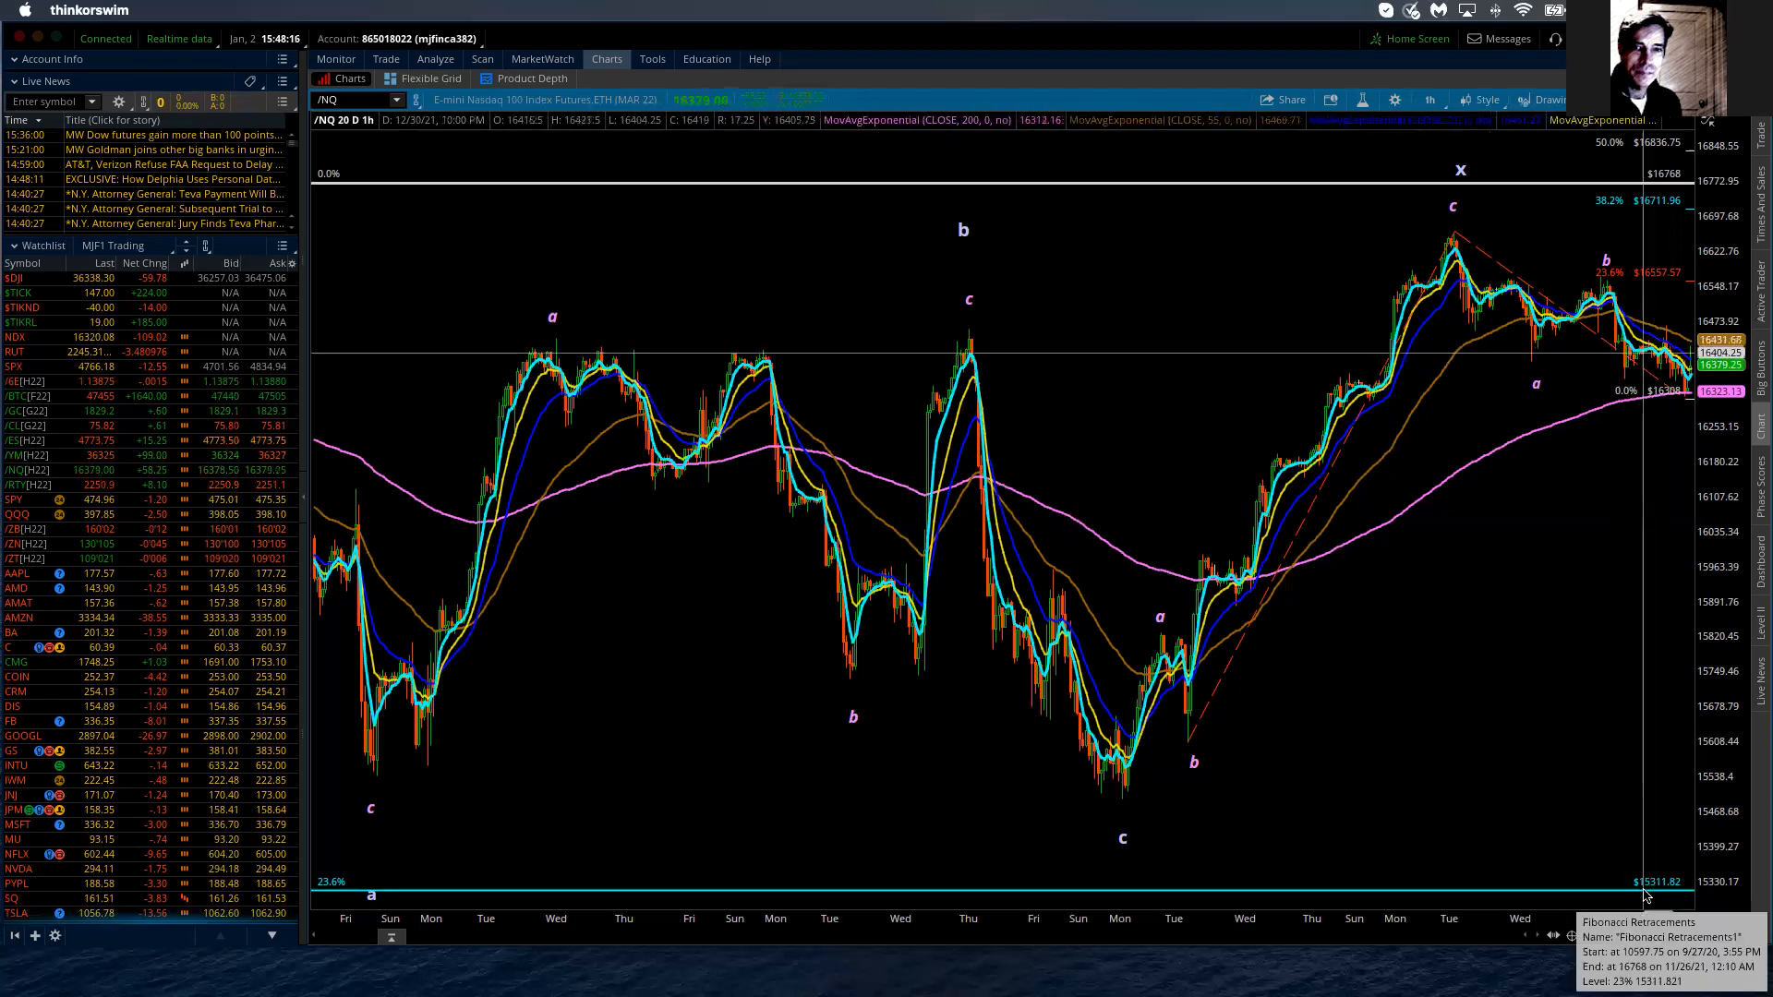
mouse_move(1225, 829)
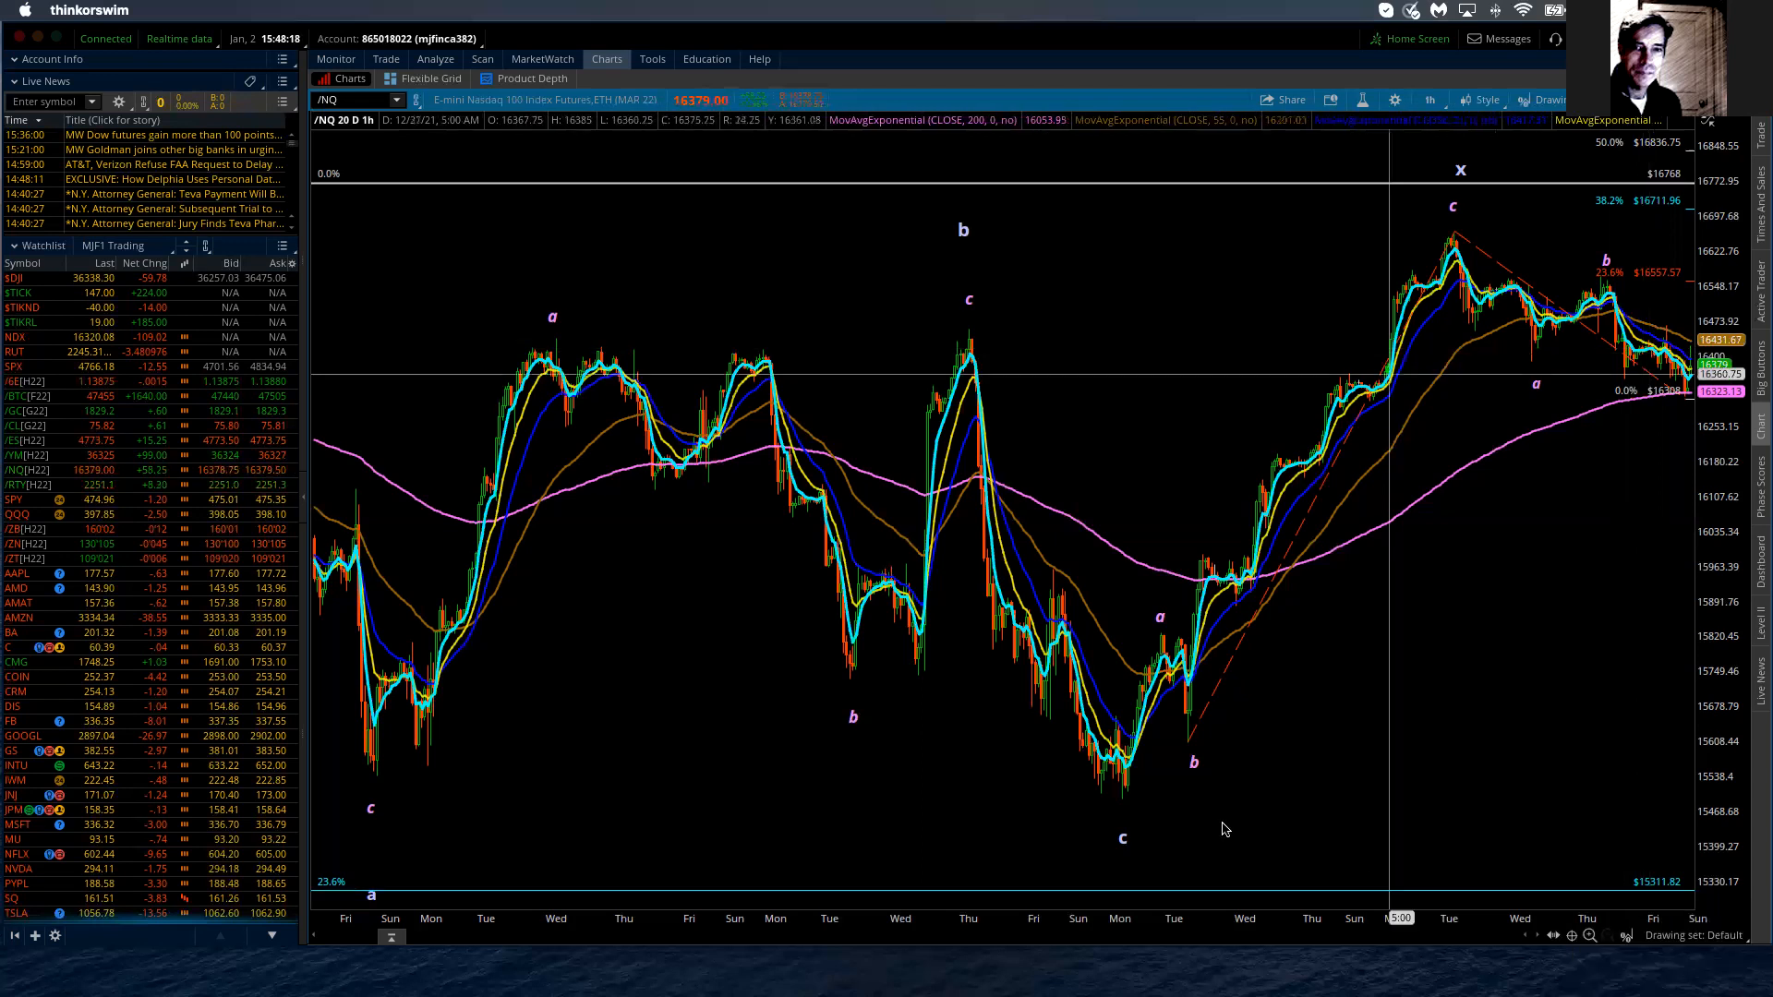
mouse_move(1125, 809)
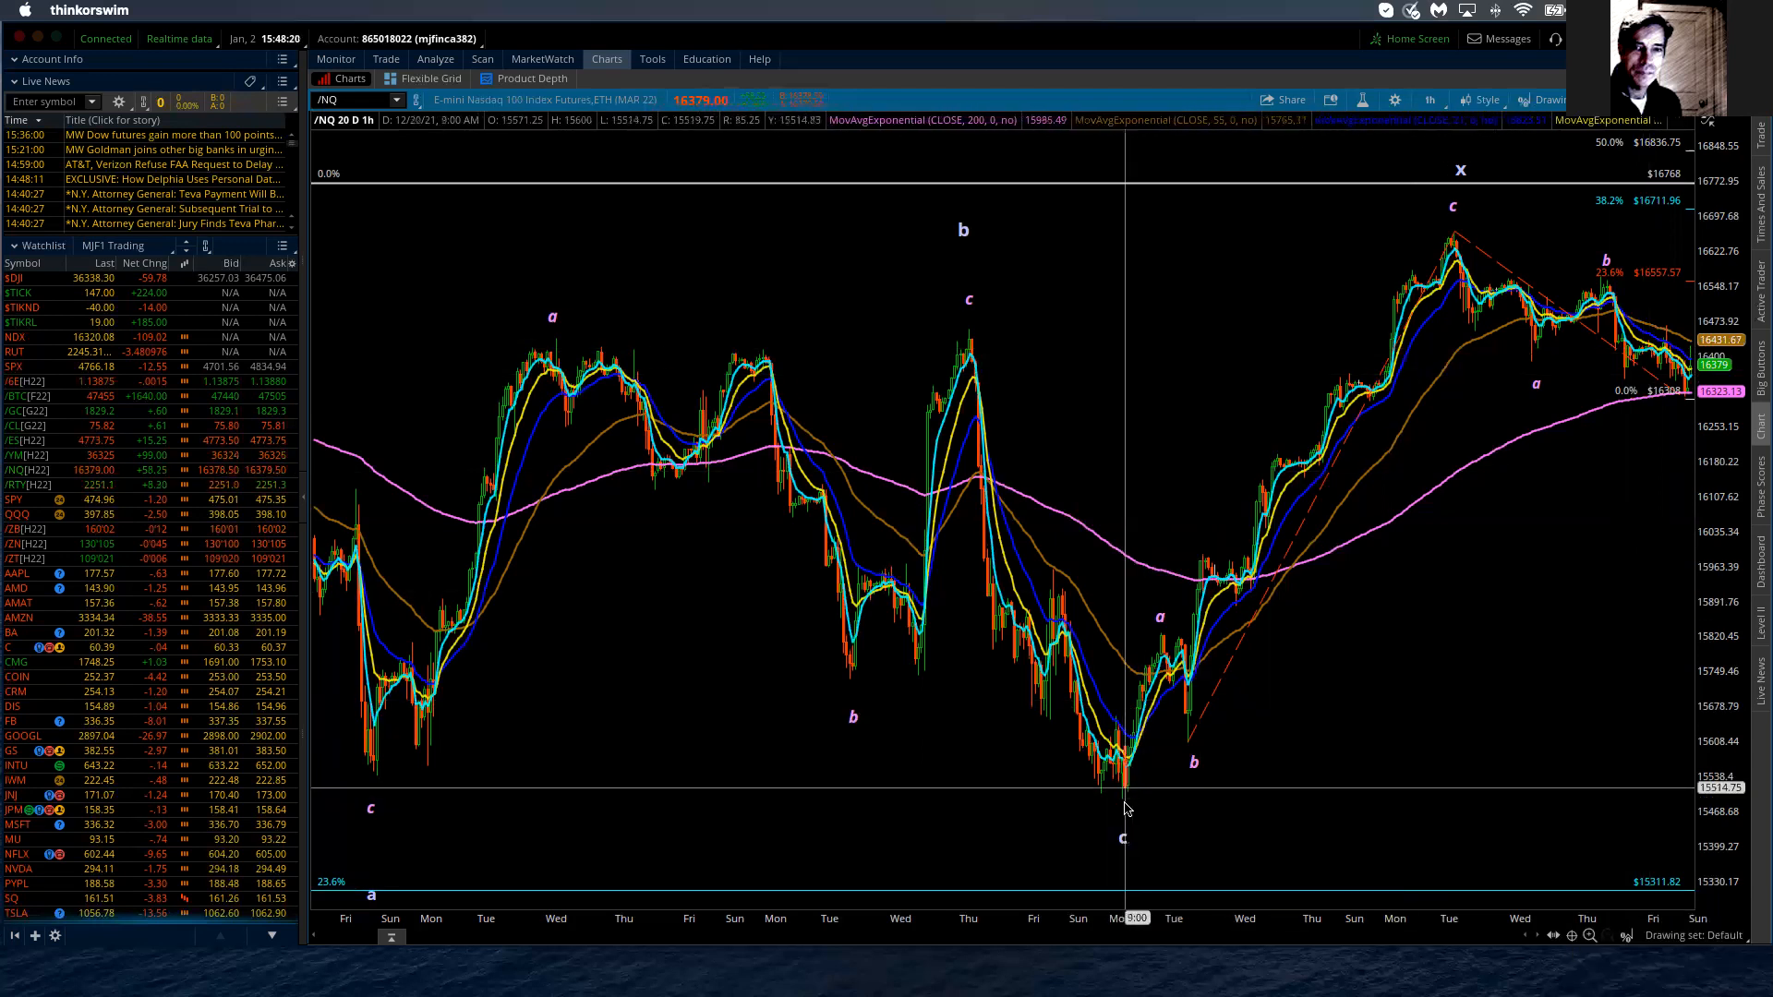